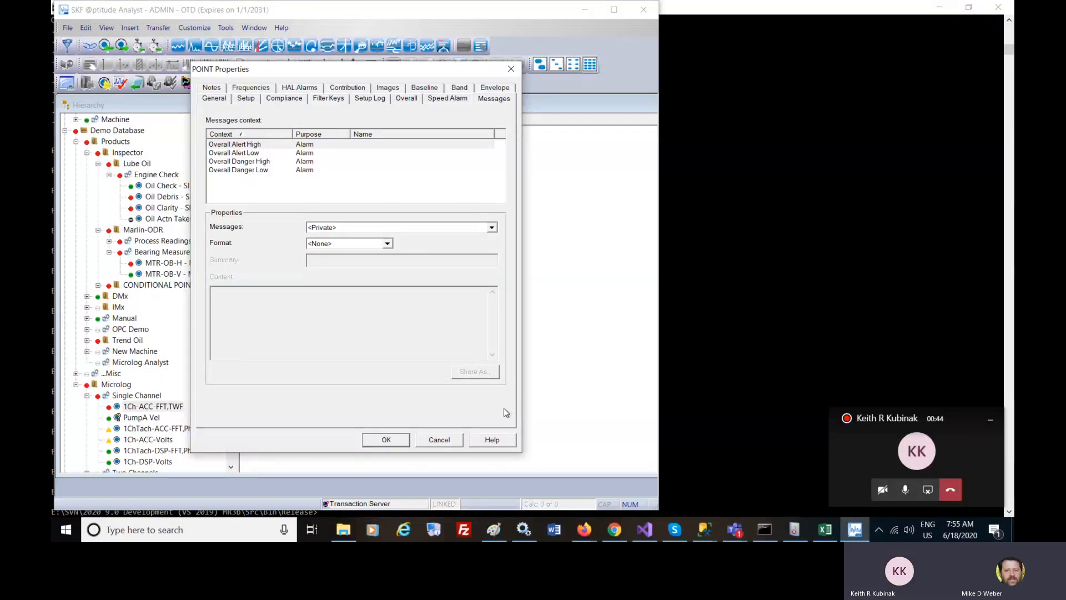
mouse_move(735, 529)
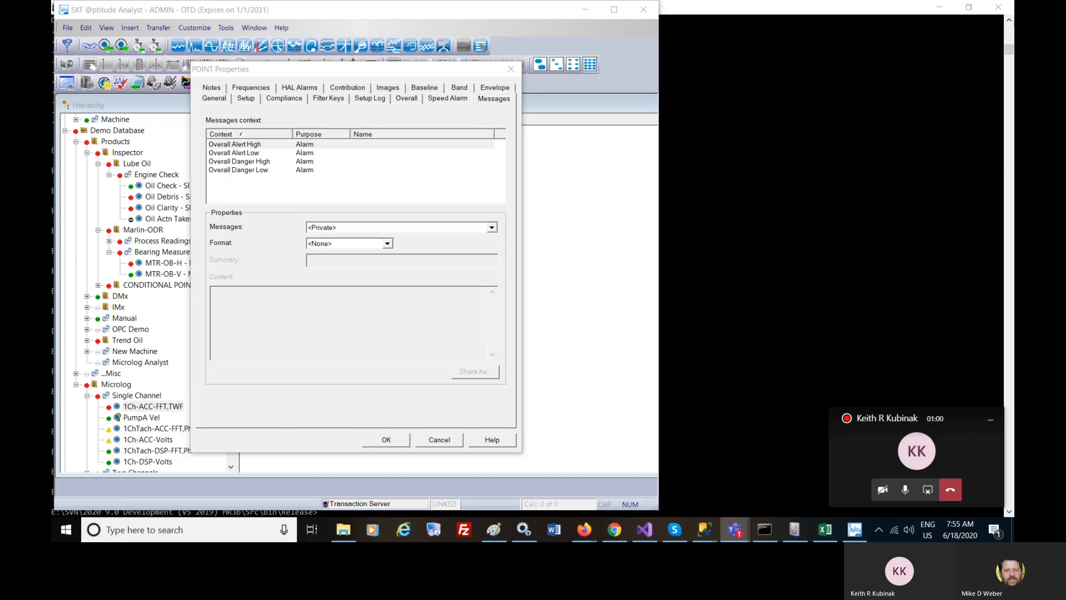
mouse_move(408, 192)
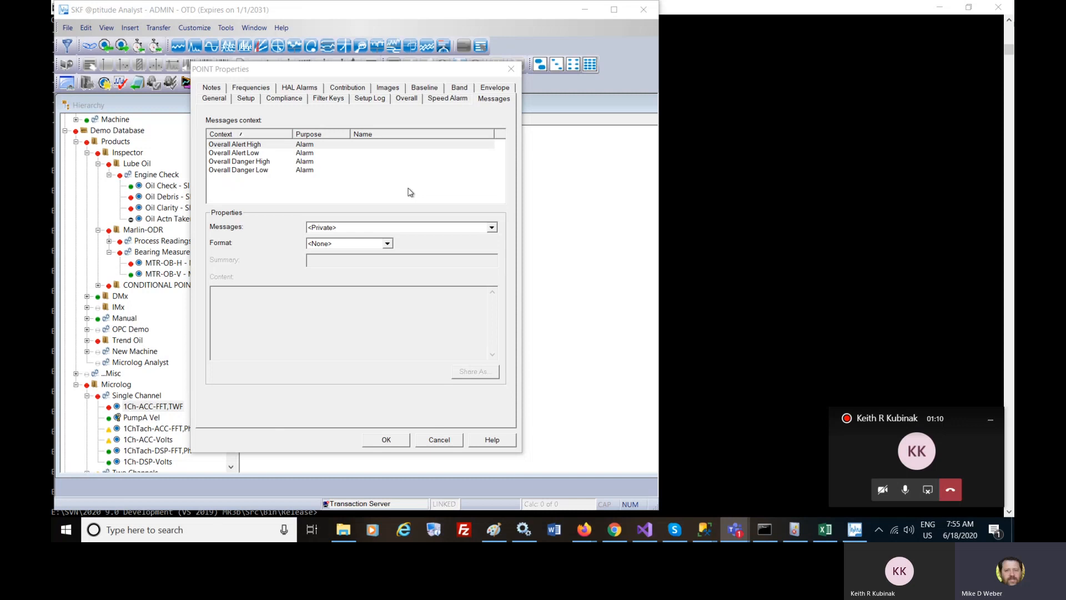
mouse_move(405, 182)
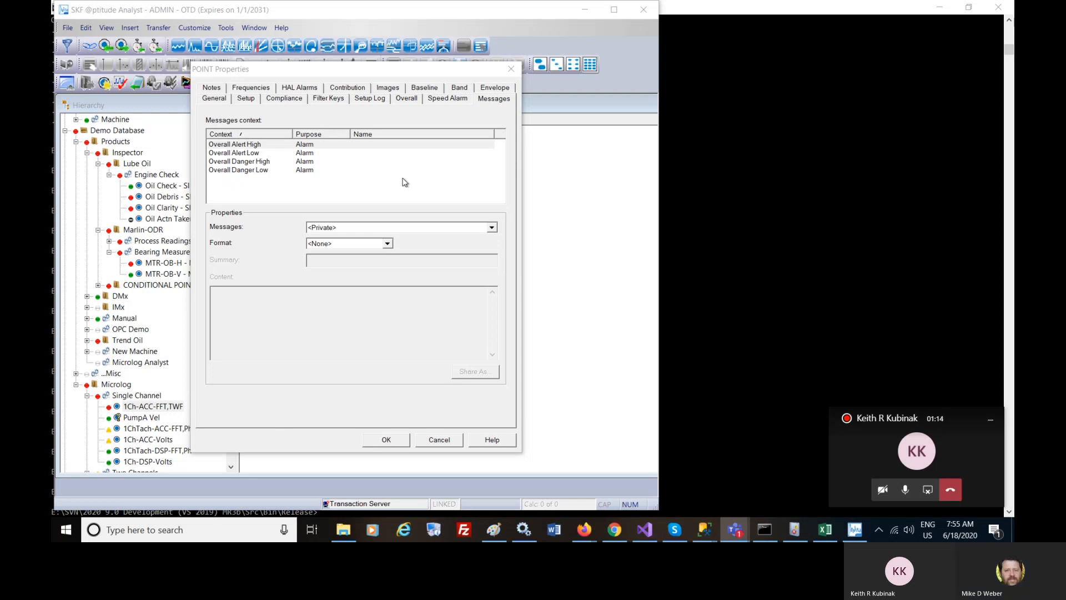
mouse_move(333, 210)
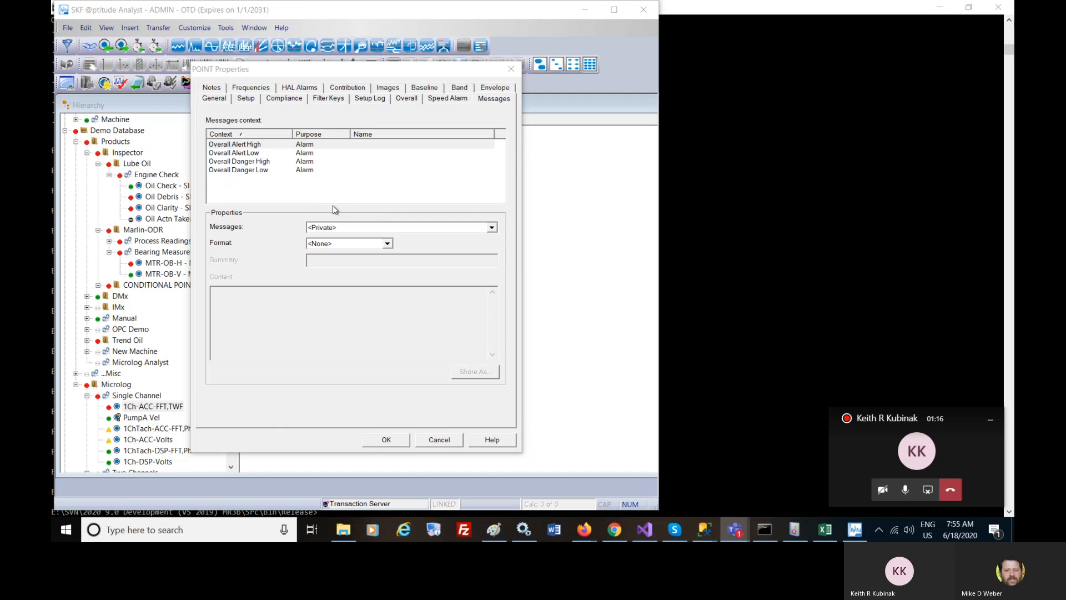
mouse_move(347, 221)
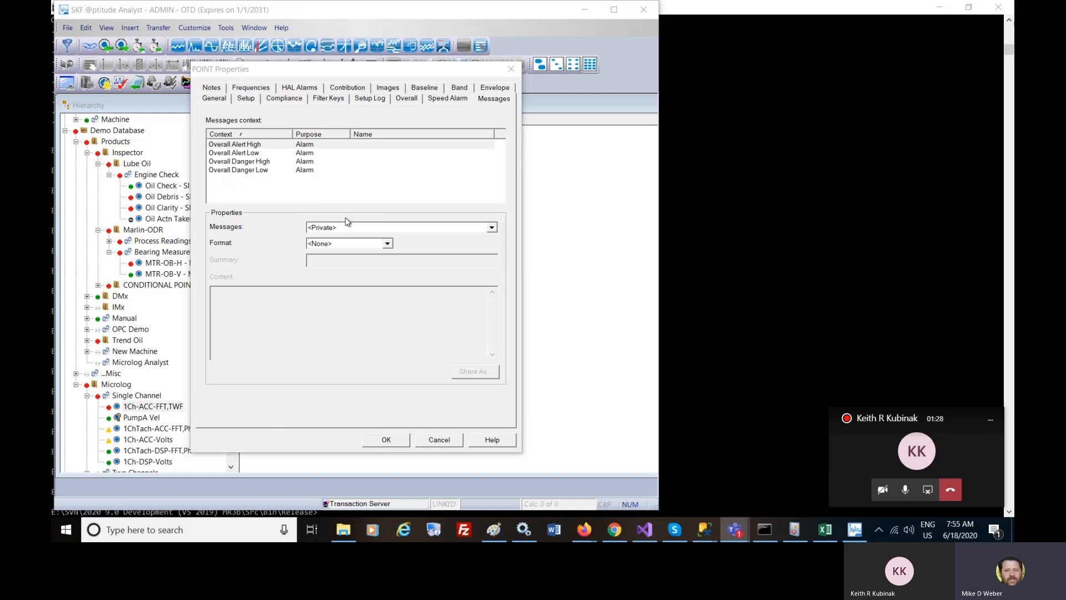
mouse_move(304, 140)
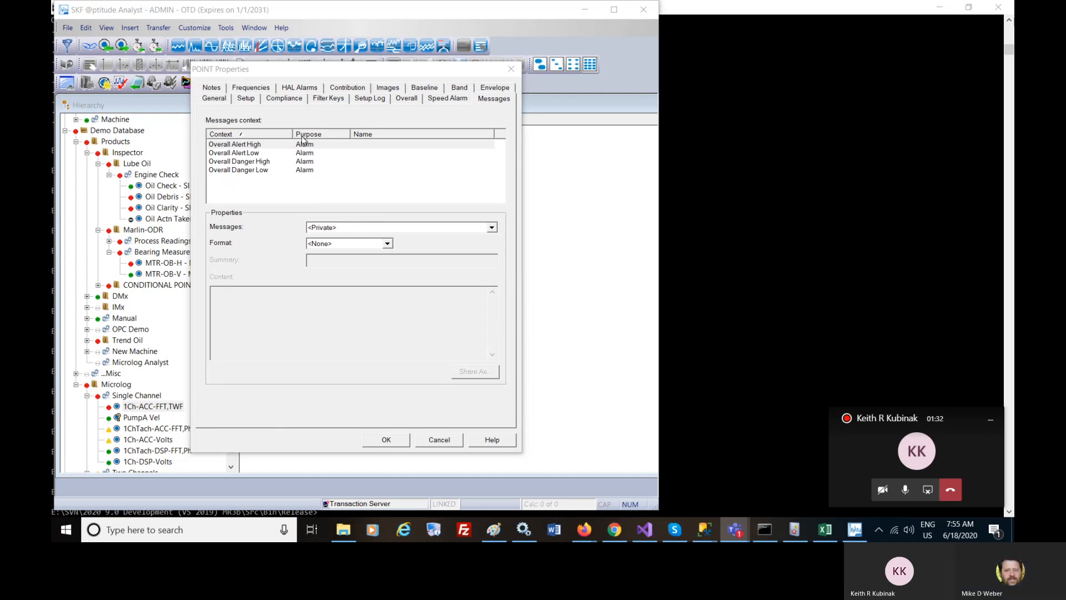
mouse_move(265, 121)
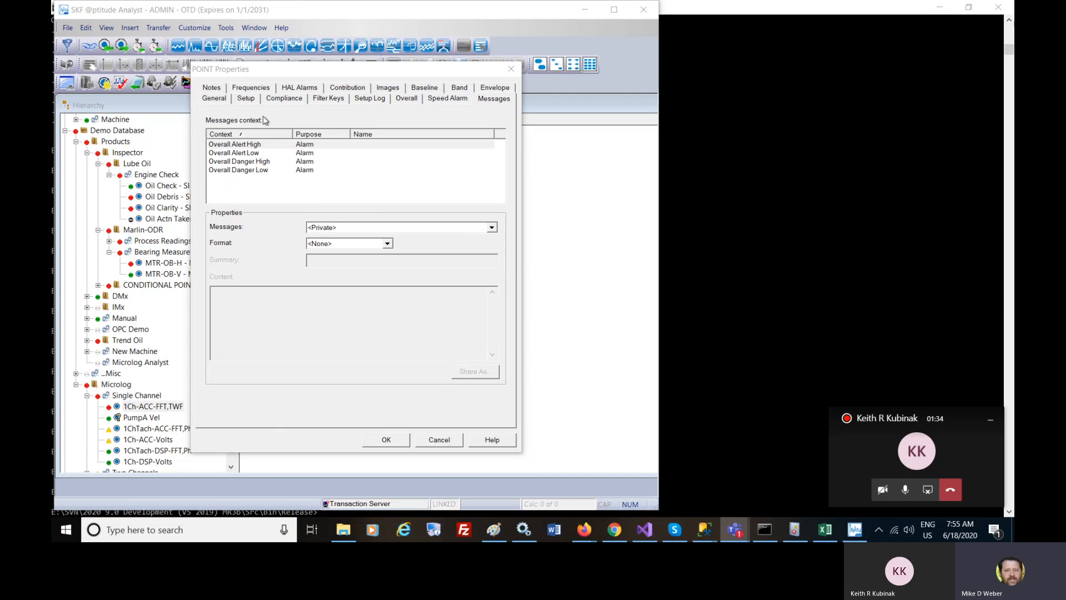
mouse_move(352, 201)
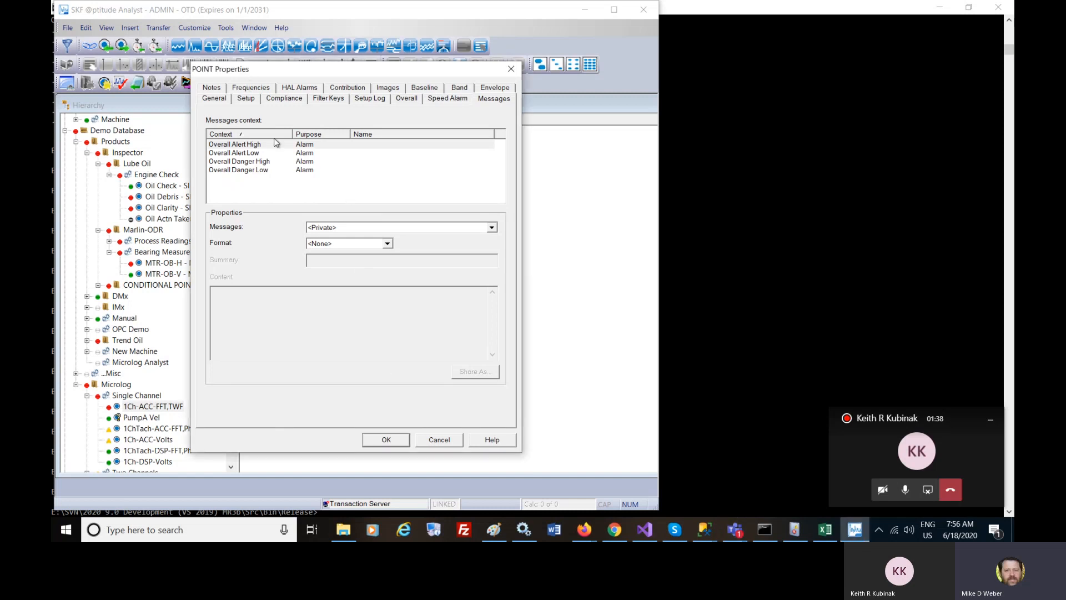
mouse_move(396, 191)
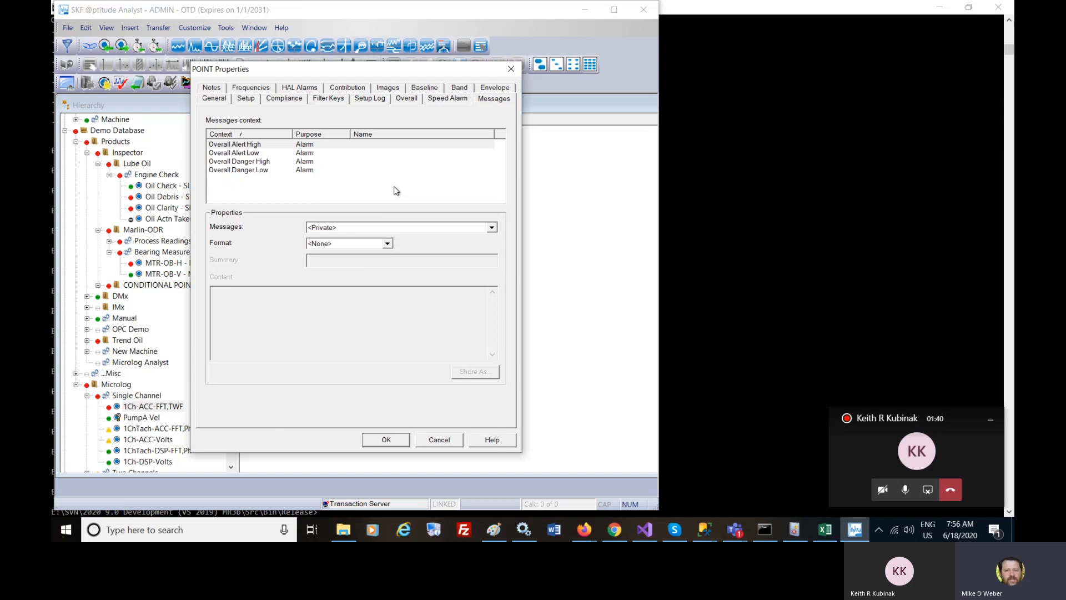
- Set the Overall Alert High message format to Free form, after briefly trying Hyperlink
click(388, 244)
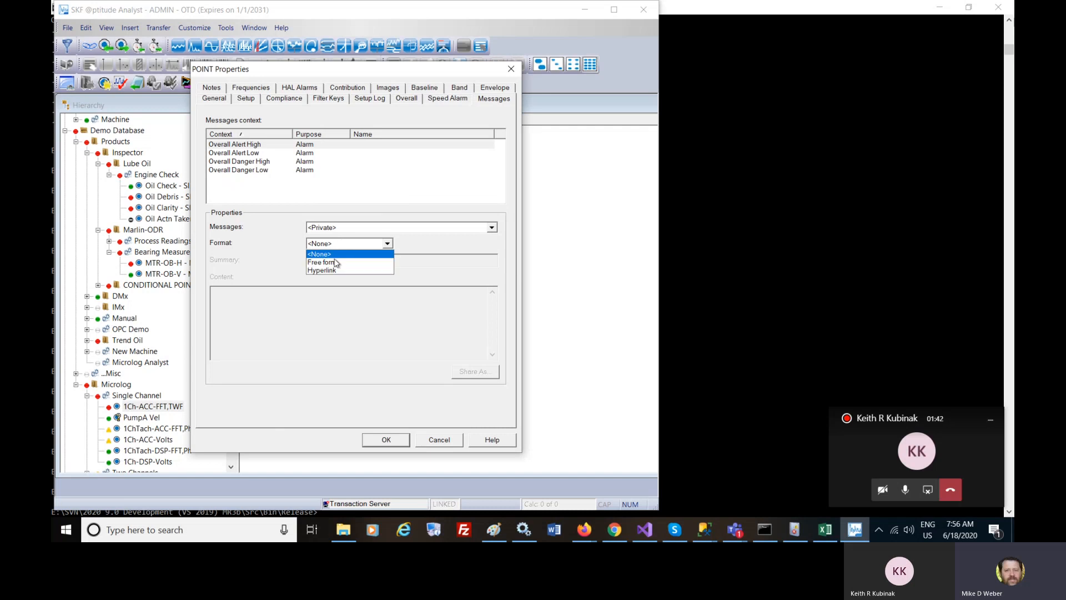
mouse_move(332, 270)
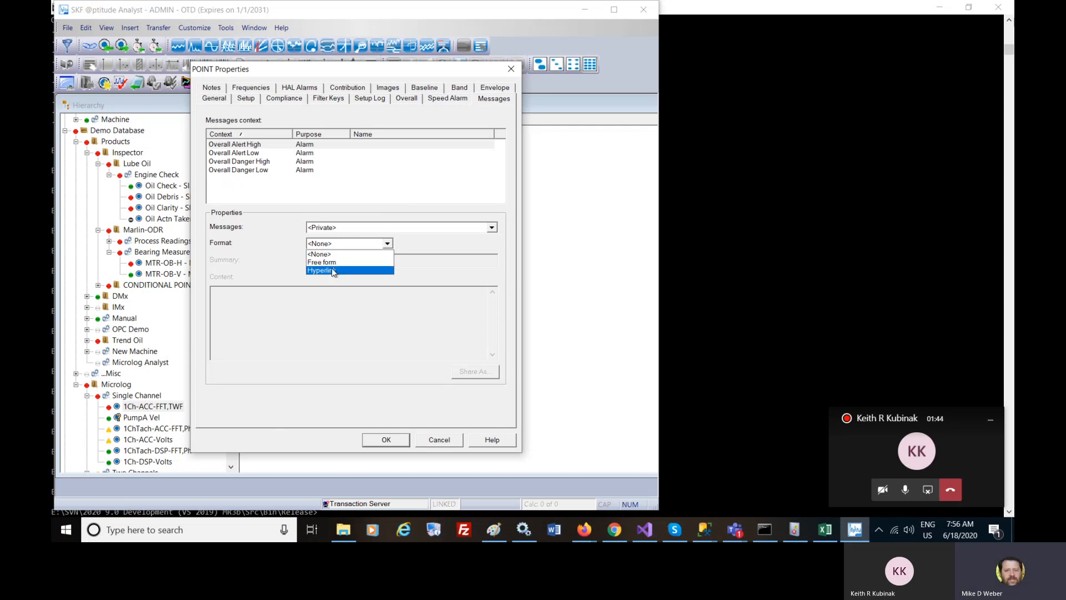
click(321, 270)
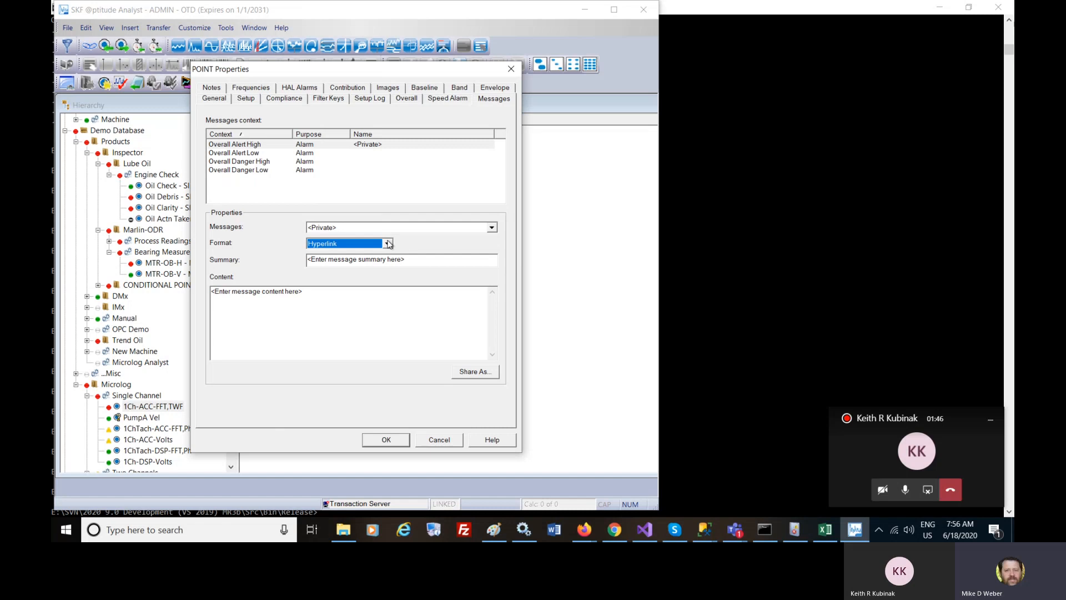
click(401, 259)
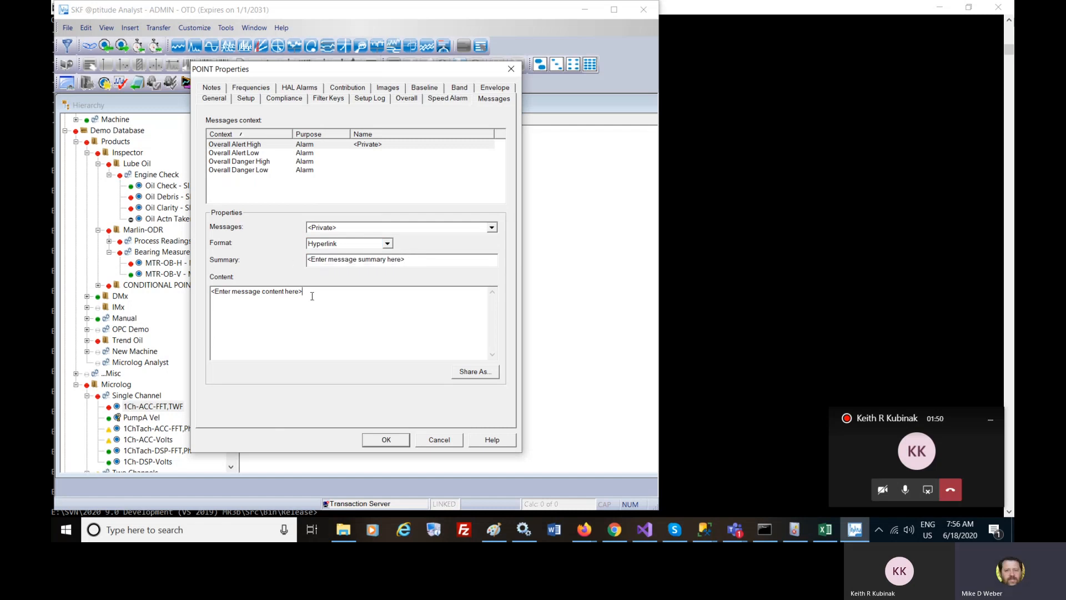
click(387, 244)
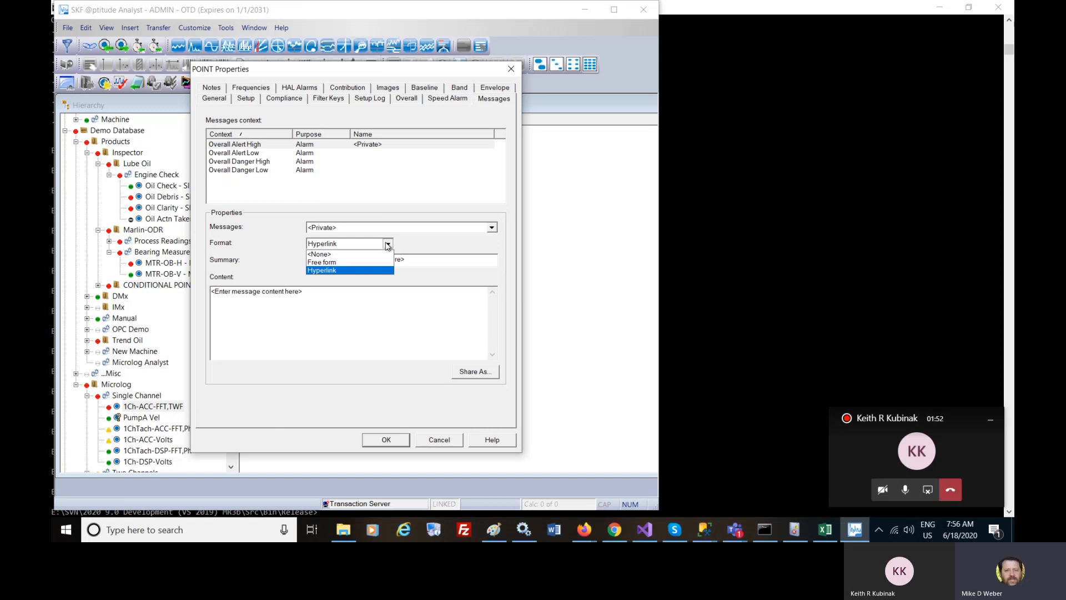
click(321, 261)
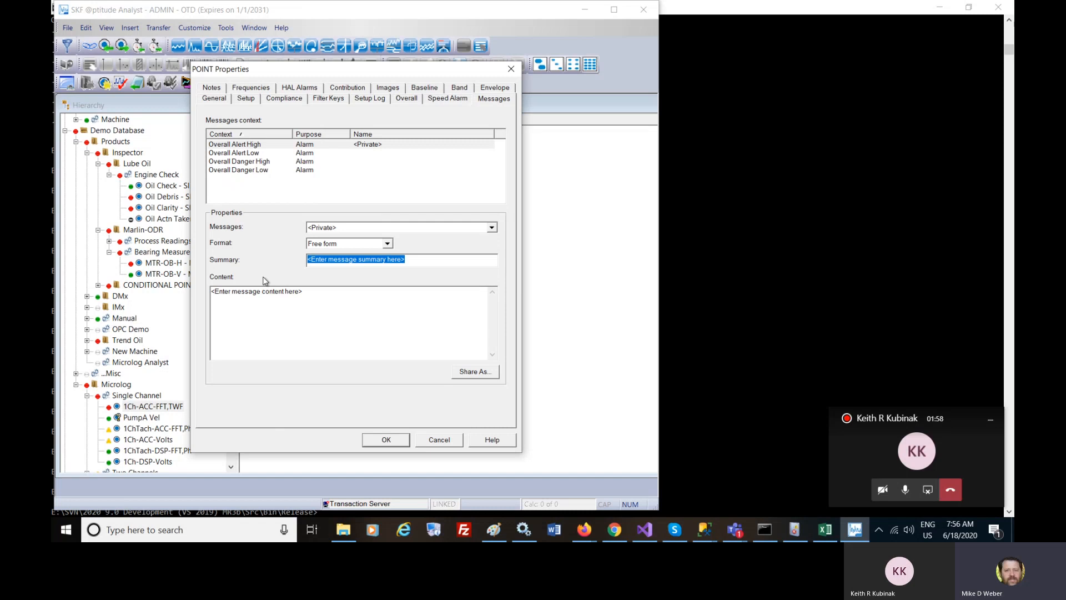
- Enter summary 'This is the message' and note the message can be expanded down here
text(This)
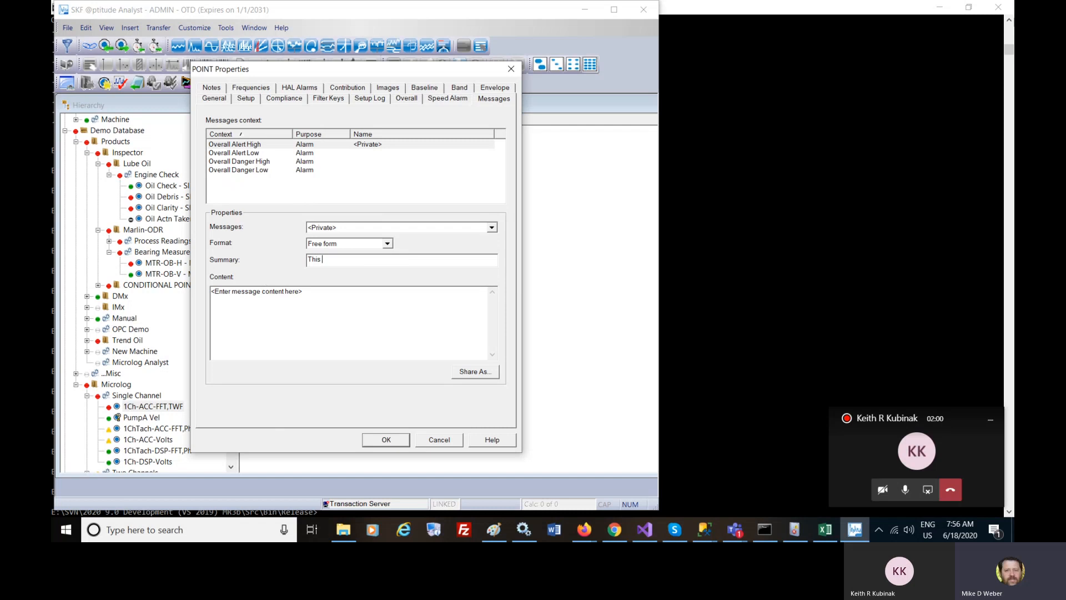
text(is the mess)
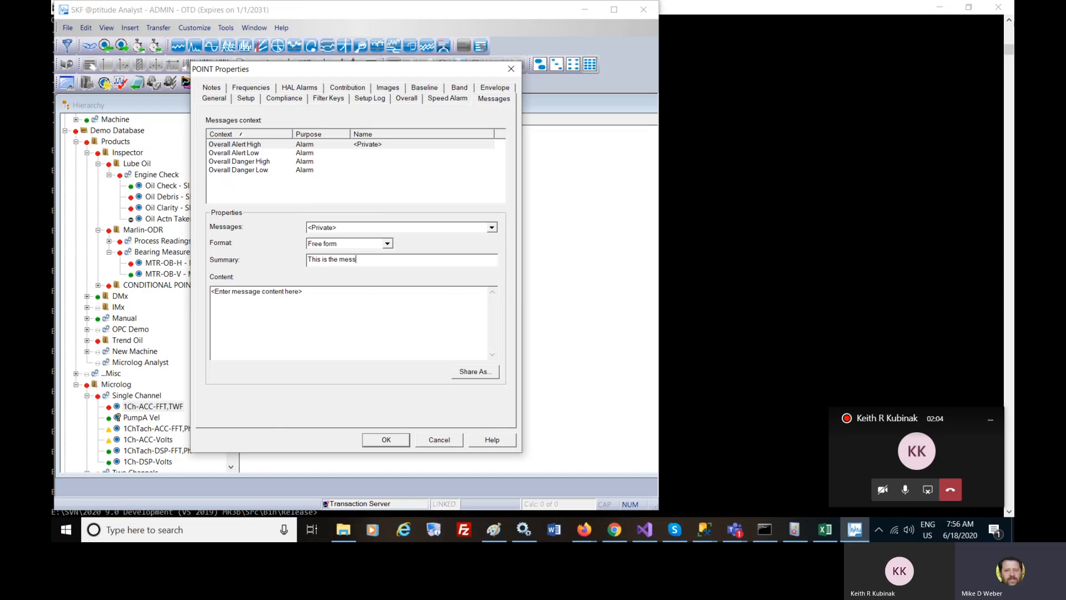
text(And the)
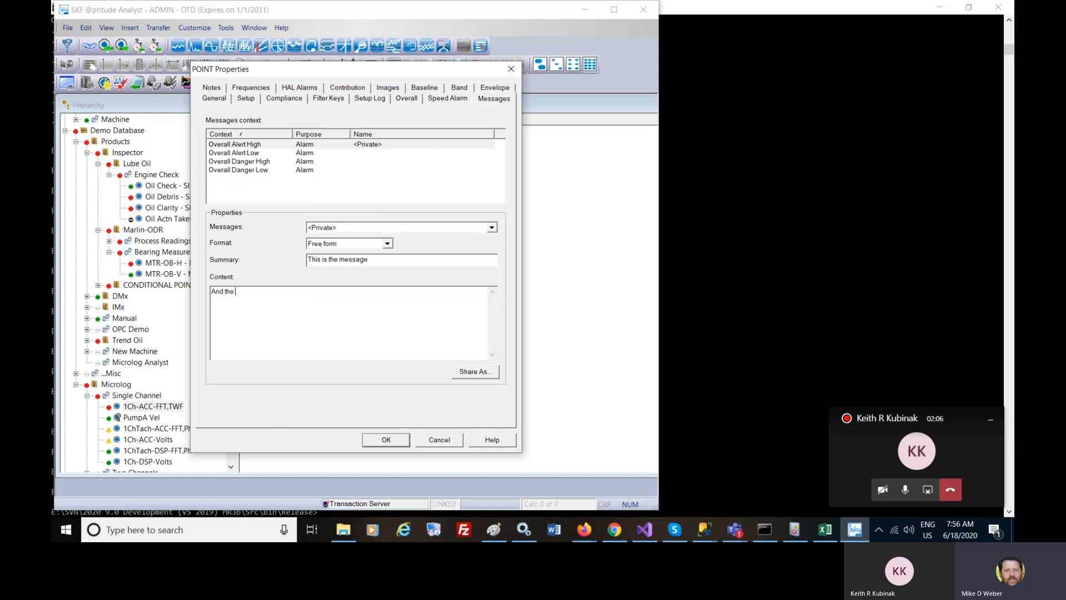
text(message can be)
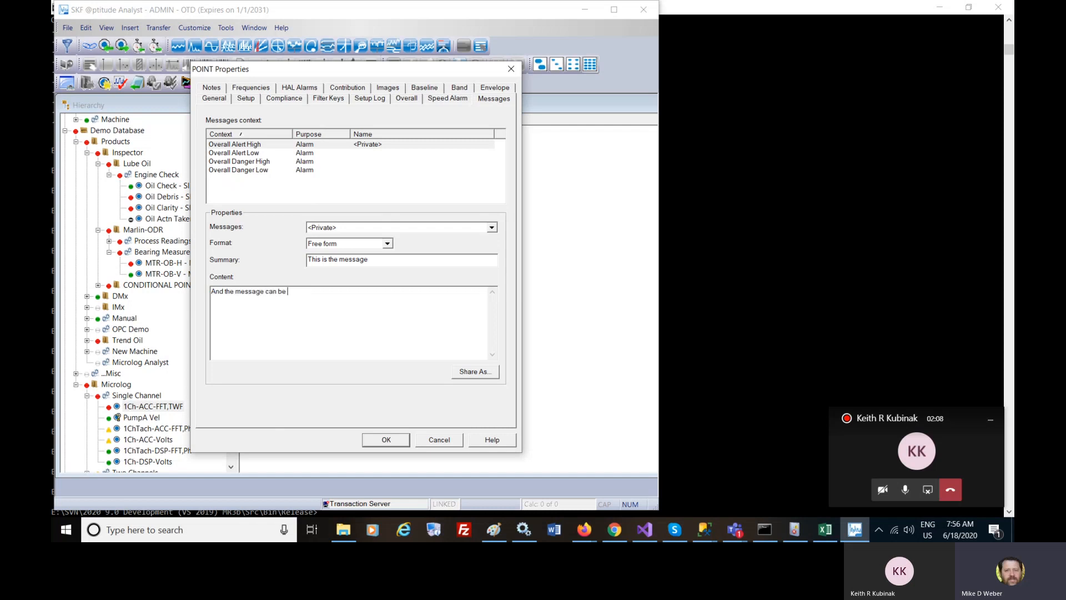
text(expanded)
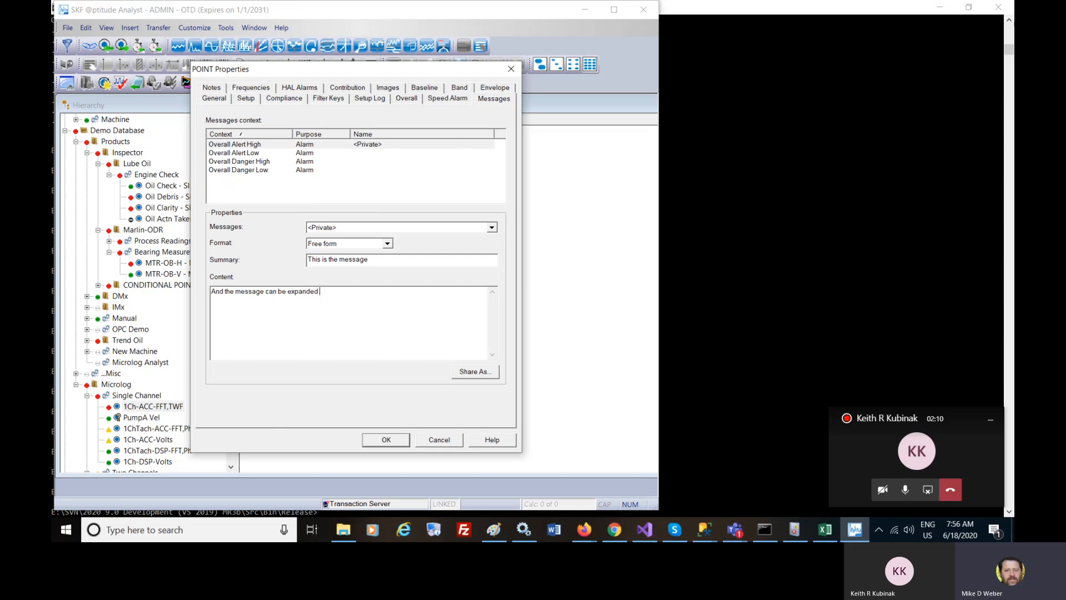
text(down here)
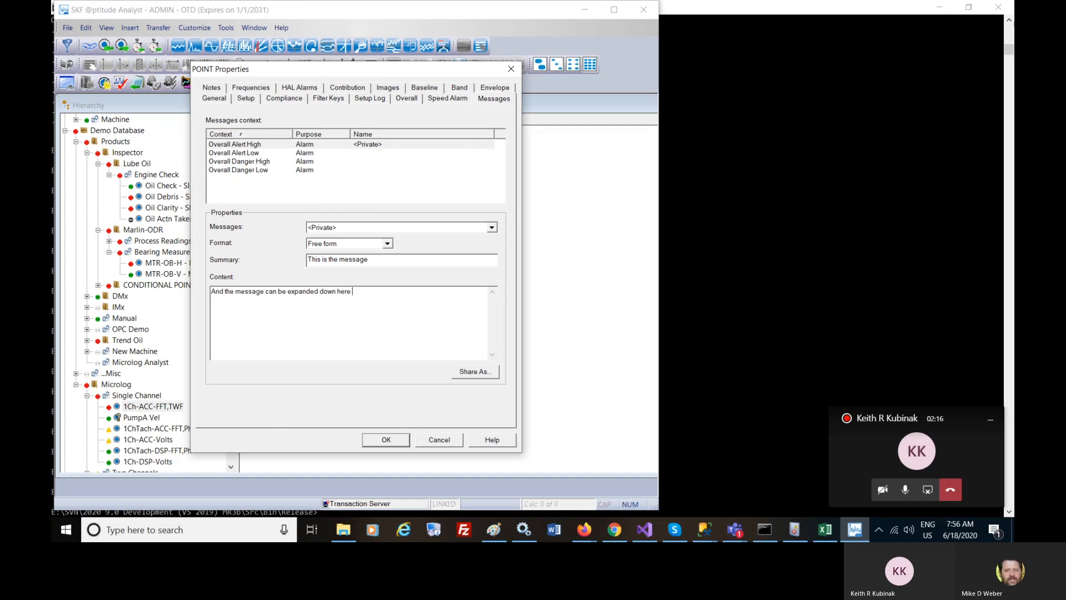
- Type content explaining it downloads to a device (Inspector) under certain circumstances, e.g. Overall
text(The)
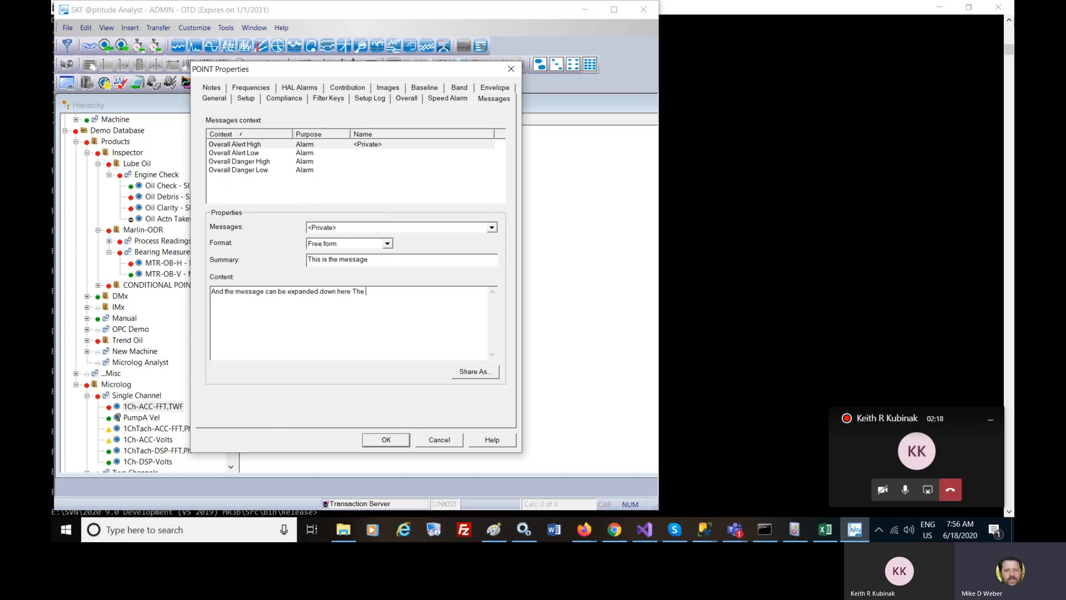
text(primary)
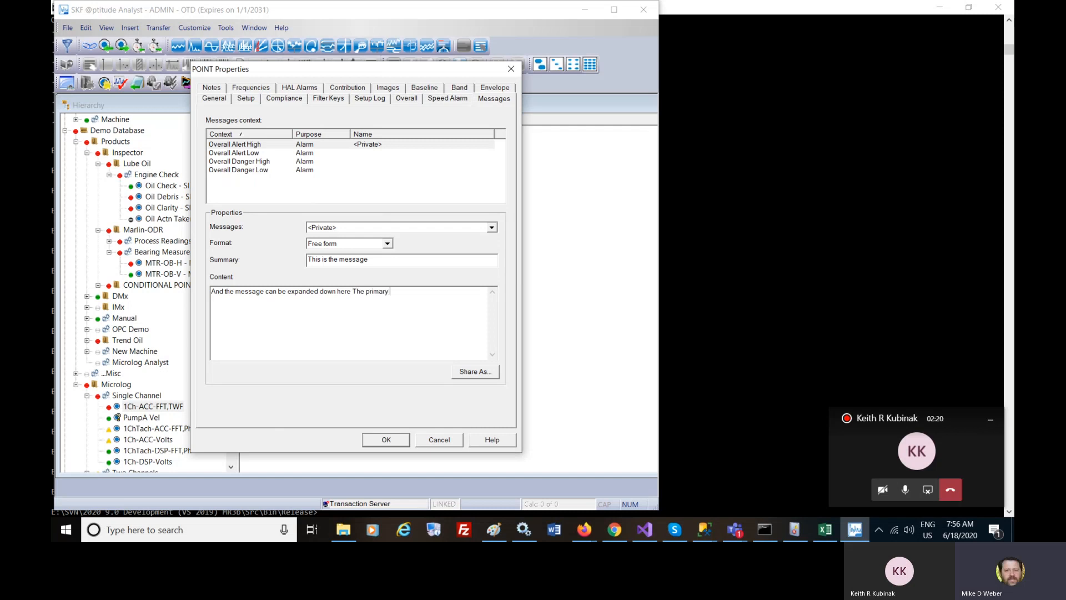
text(use of this is to)
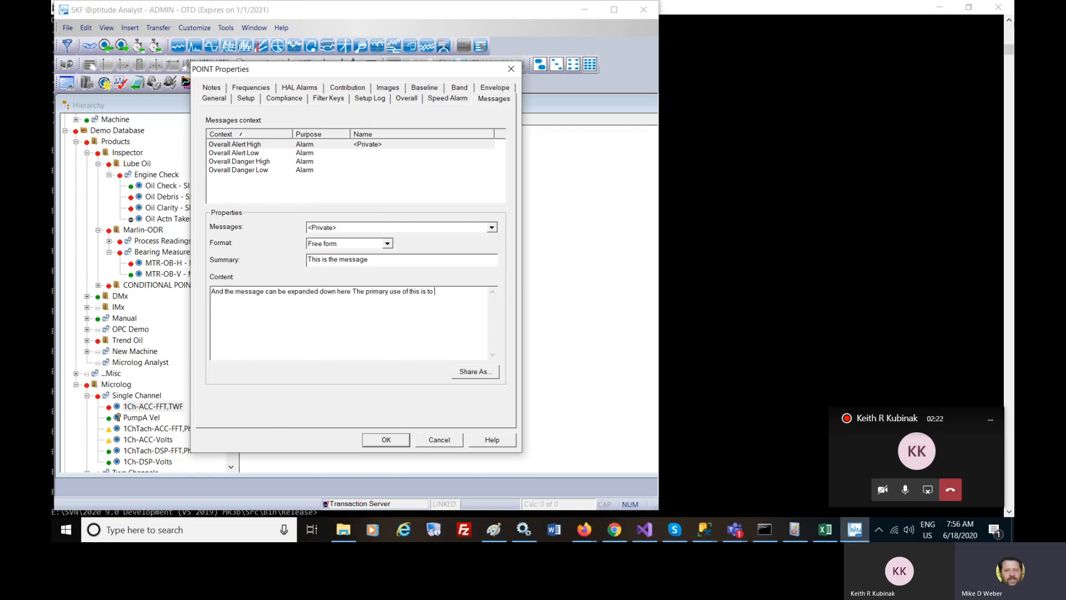
text(download)
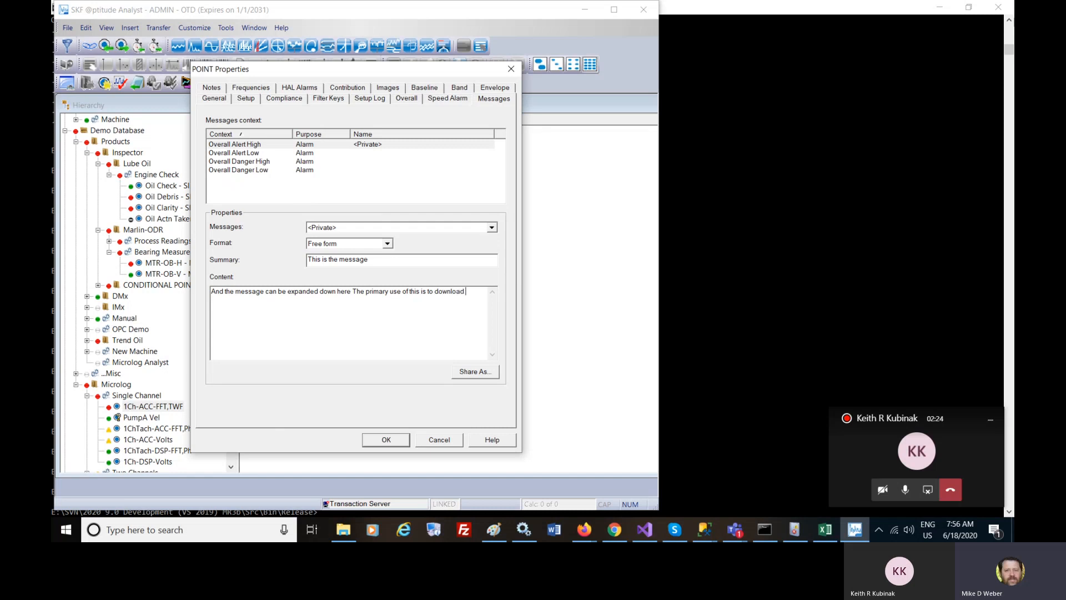
text(this to a device (such as a Microlog)
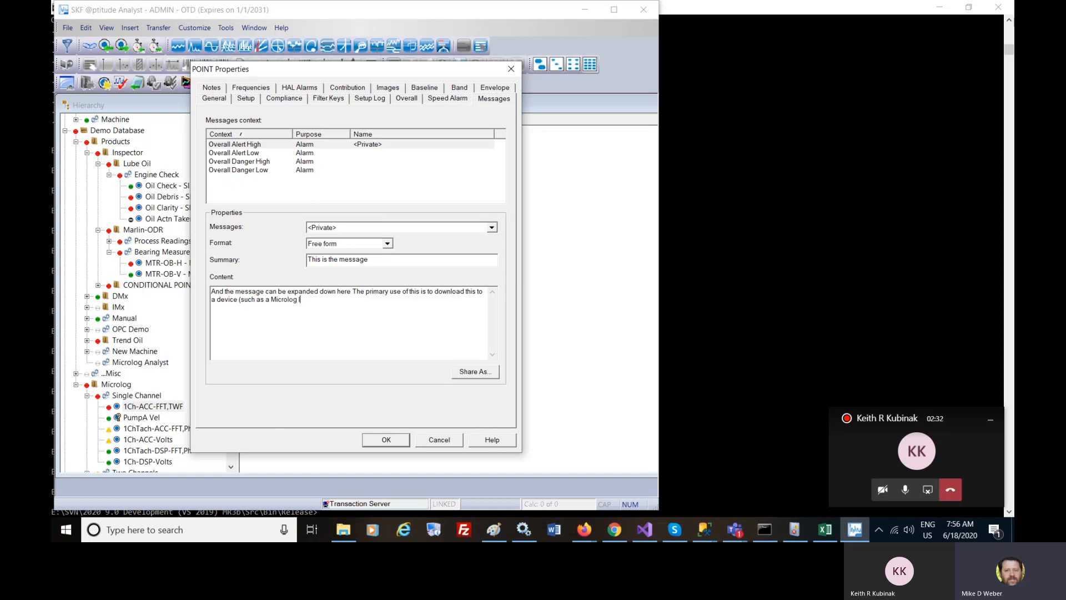
text(Inspector / Microlog Analyst) and to have this message pop up o)
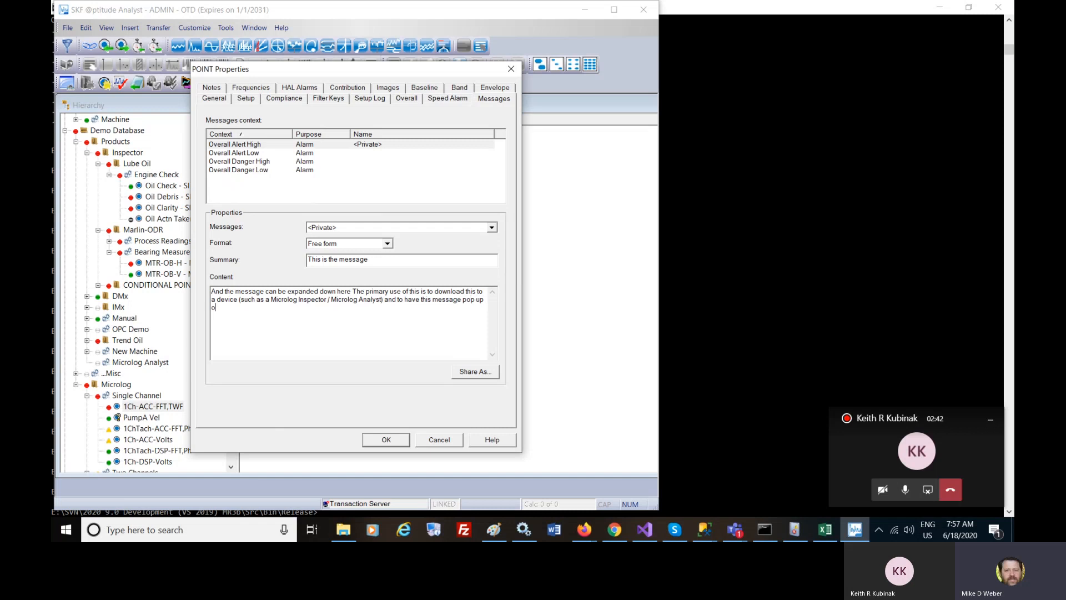
text(n the device under)
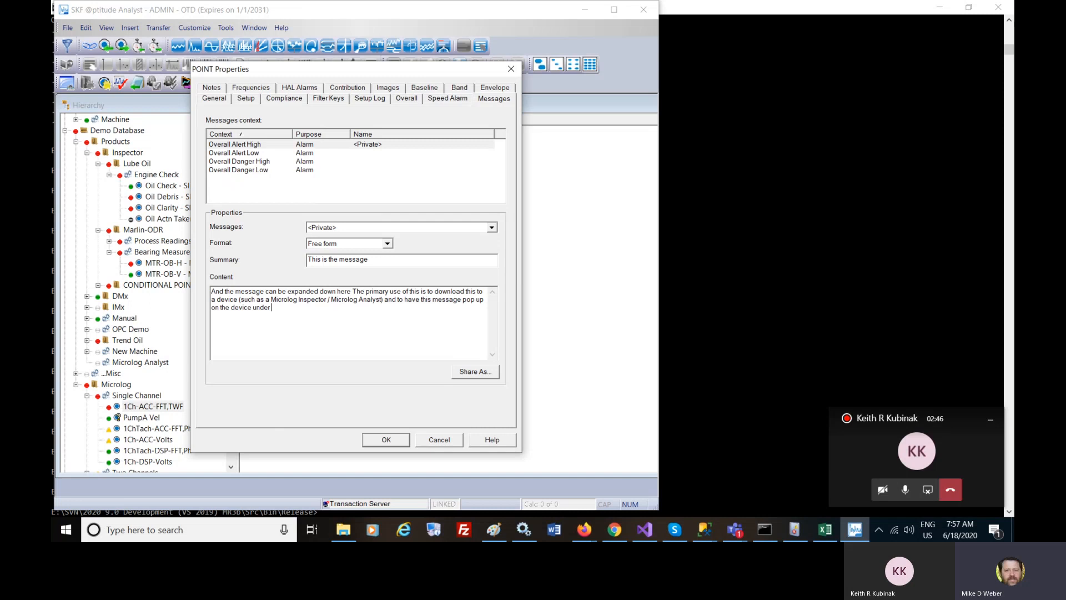
text(certain)
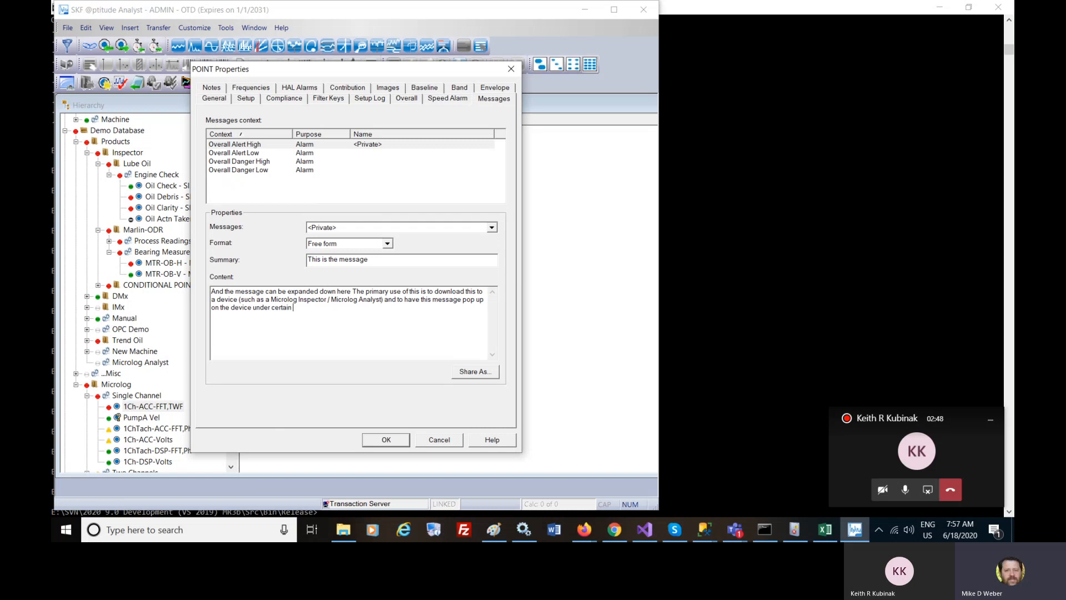
text(circumstan)
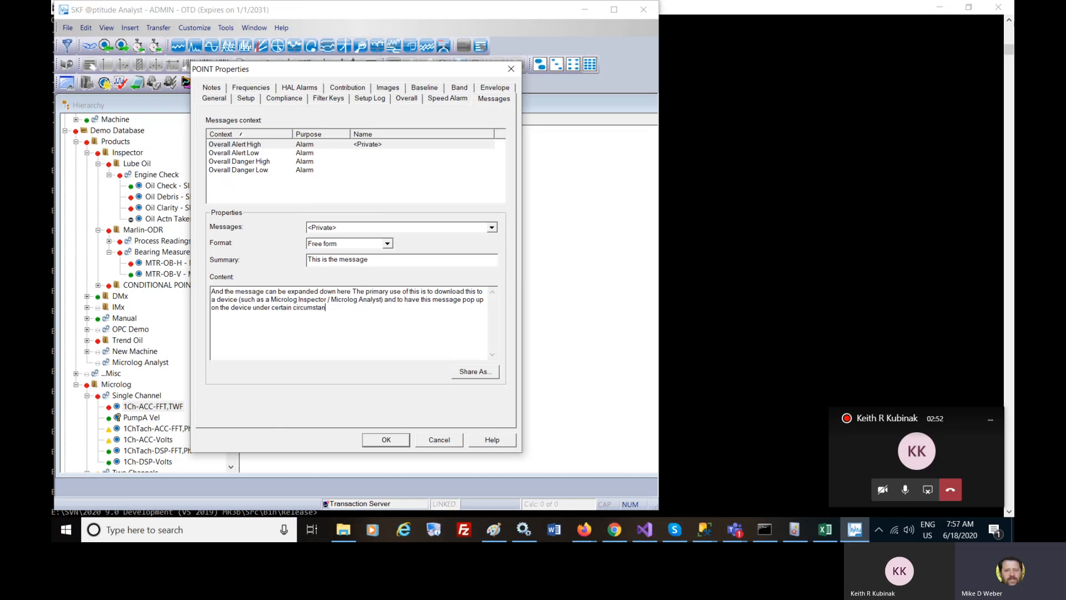
text(- suc)
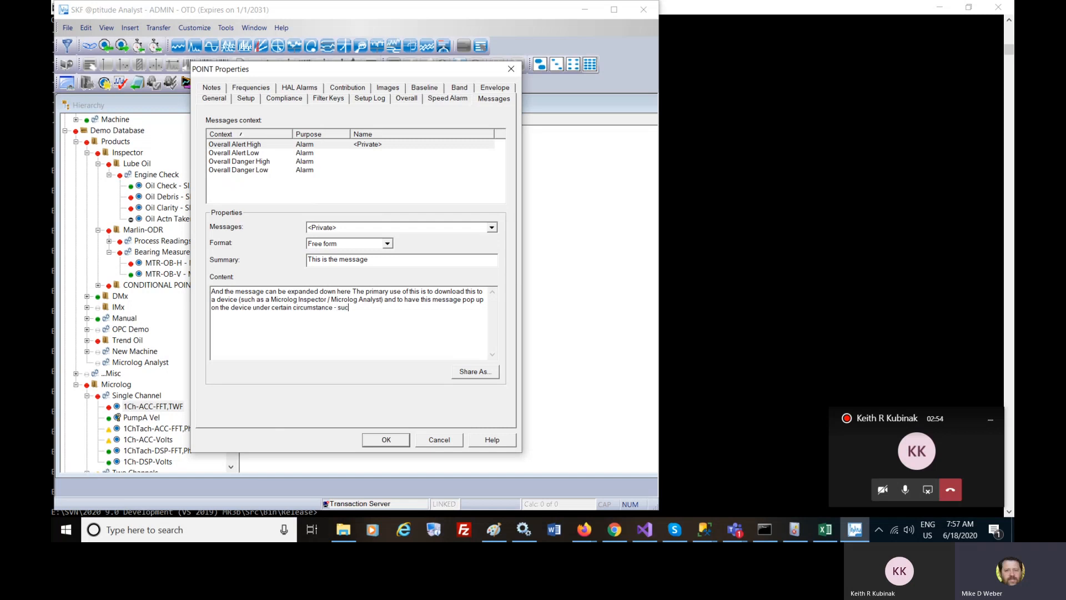
text(such as a)
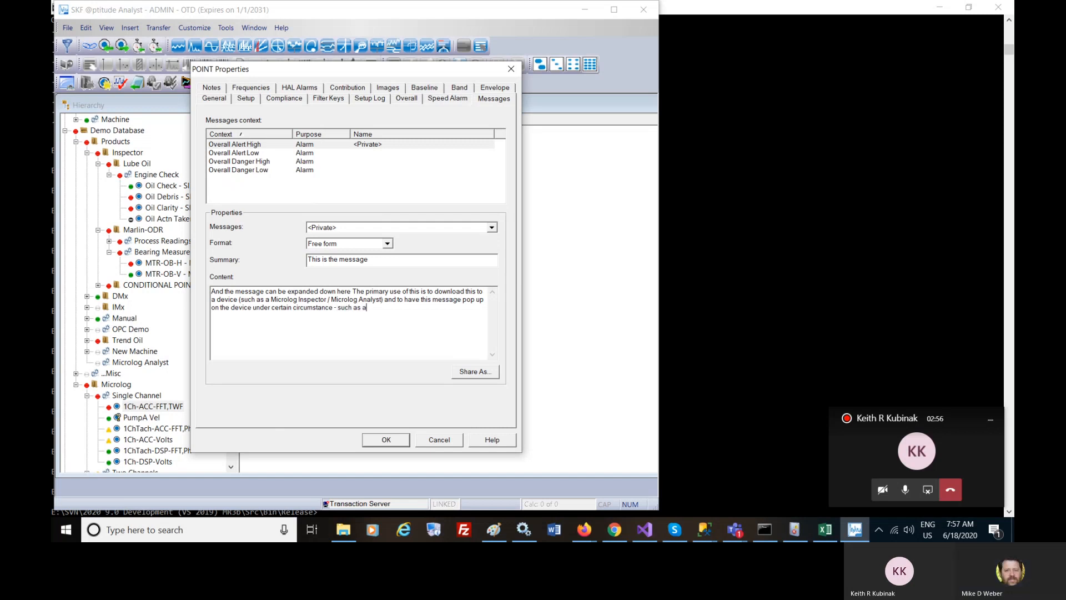
text(Ov)
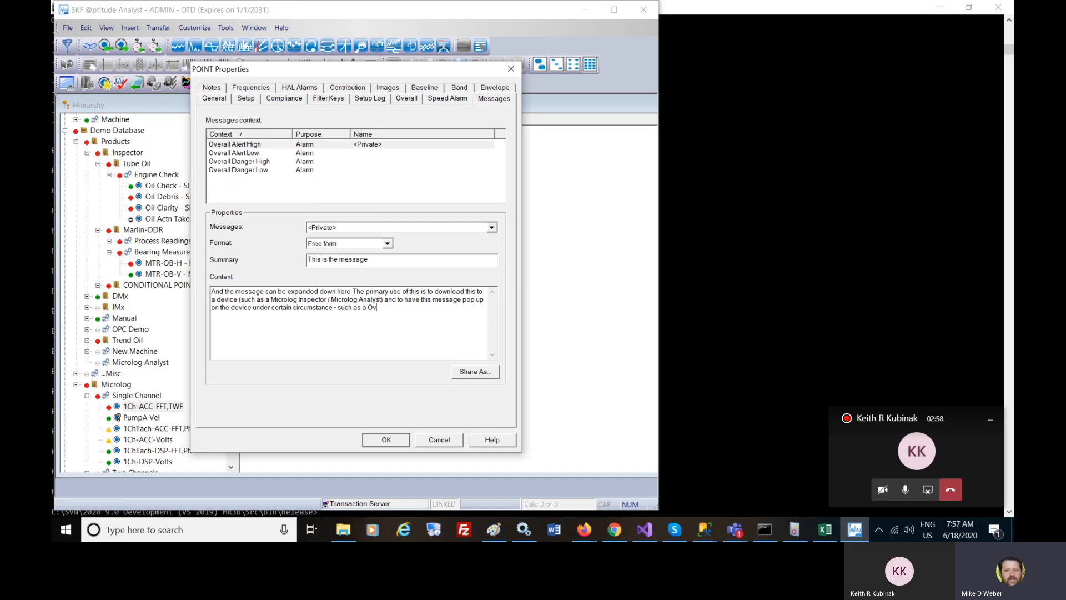
text(eral)
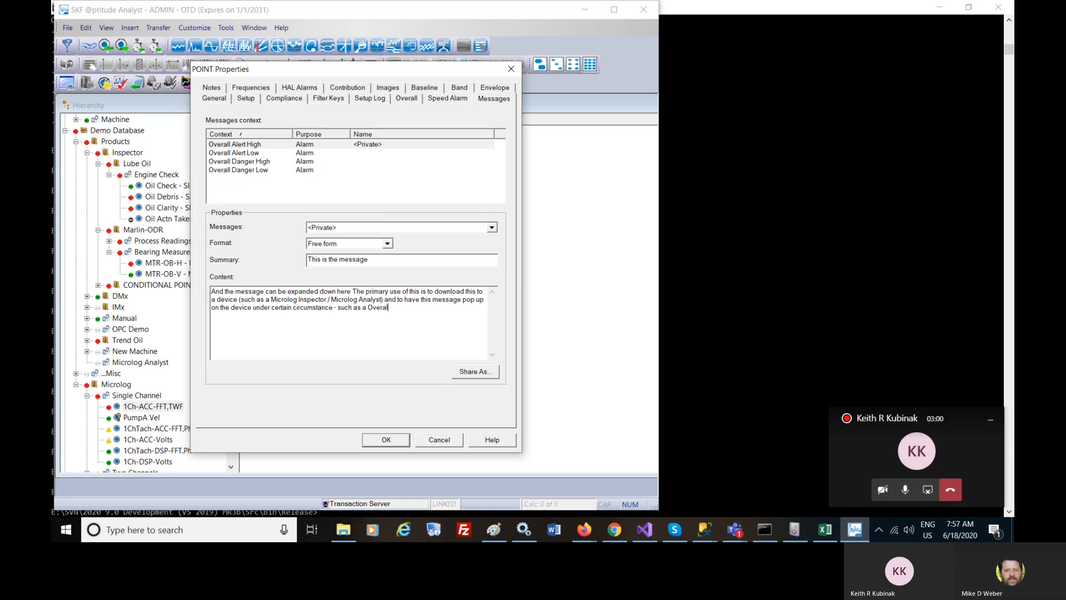
- Finish the content text, replacing the 'Overall' example with an alarm example
text(le)
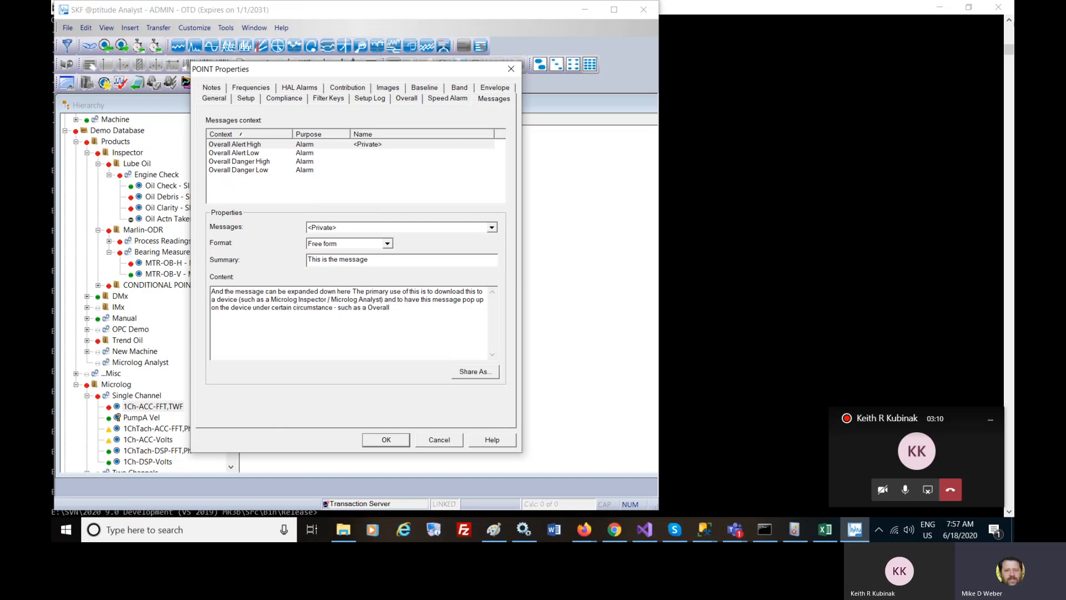
key(Backspace)
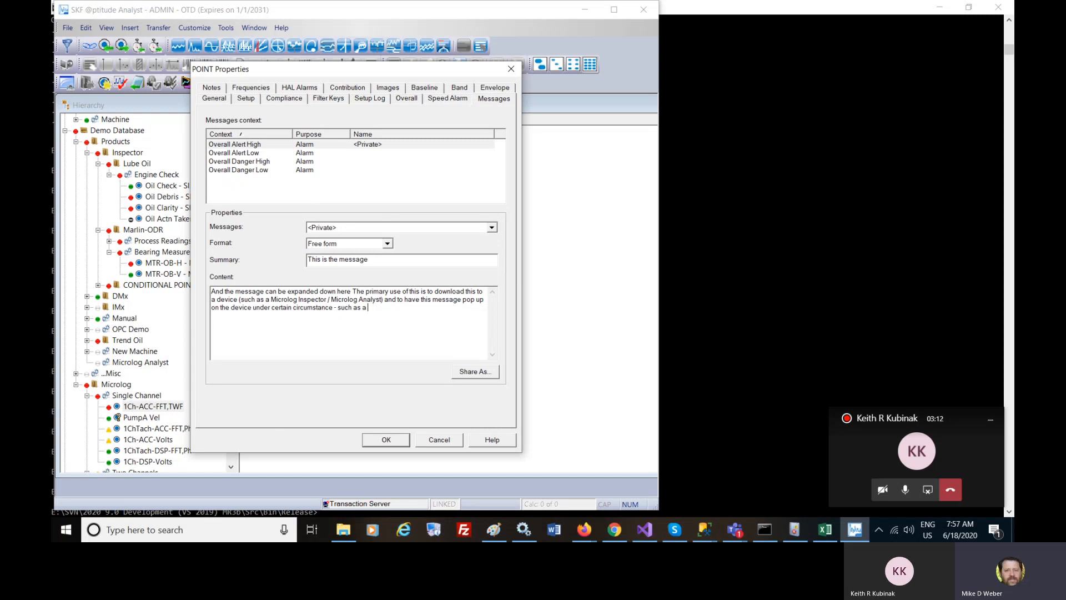
text(n Ala)
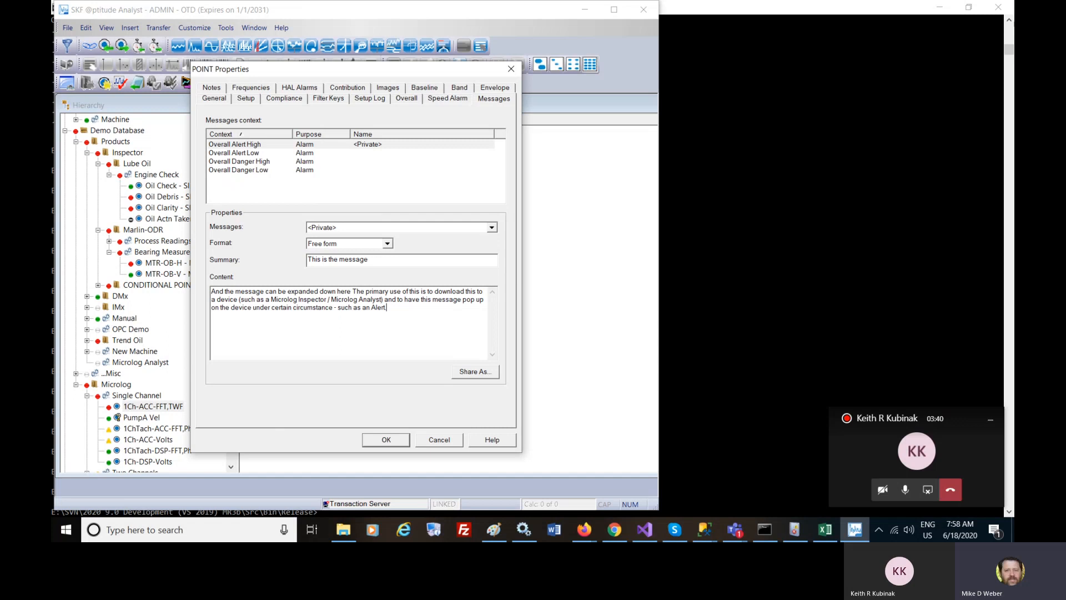
mouse_move(366, 436)
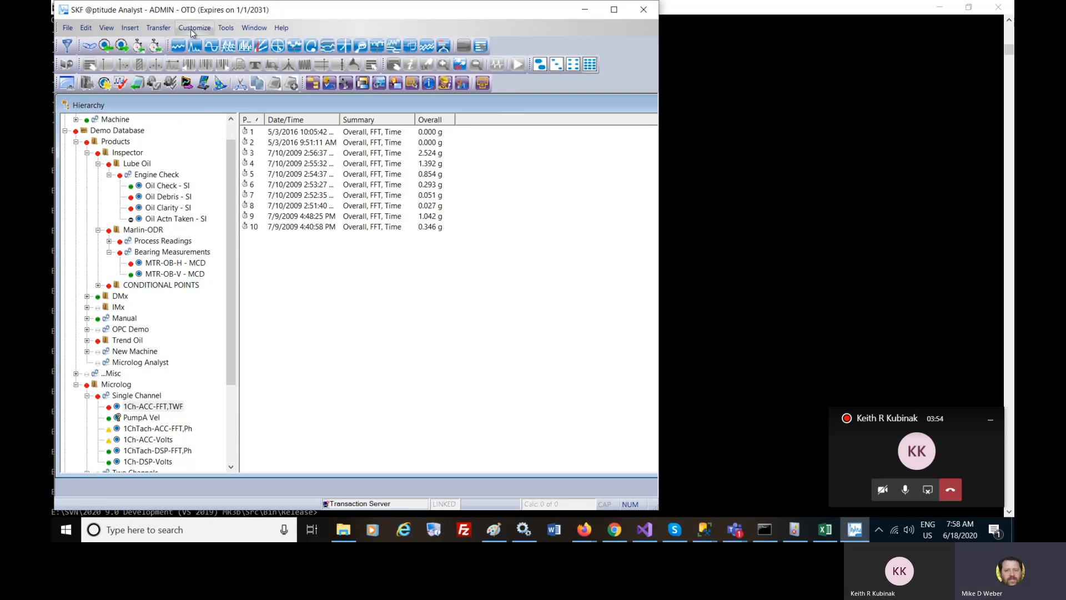
- Open Contact Information from the Customize menu
click(194, 27)
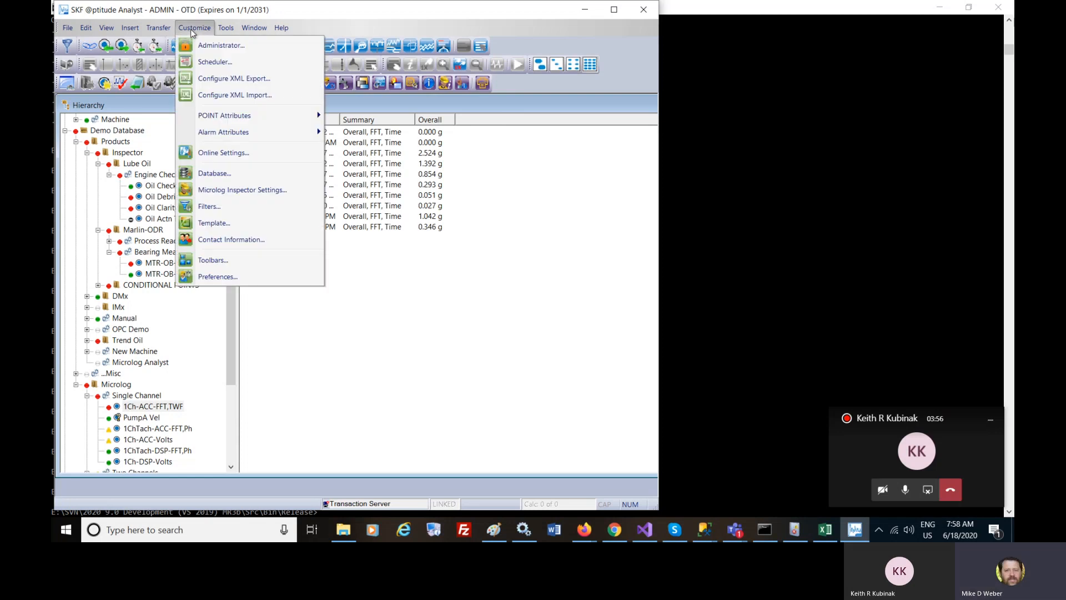
mouse_move(266, 175)
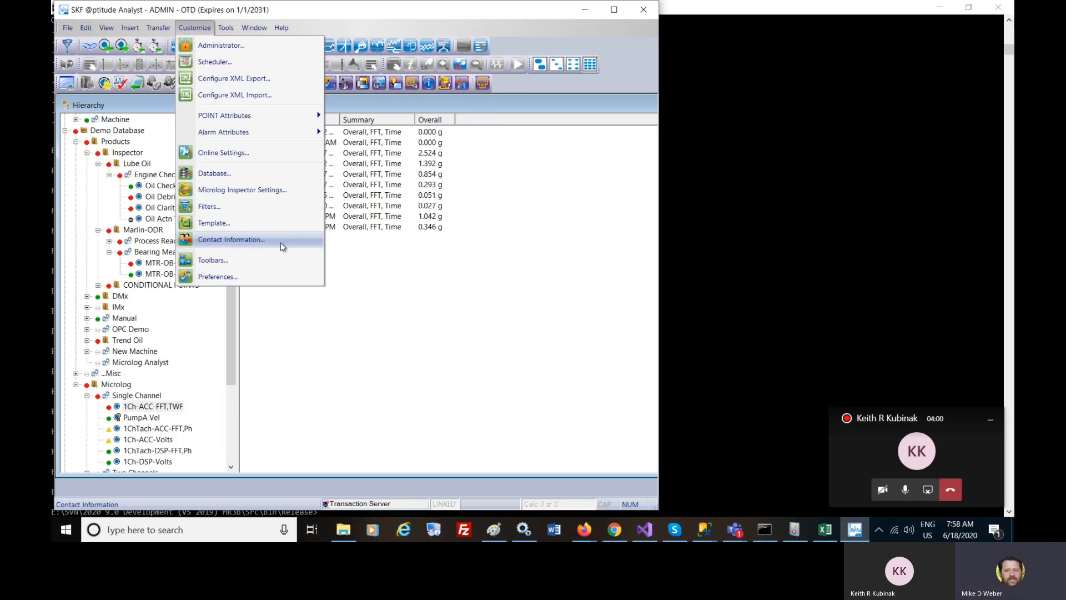
click(231, 239)
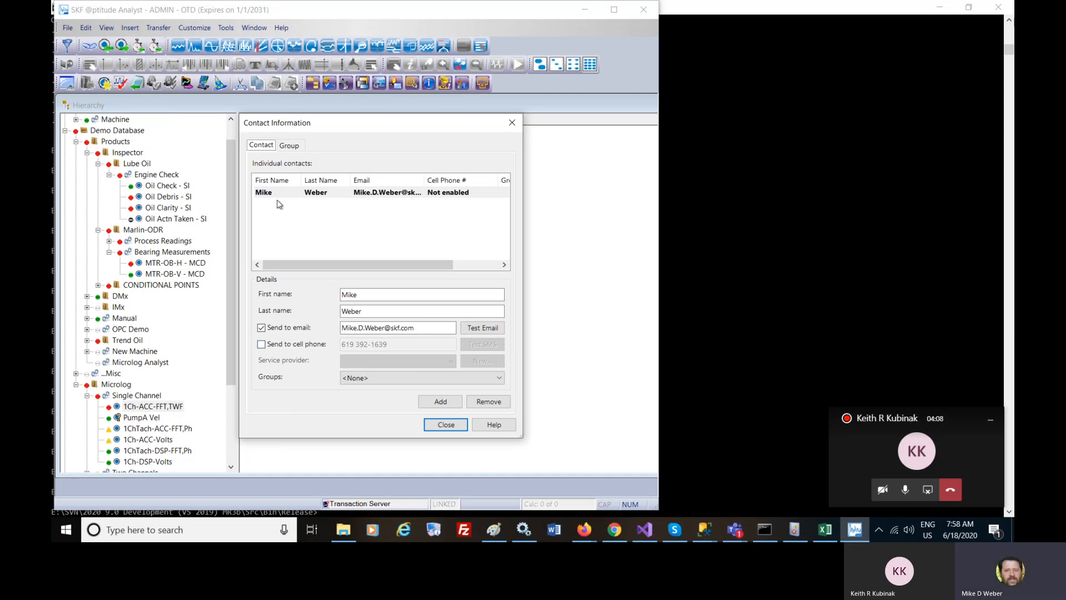
mouse_move(492, 218)
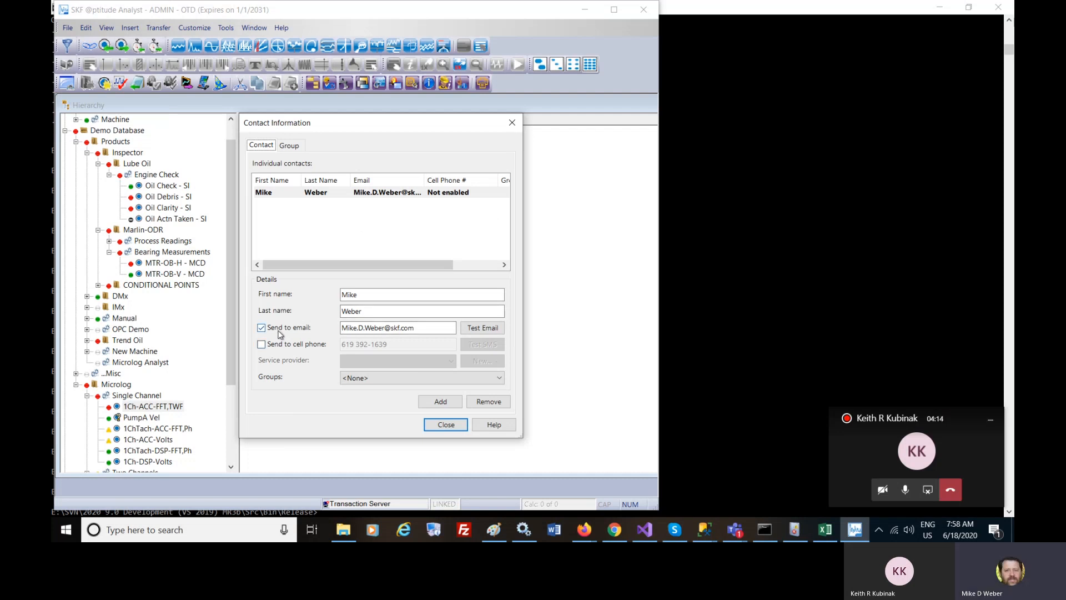
- Enable Send to cell phone for the contact and start adding a new service provider
triple_click(397, 327)
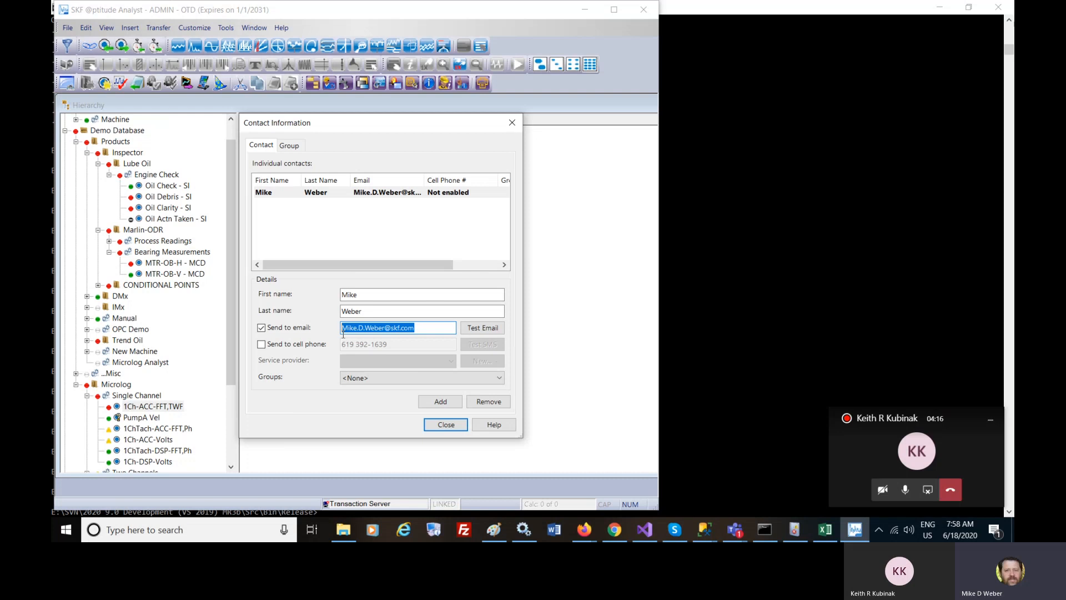
click(372, 294)
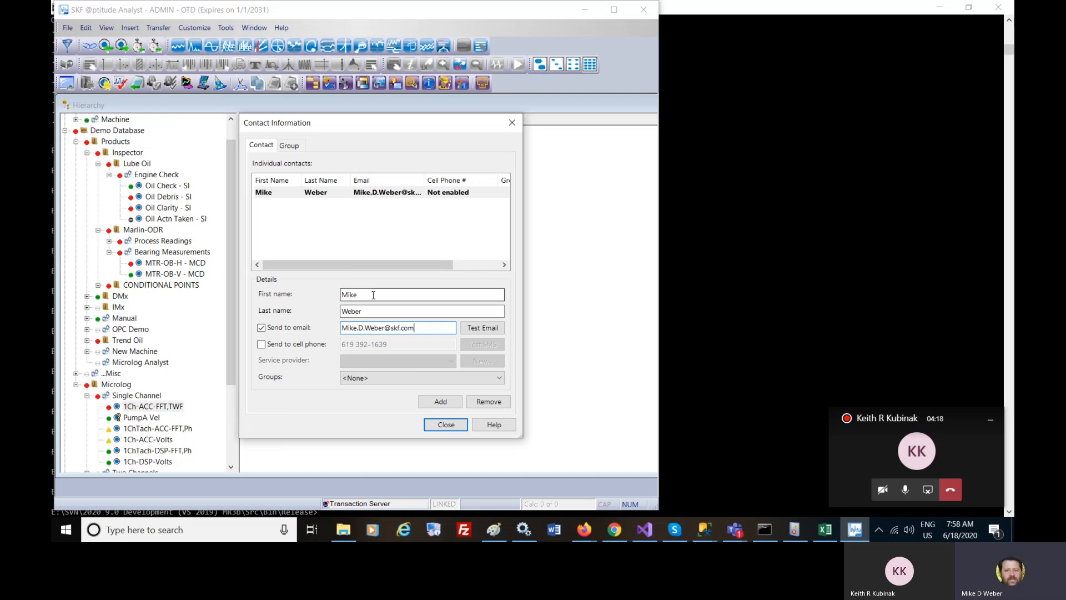
click(260, 343)
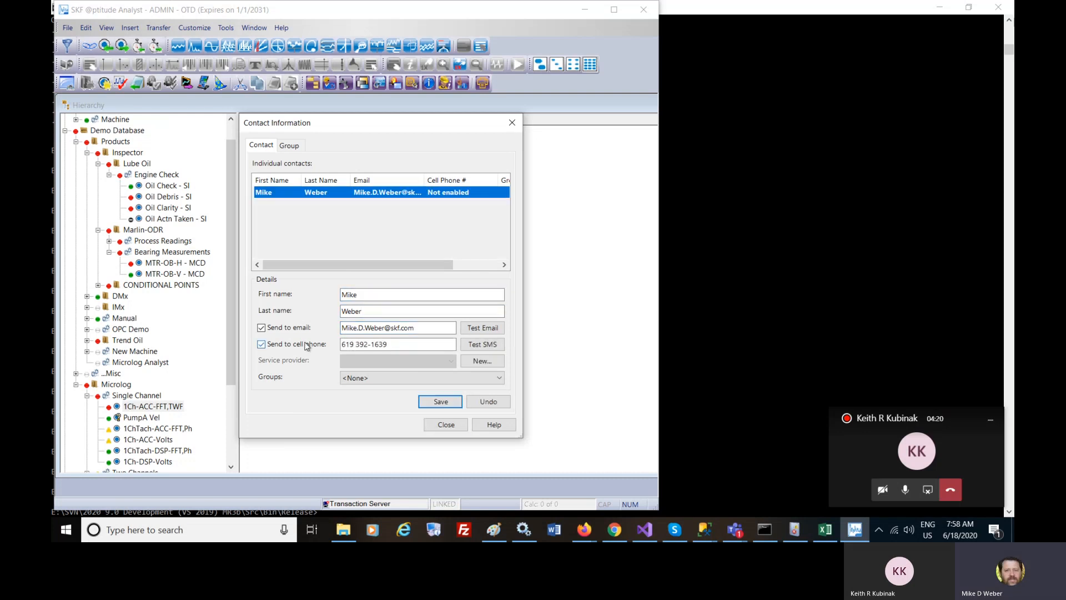
click(397, 343)
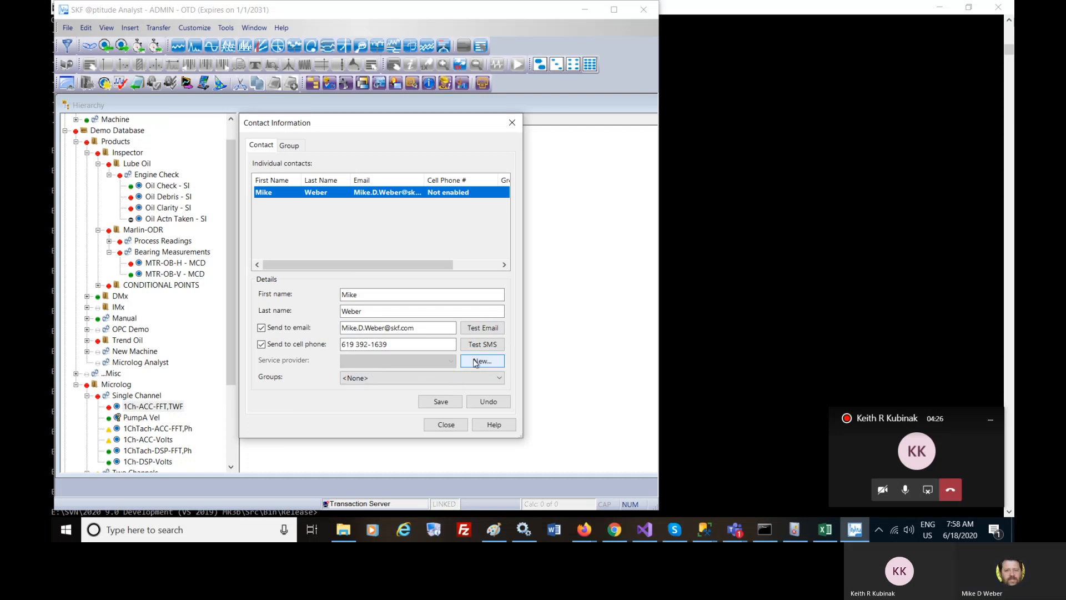
click(481, 361)
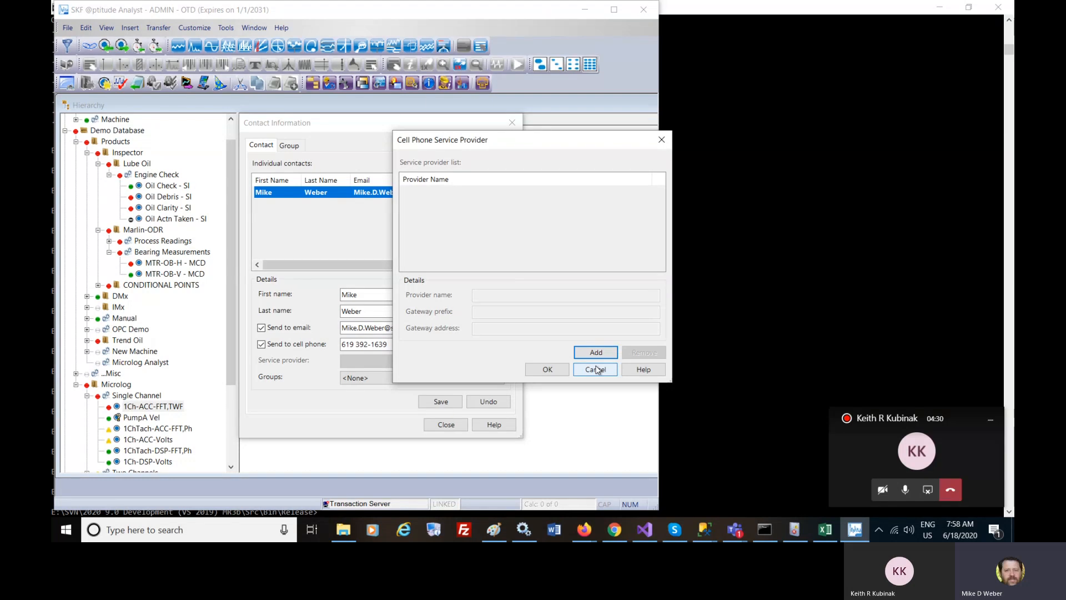
mouse_move(499, 302)
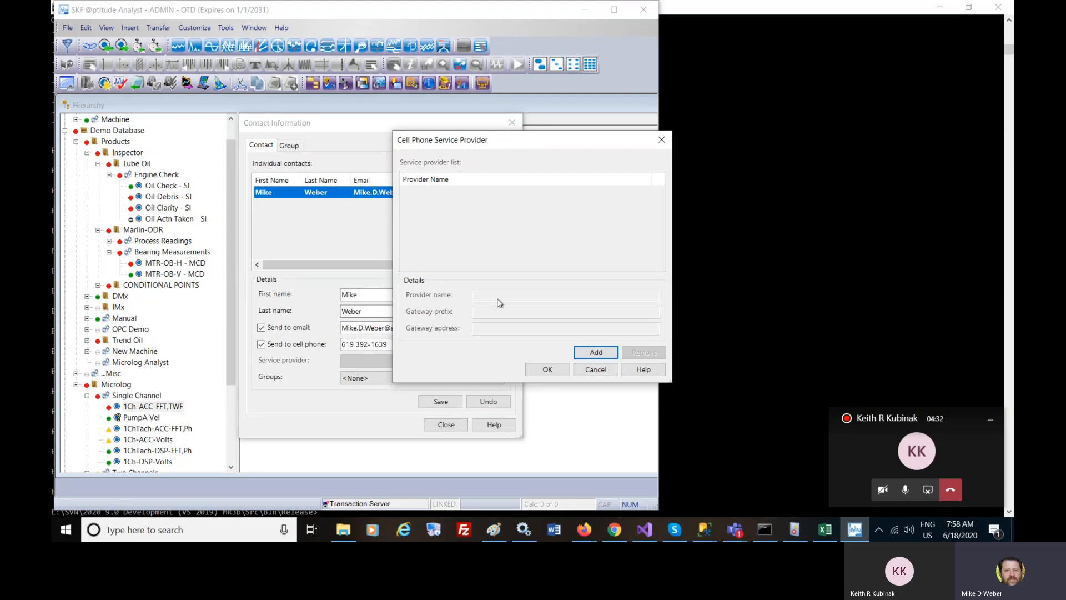
mouse_move(423, 317)
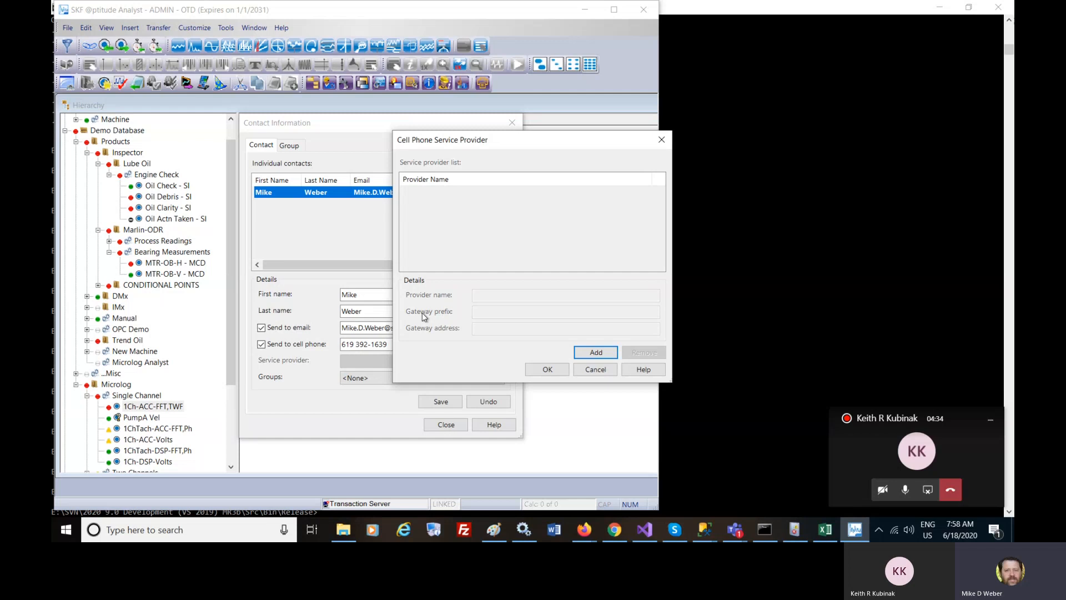
mouse_move(467, 336)
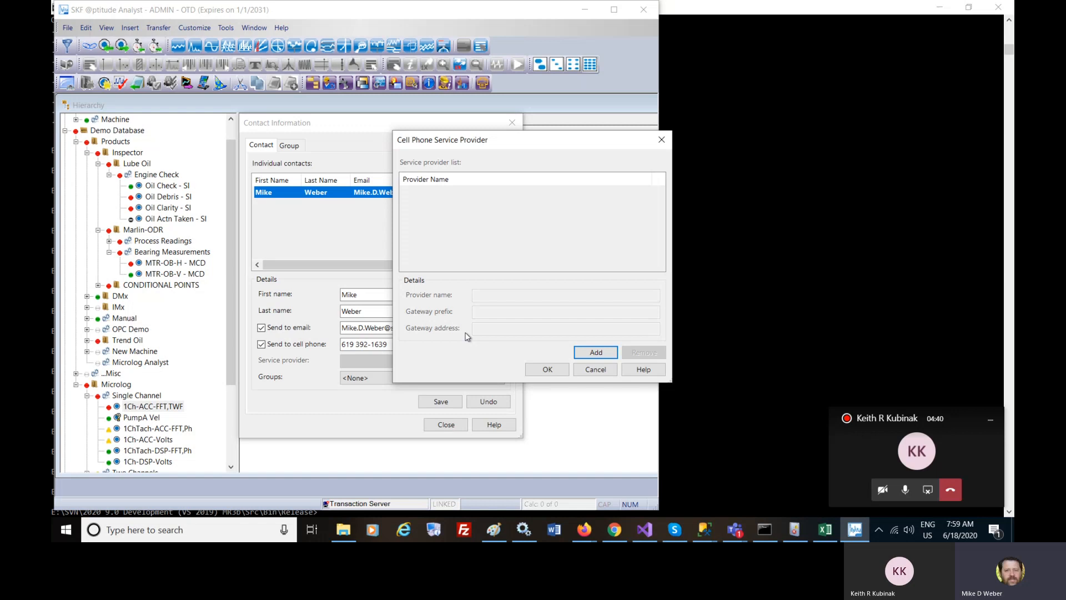
mouse_move(453, 340)
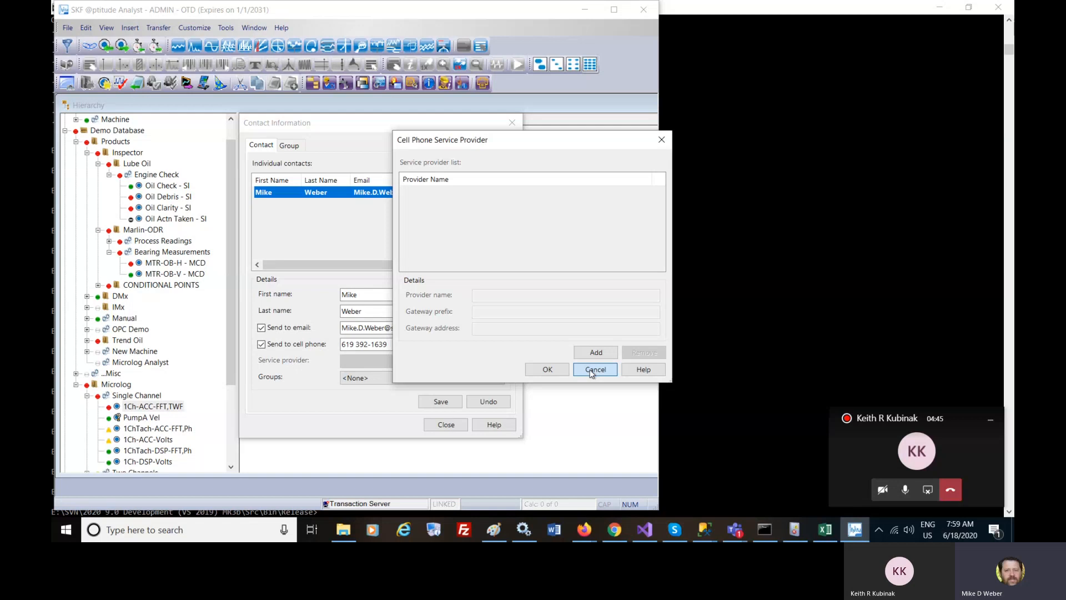
- Cancel the Cell Phone Service Provider dialog without adding a provider
click(594, 369)
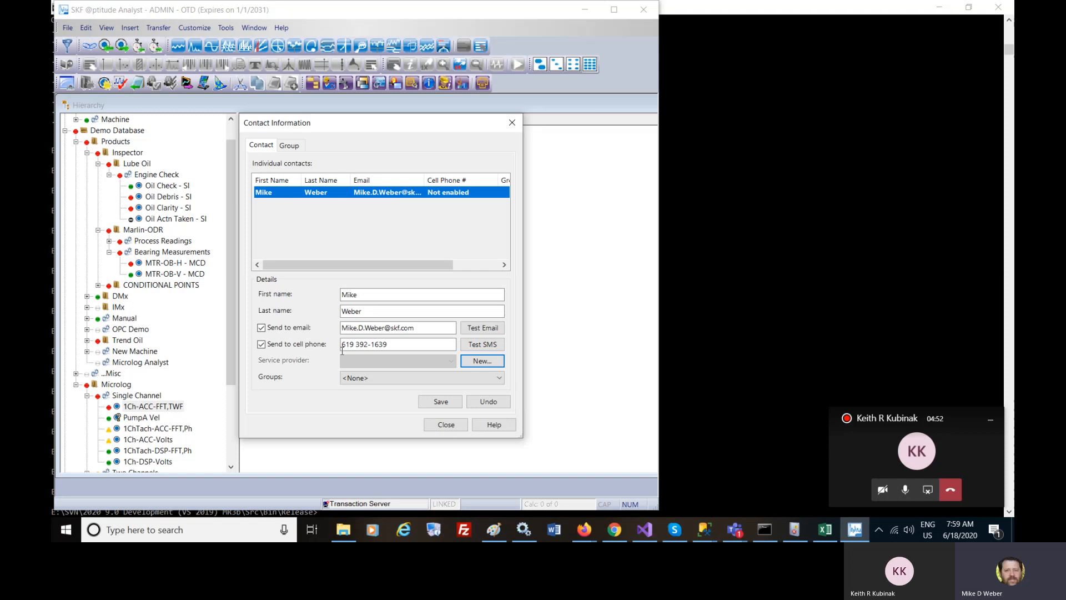
mouse_move(481, 286)
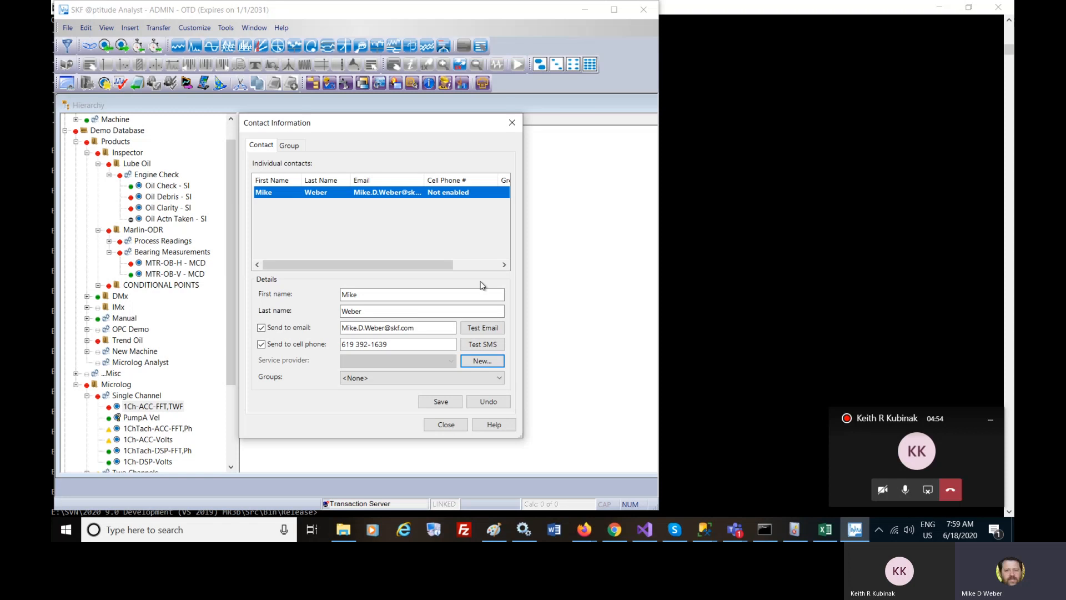
mouse_move(285, 235)
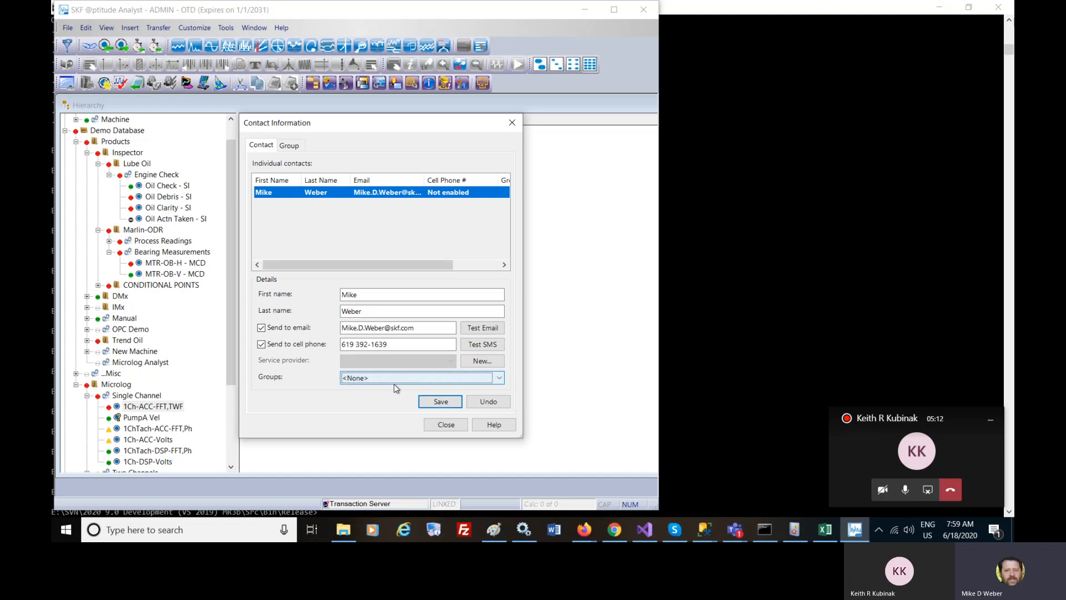
- Try saving the contact, acknowledge the missing service provider error, then switch to Group
click(446, 424)
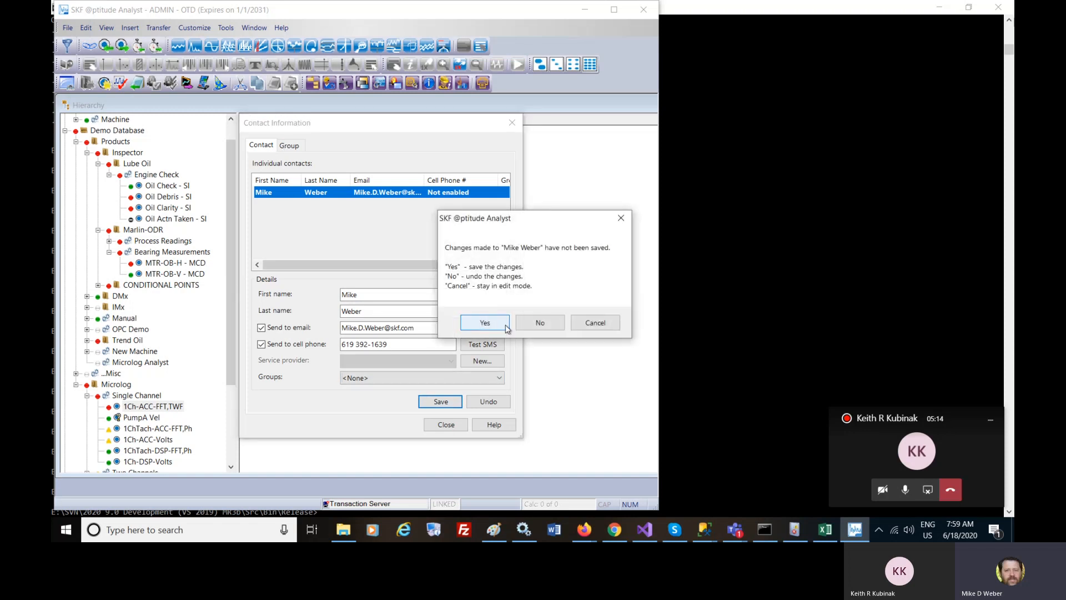
click(484, 322)
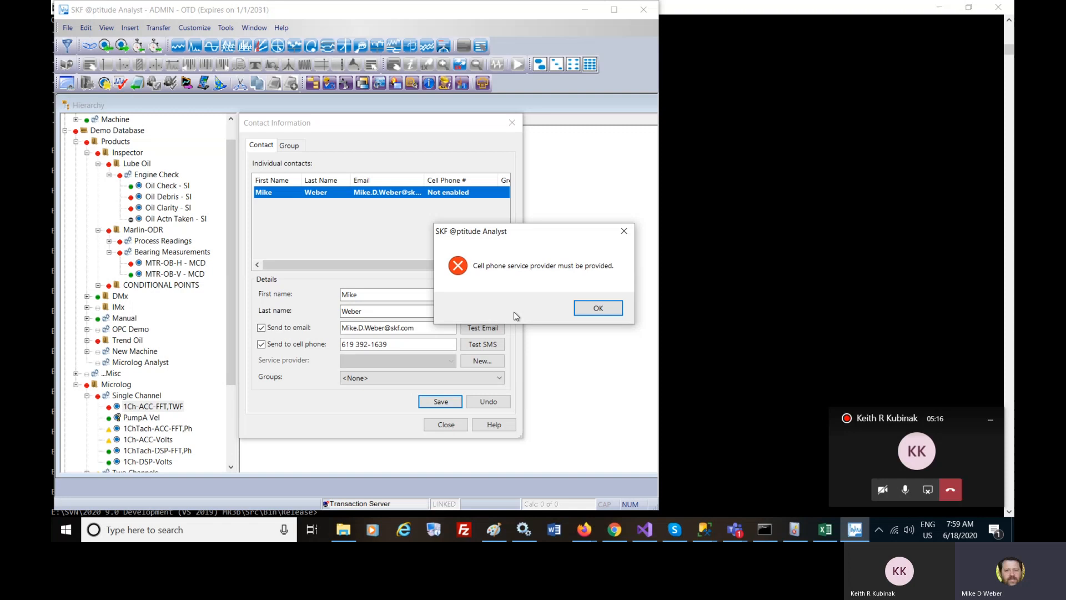
click(597, 307)
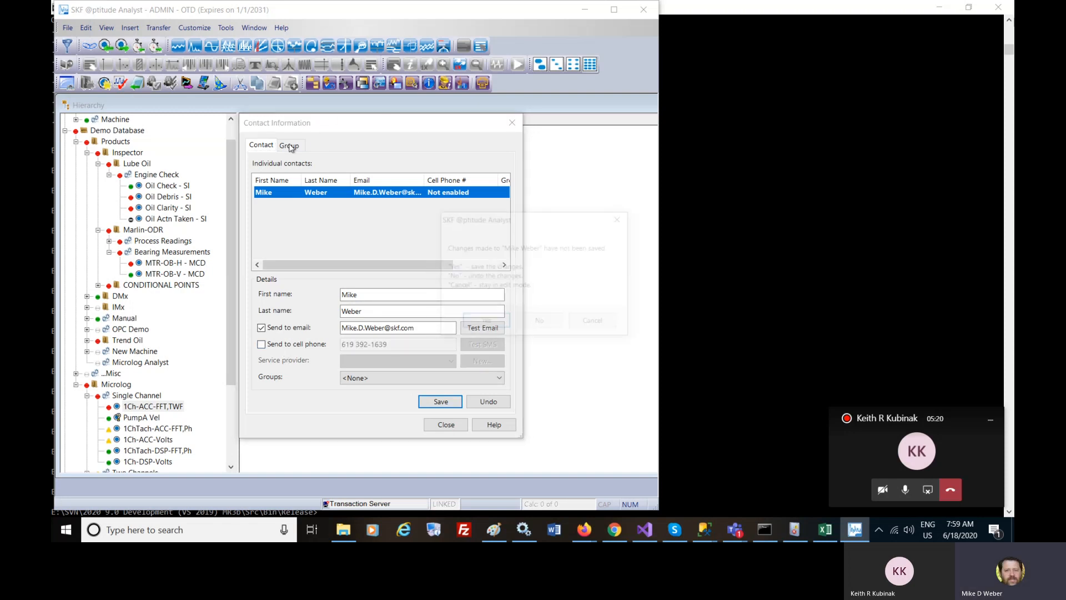
click(289, 145)
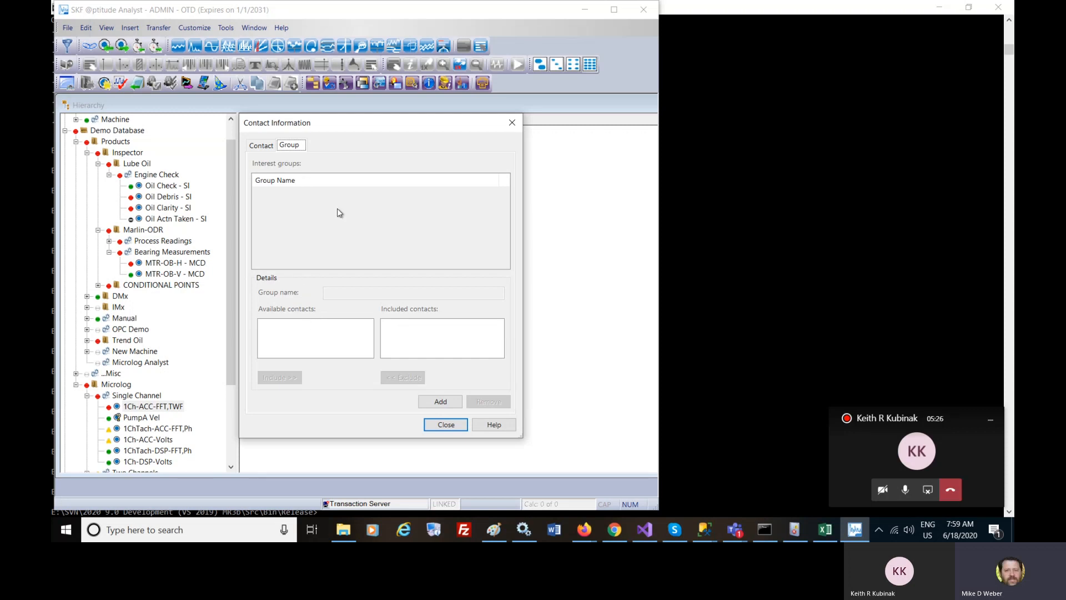
click(440, 400)
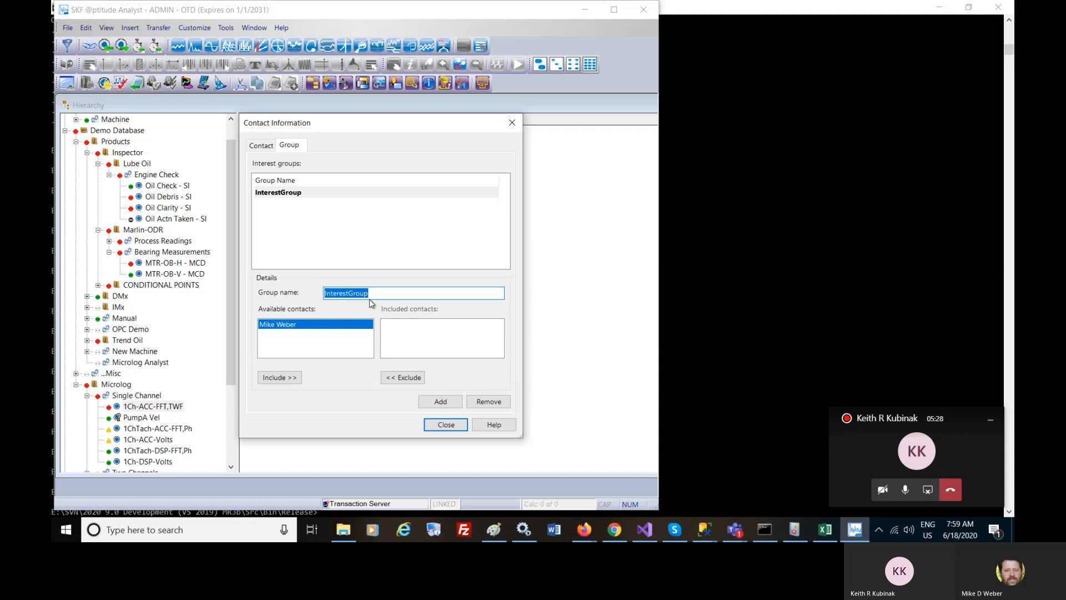
text(P)
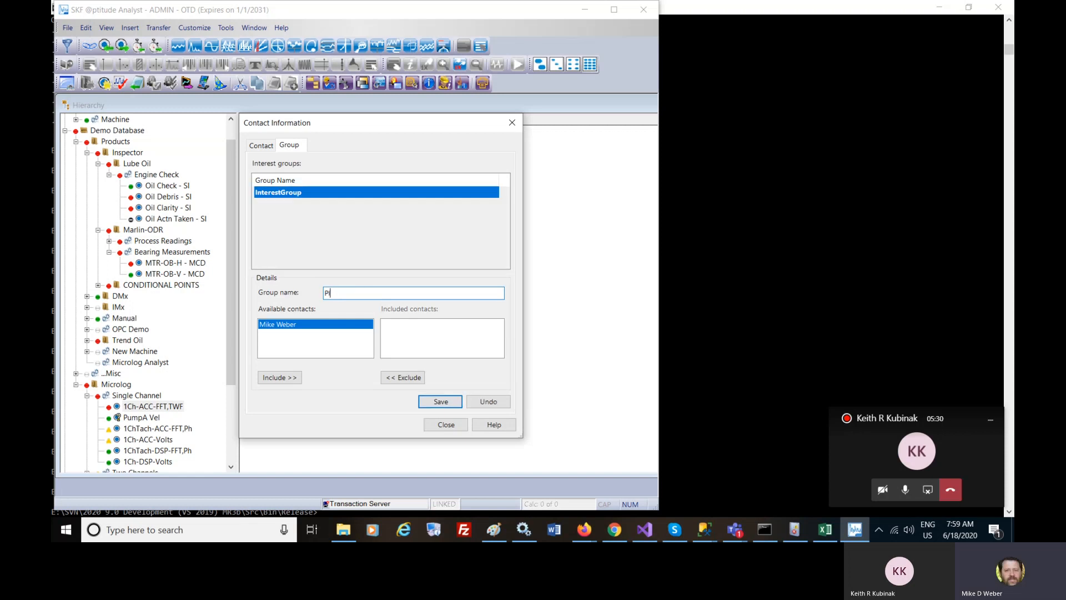
text(lant)
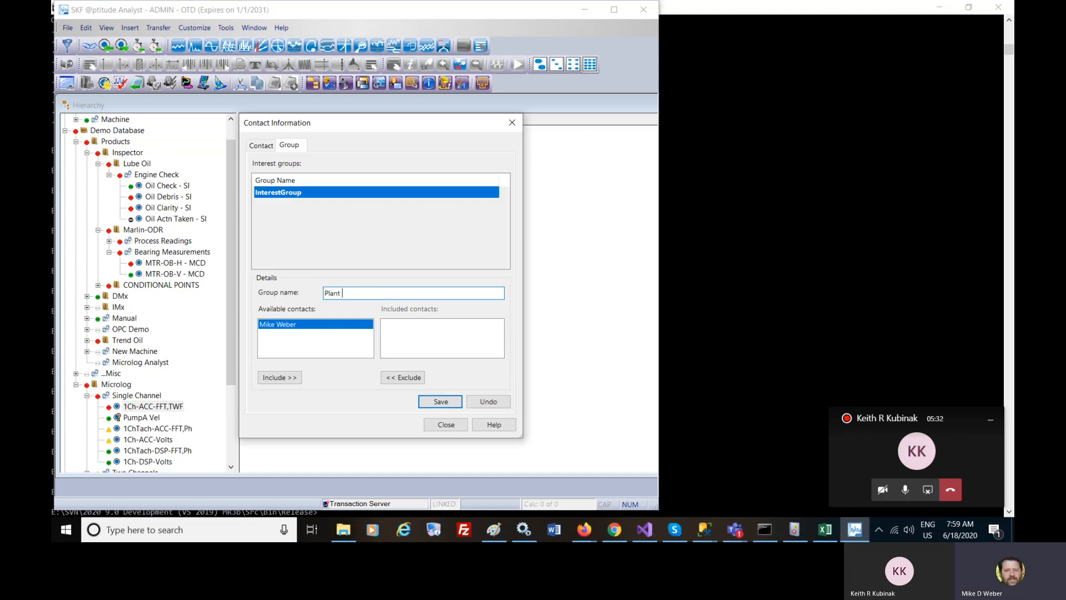
text(Morning)
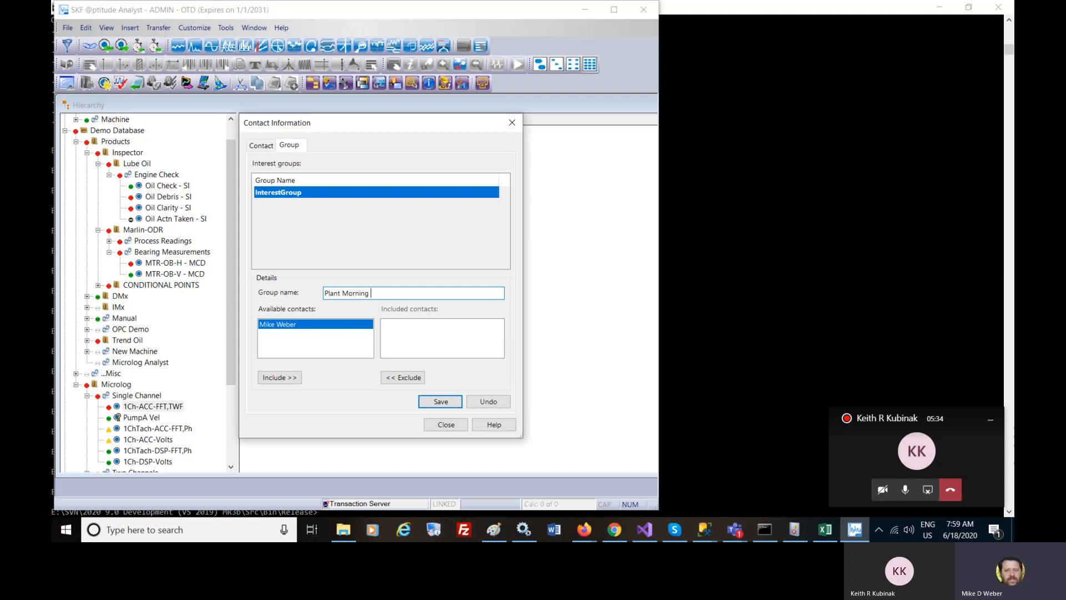
text(Shift)
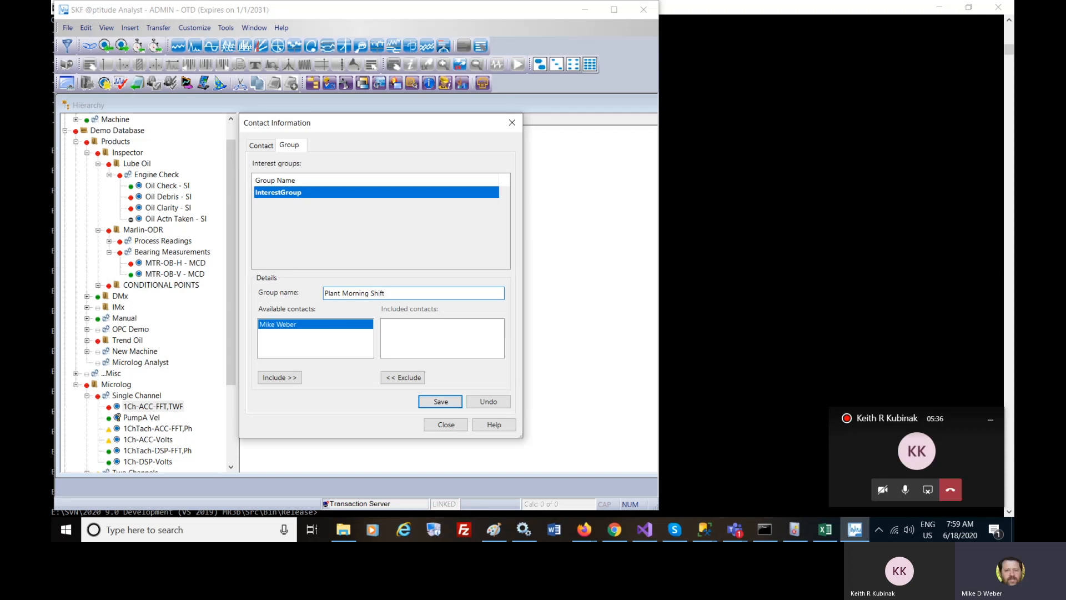
click(279, 377)
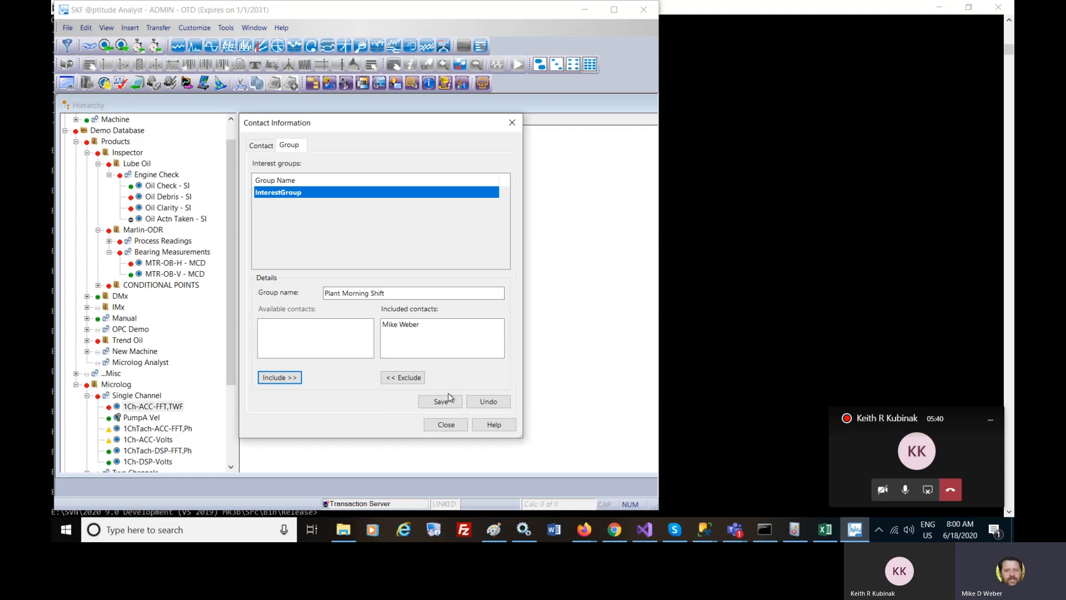
mouse_move(442, 418)
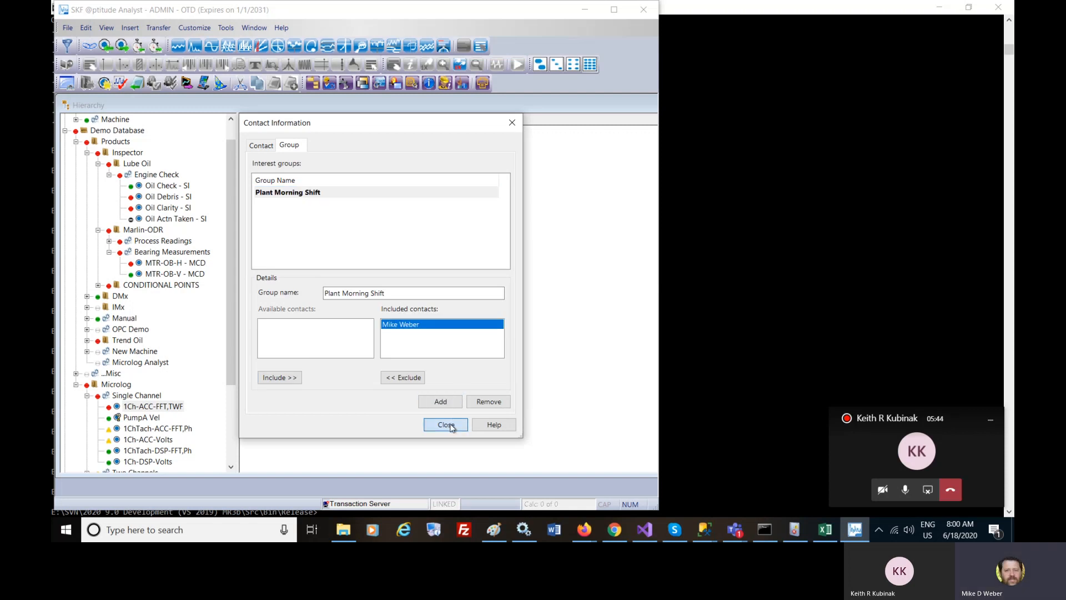
click(445, 424)
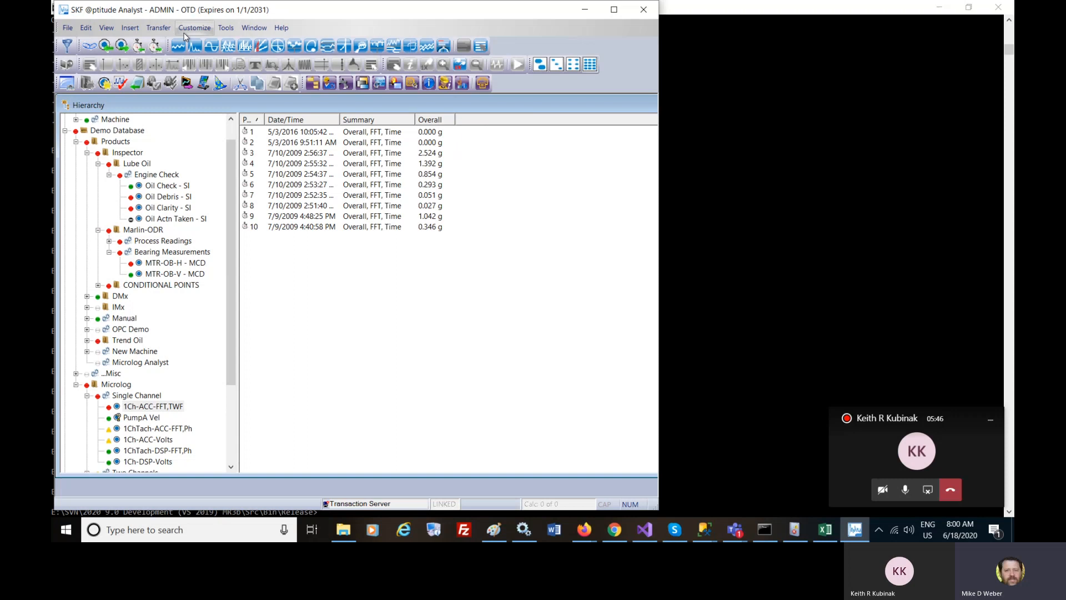
- Open Customize > Scheduler and start adding a new scheduled event
click(194, 27)
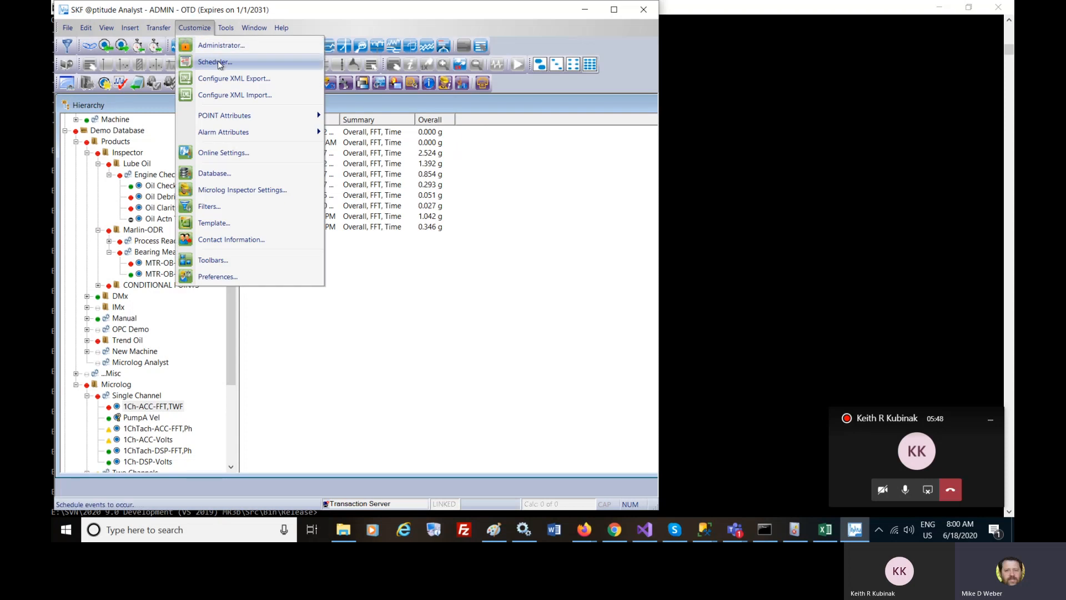
click(214, 61)
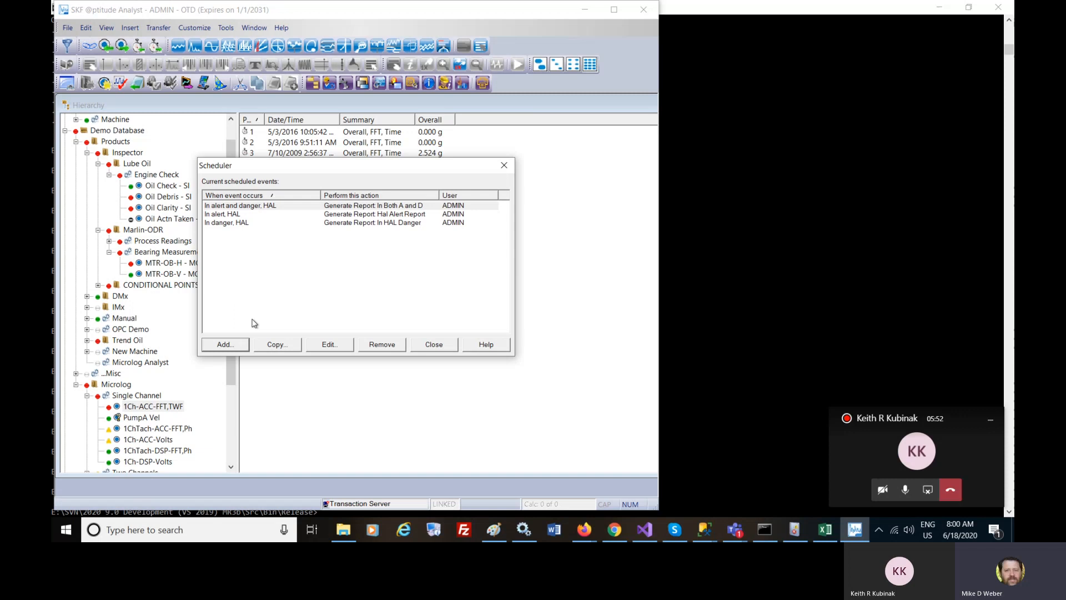
mouse_move(242, 212)
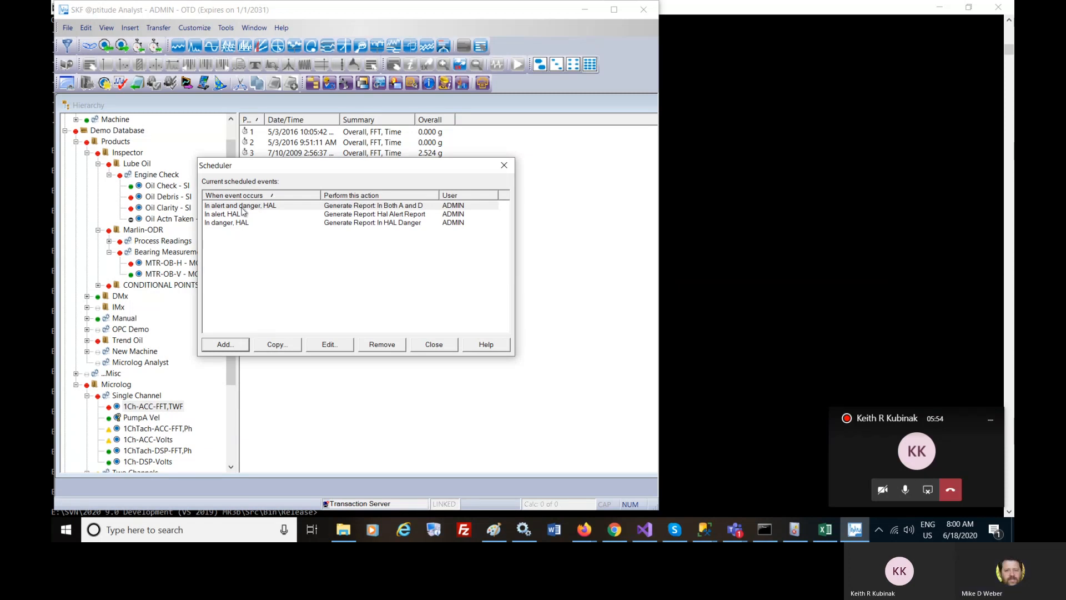
click(272, 213)
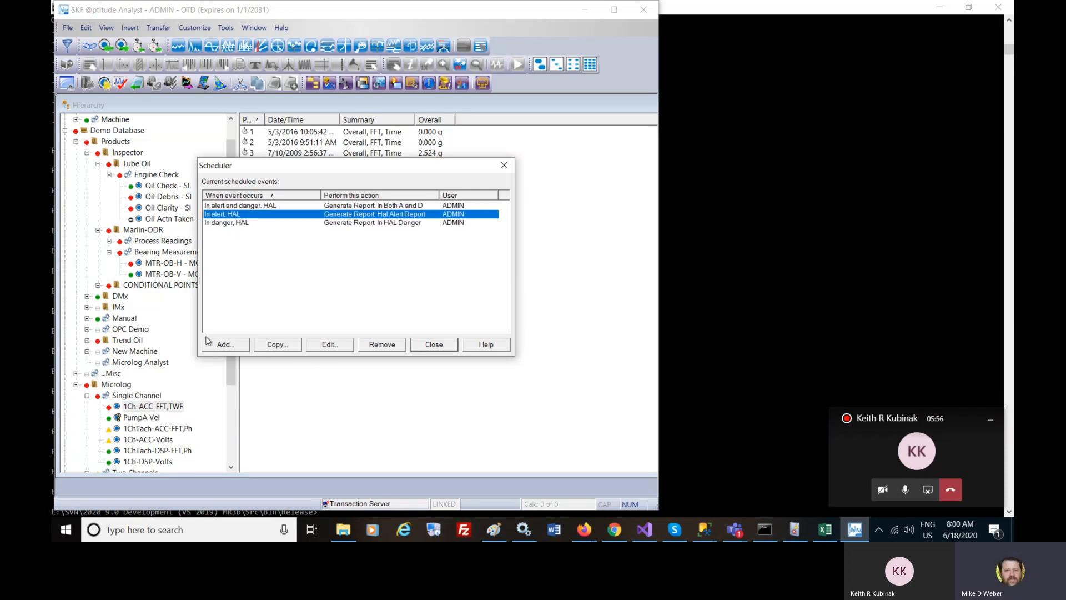
click(225, 344)
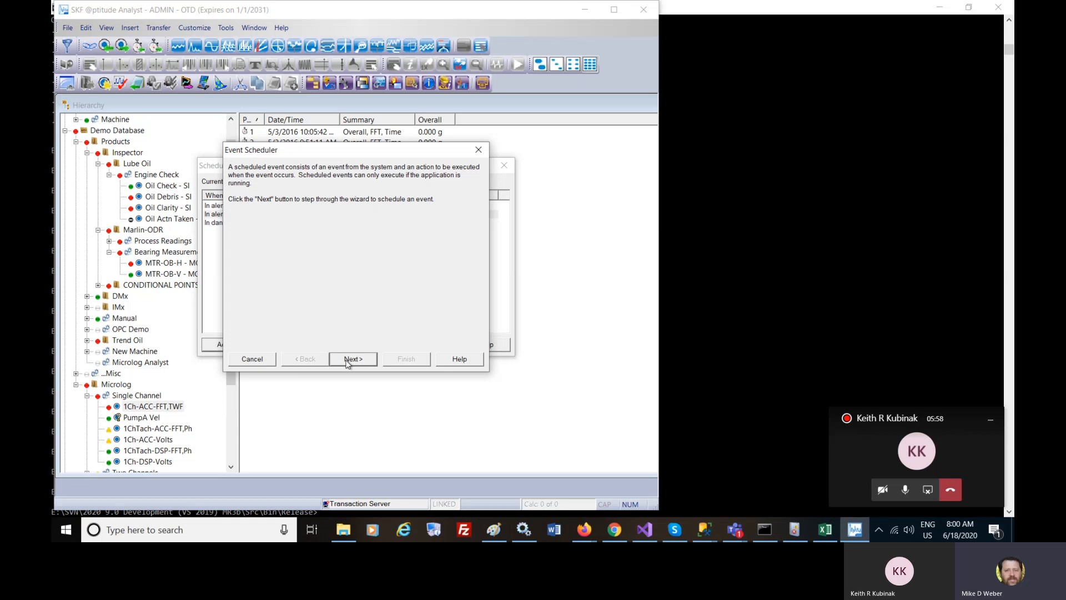
- Choose Alarm condition as the triggering event and open its settings
click(353, 358)
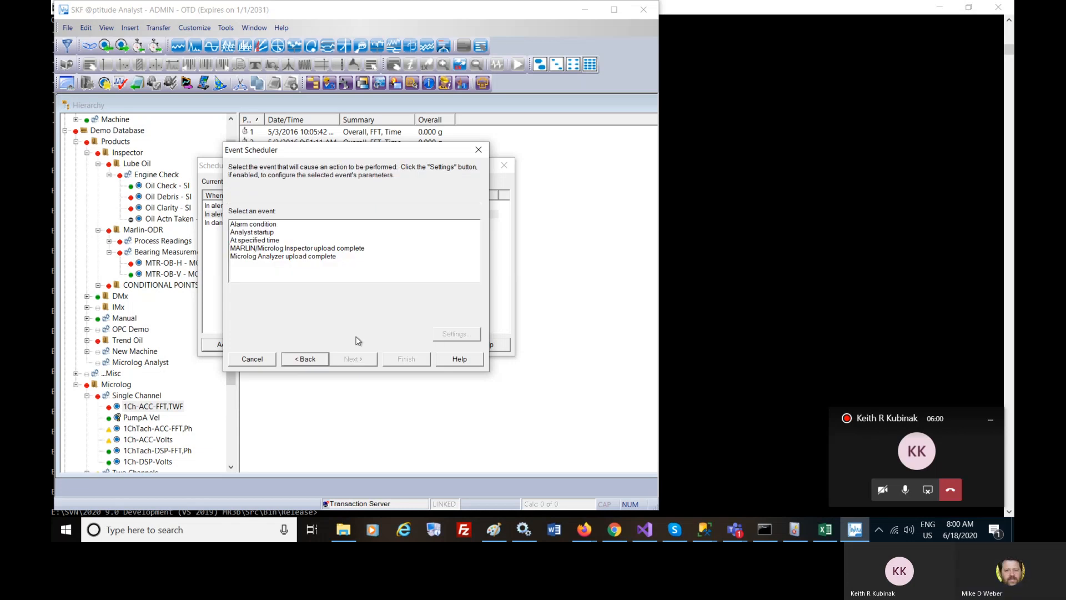
click(254, 224)
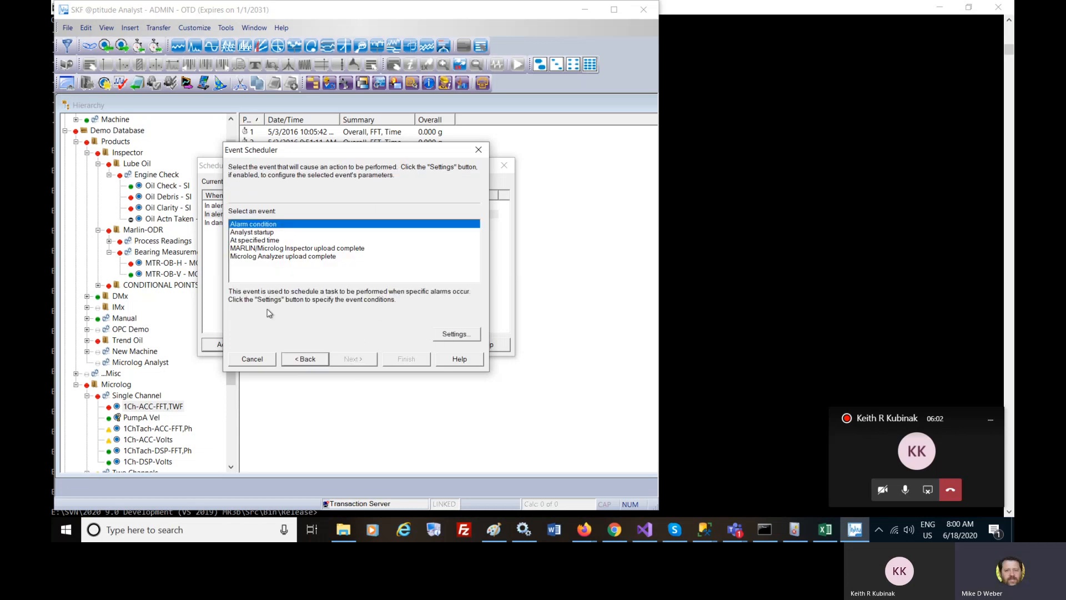
click(455, 333)
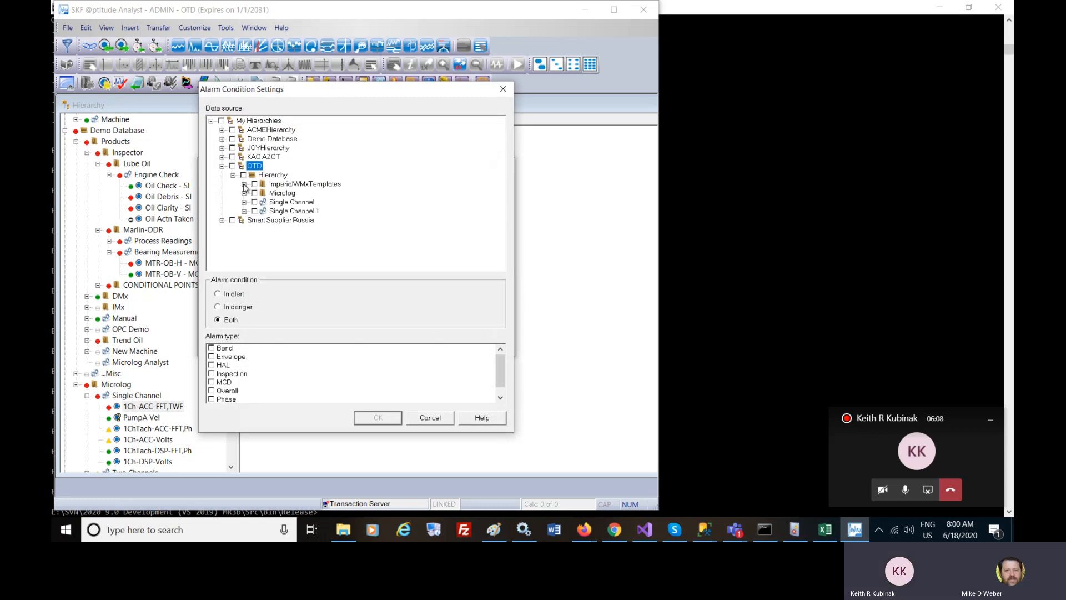
- Set the alarm condition to OTD Microlog hierarchy with Overall alarm type and confirm
click(245, 192)
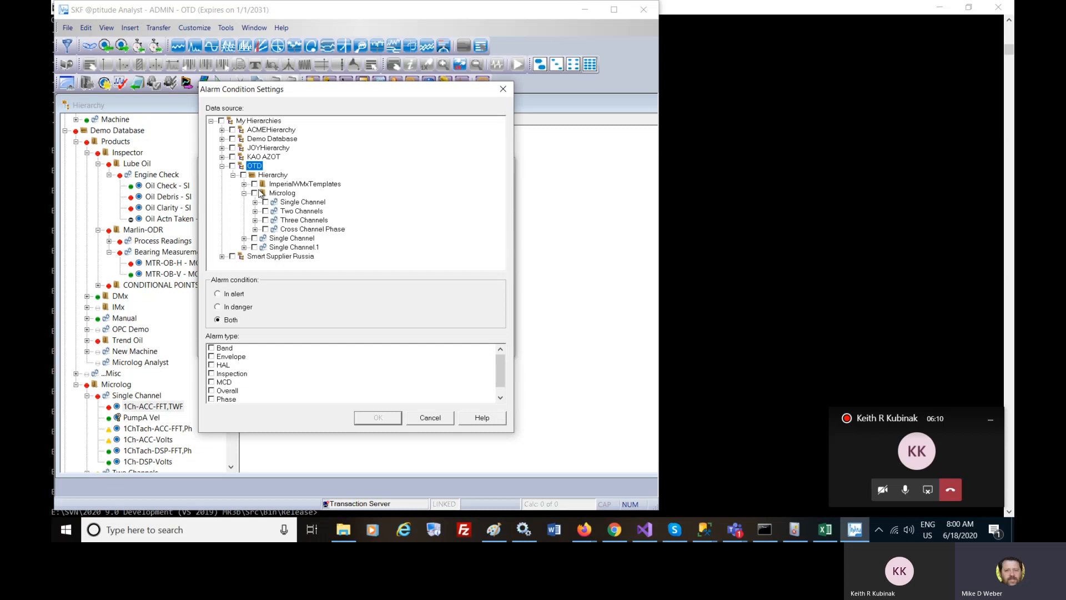
click(254, 193)
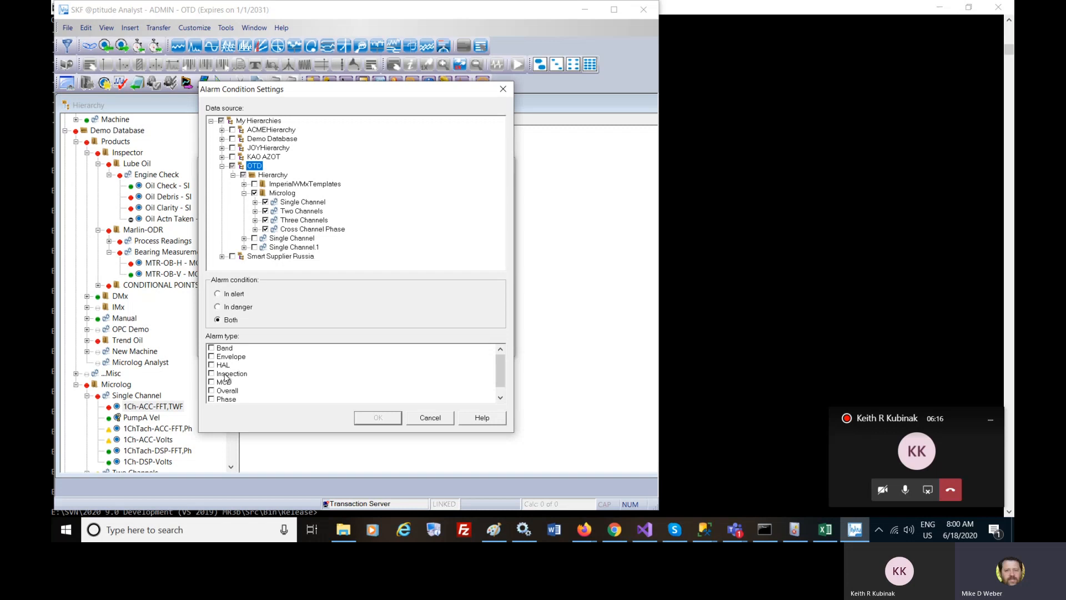
click(212, 391)
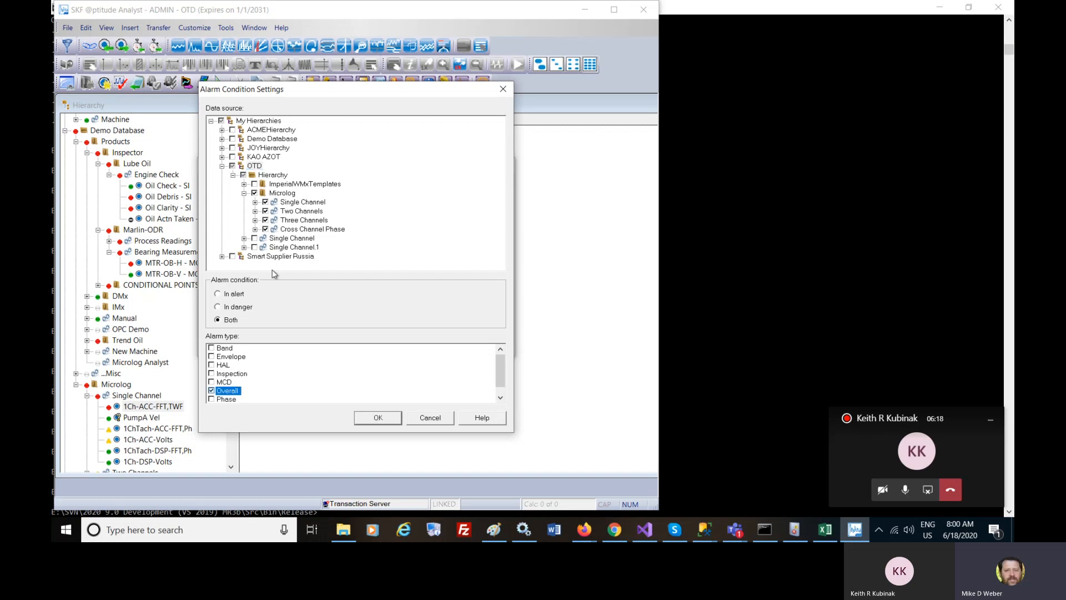
mouse_move(370, 244)
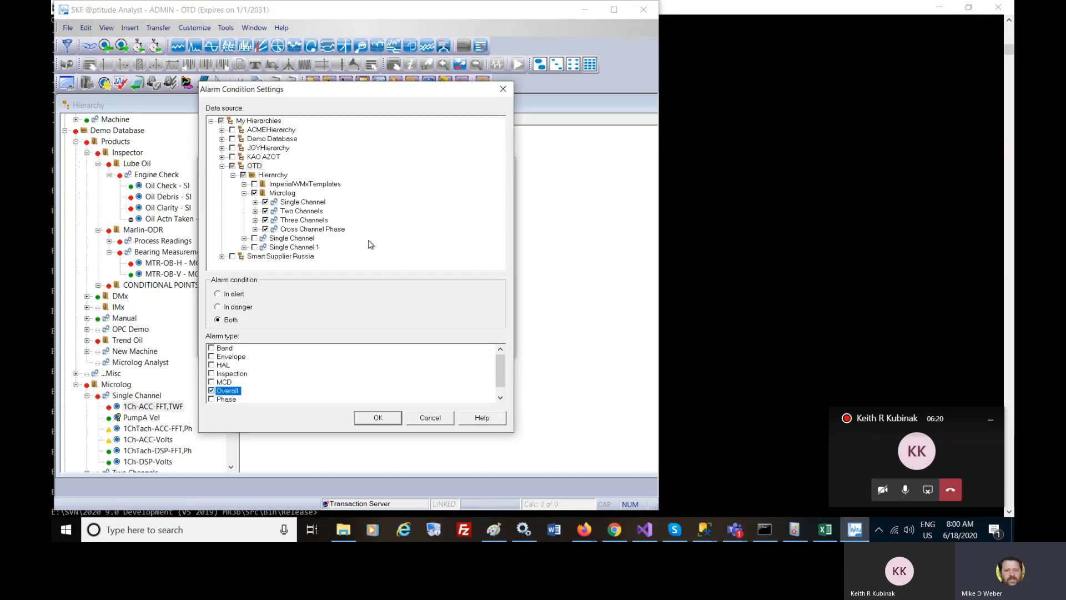
mouse_move(355, 242)
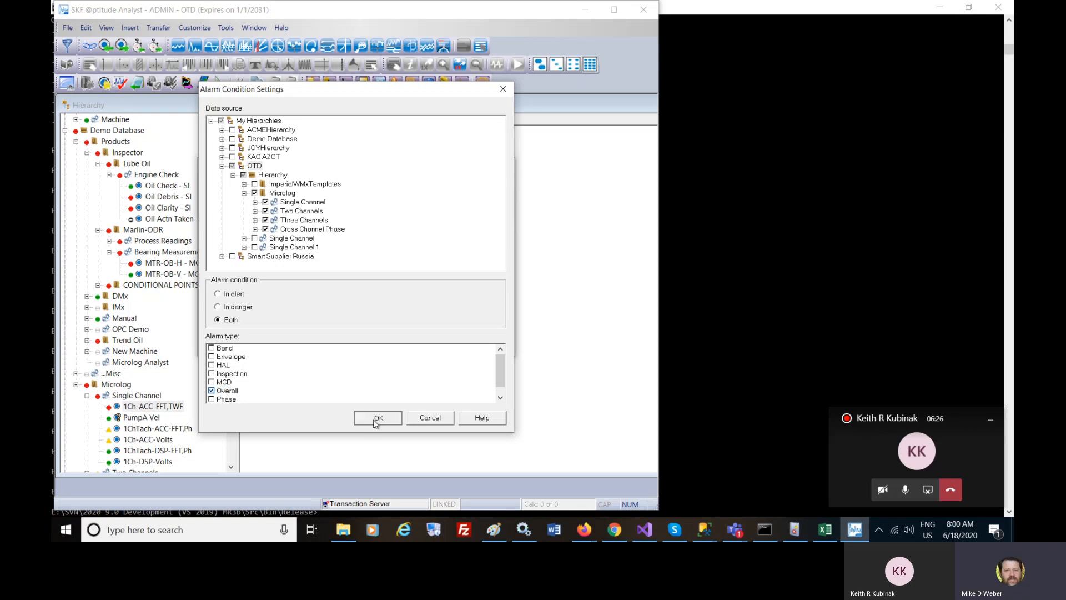
click(378, 417)
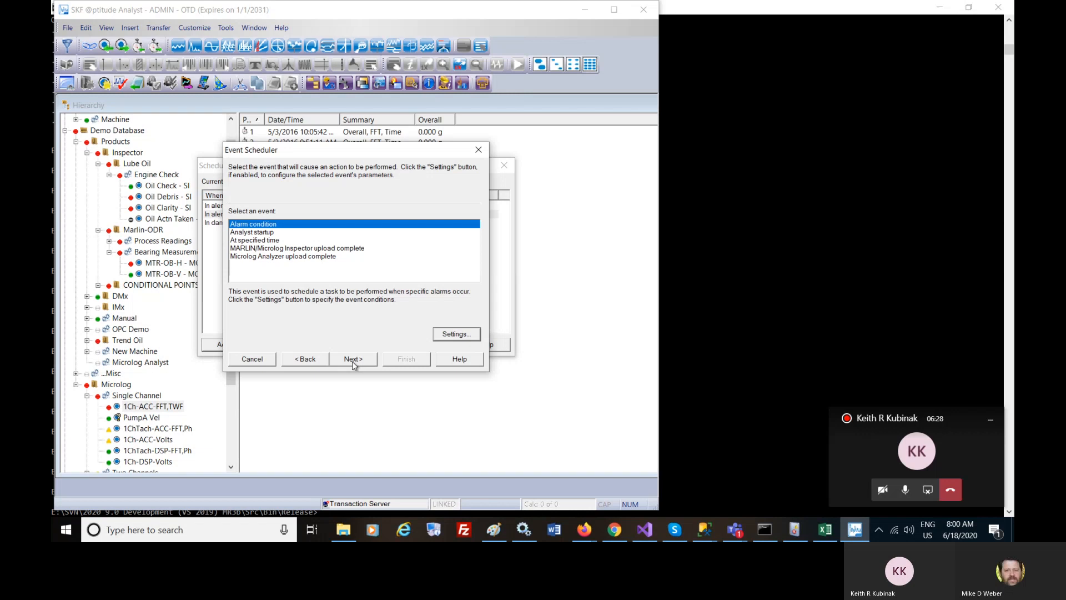
- Advance the Event Scheduler and pick Send message as the event's action
click(353, 359)
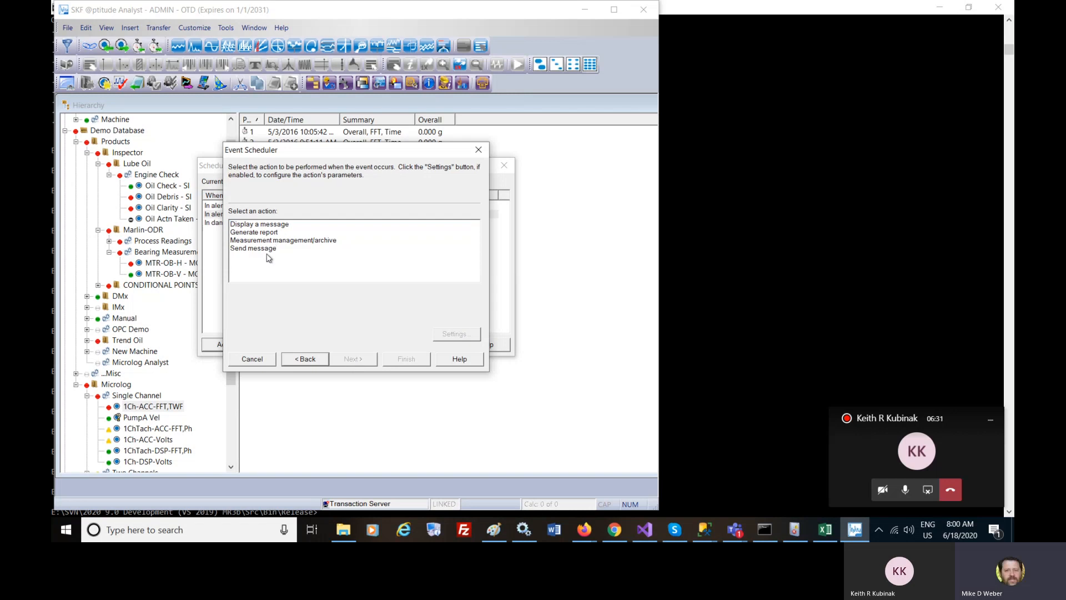
click(253, 247)
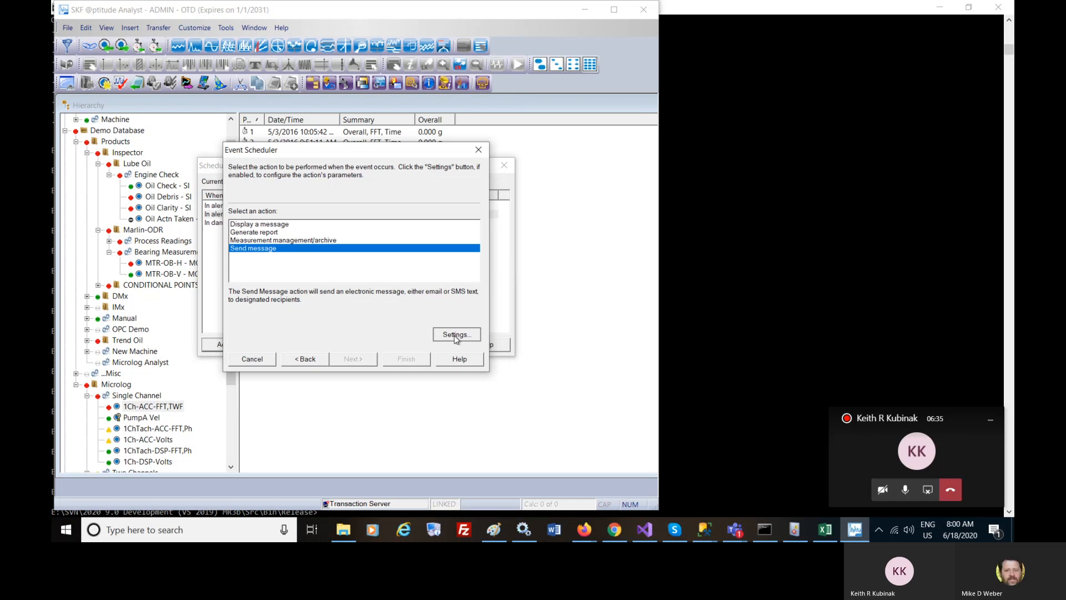
click(455, 333)
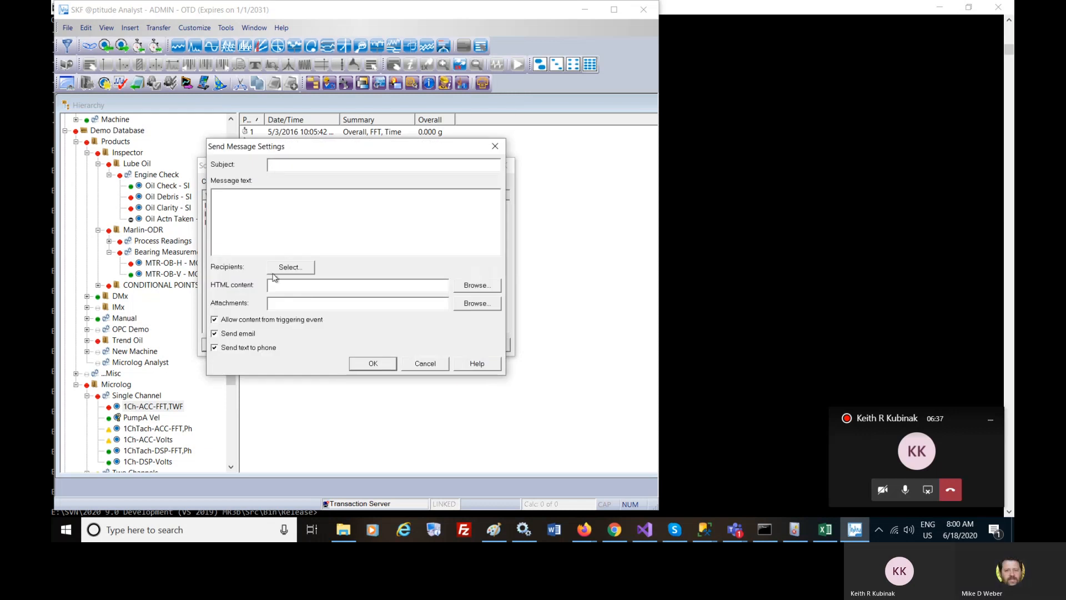
click(290, 266)
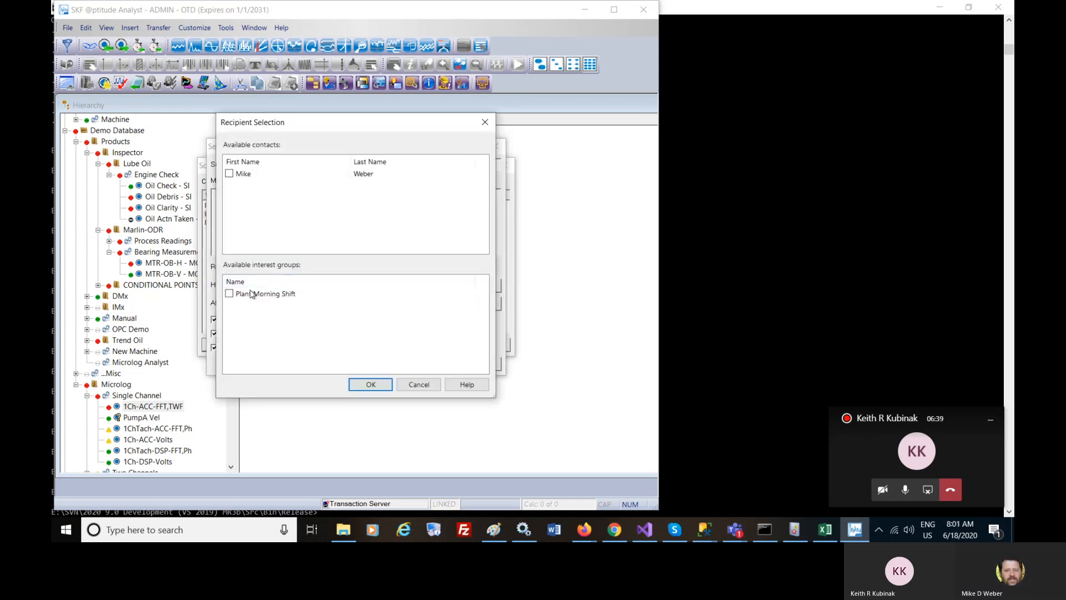
click(229, 293)
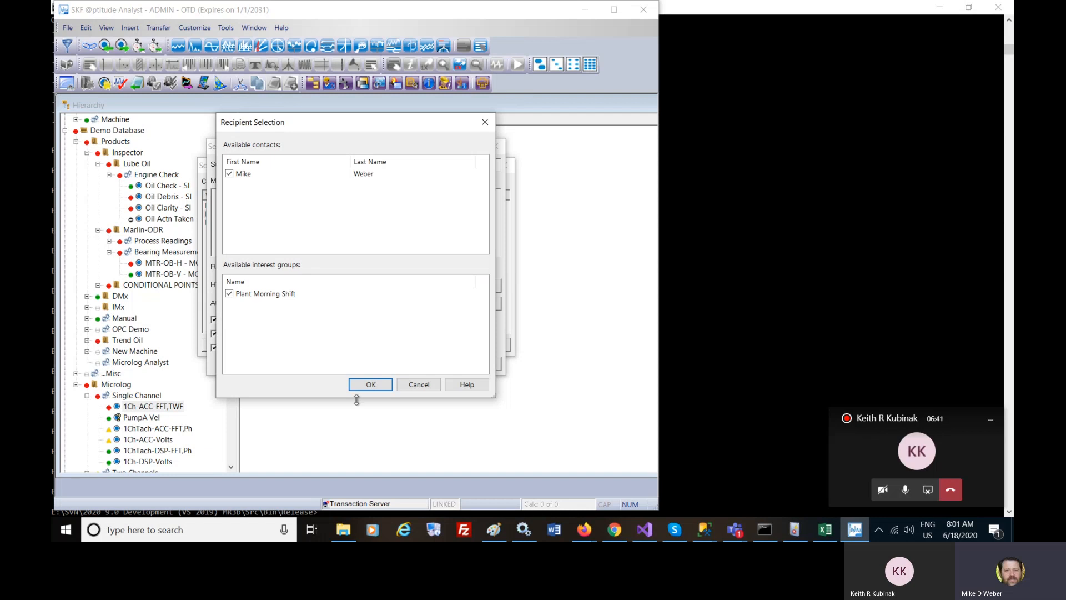
click(370, 384)
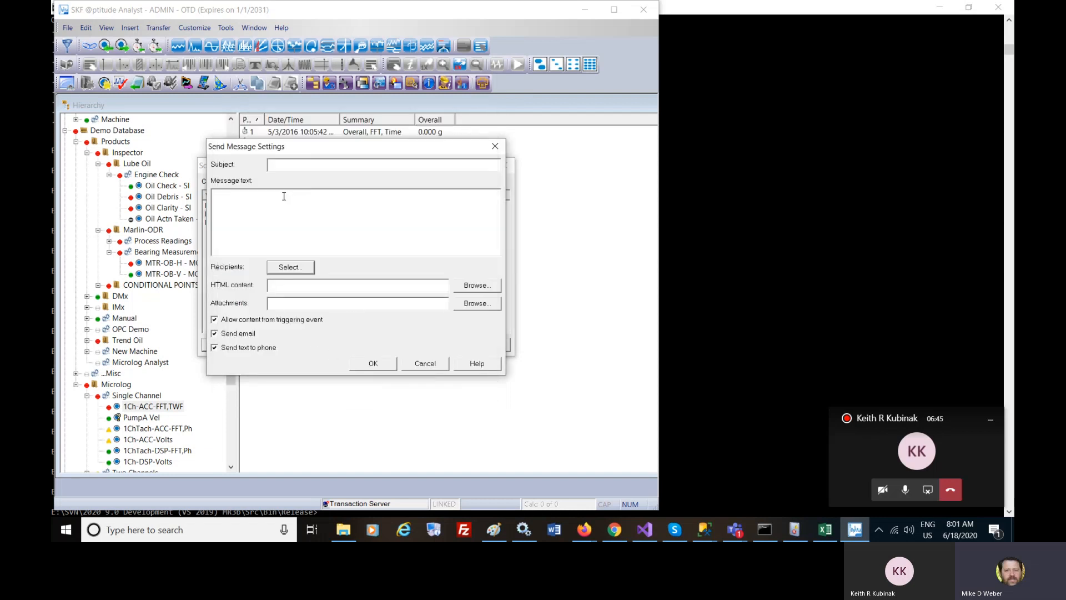
- Enter the alarm explanation text and subject 'POINT in Alarm', then reconfirm recipients
text(This message wi)
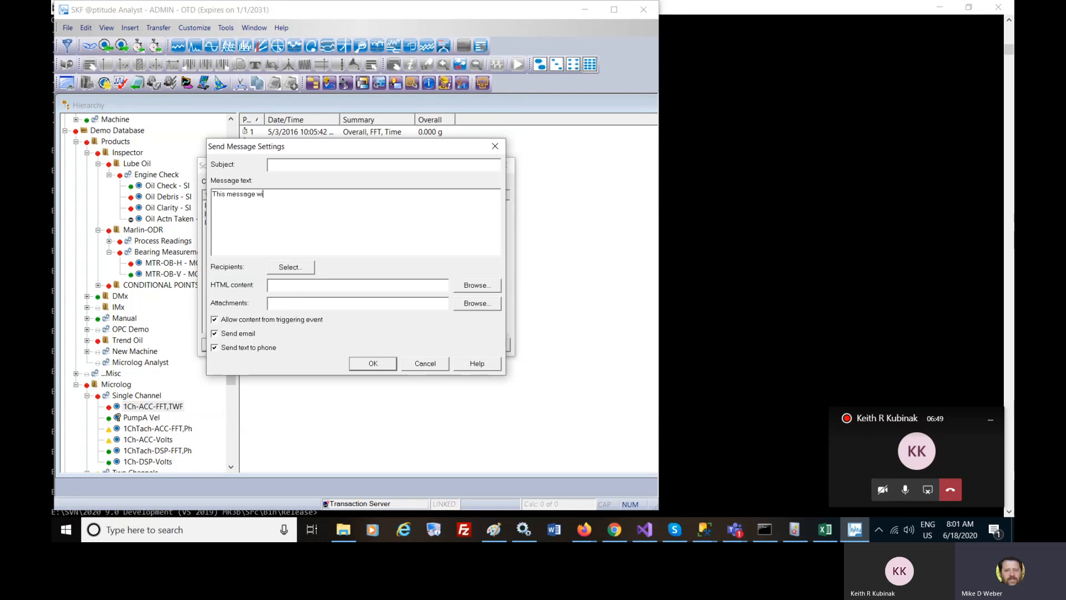
text(ll be sent out when a)
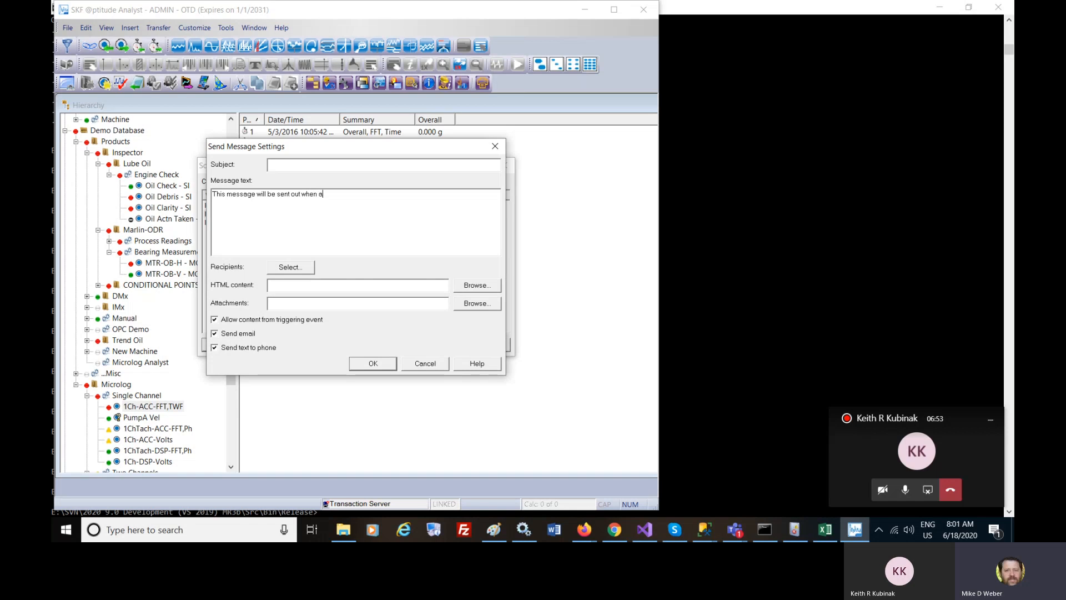
text(POINT)
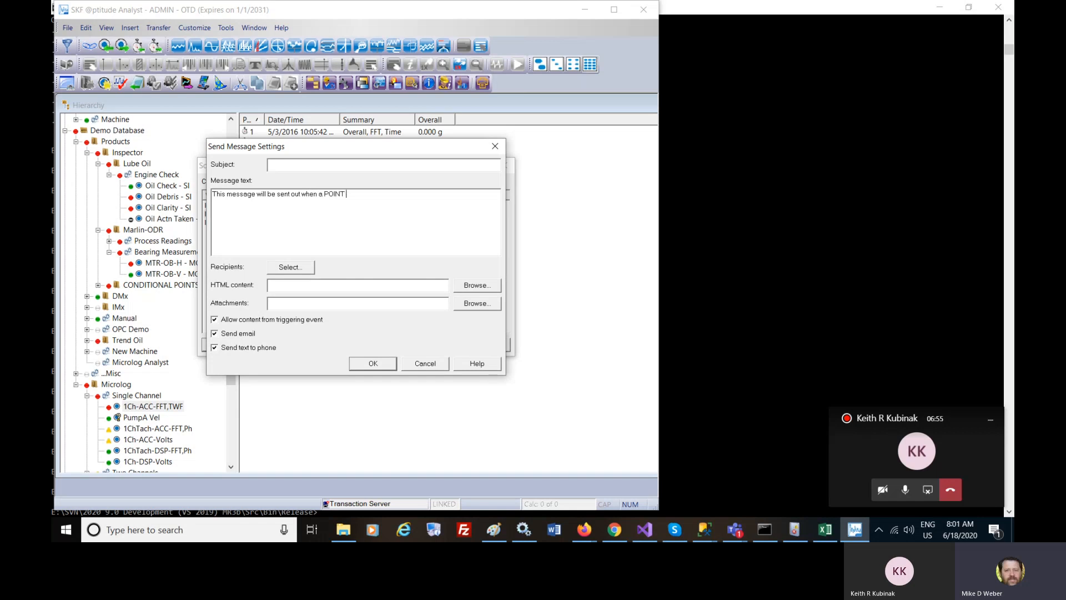
text(s)
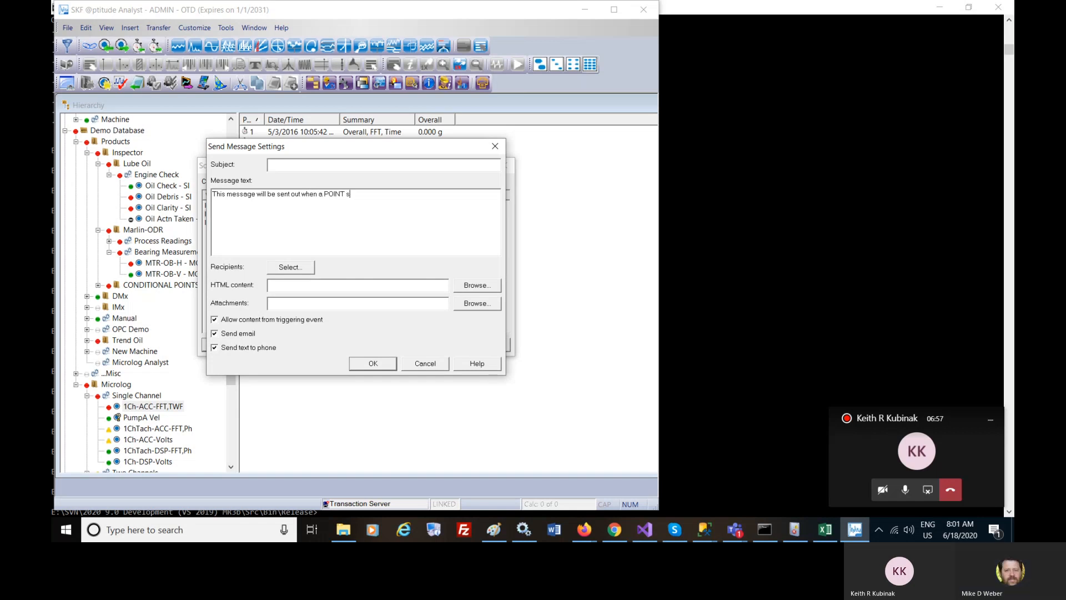
text(elect changes into an)
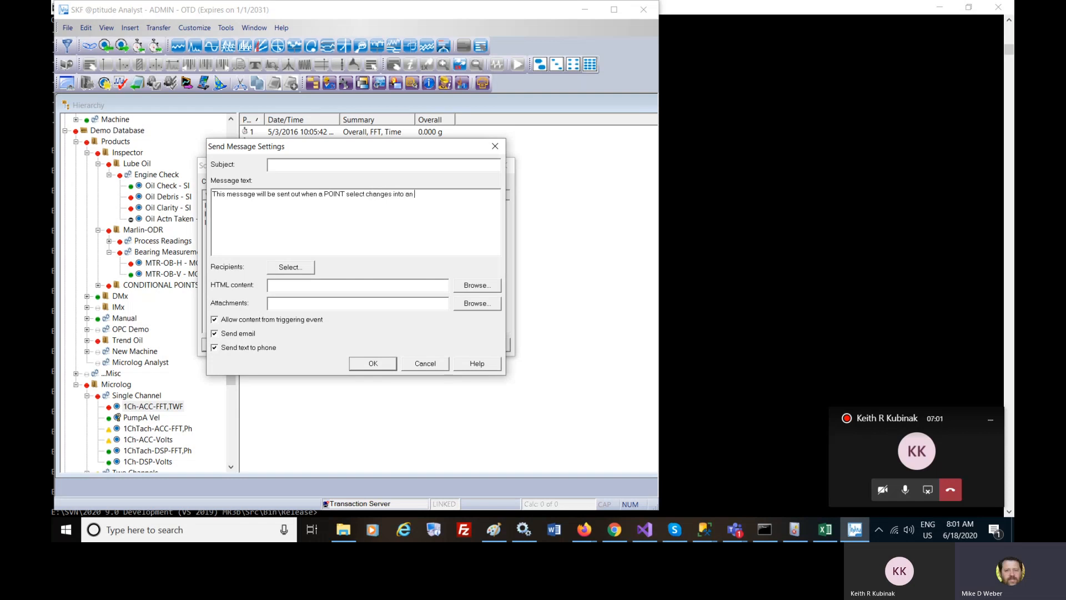
text(Alarm Condition.)
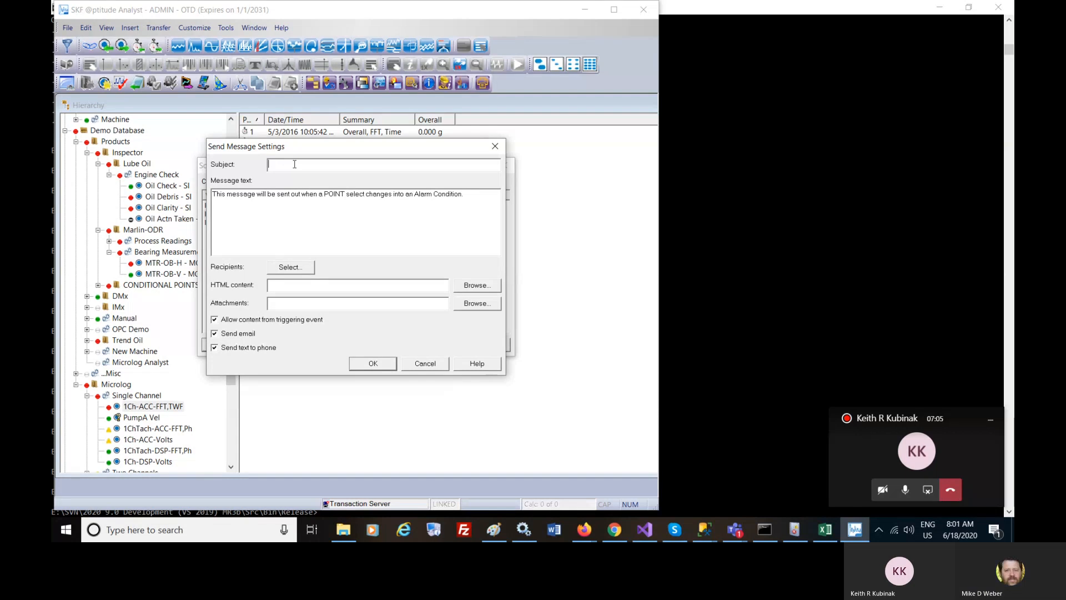
text(POINT in)
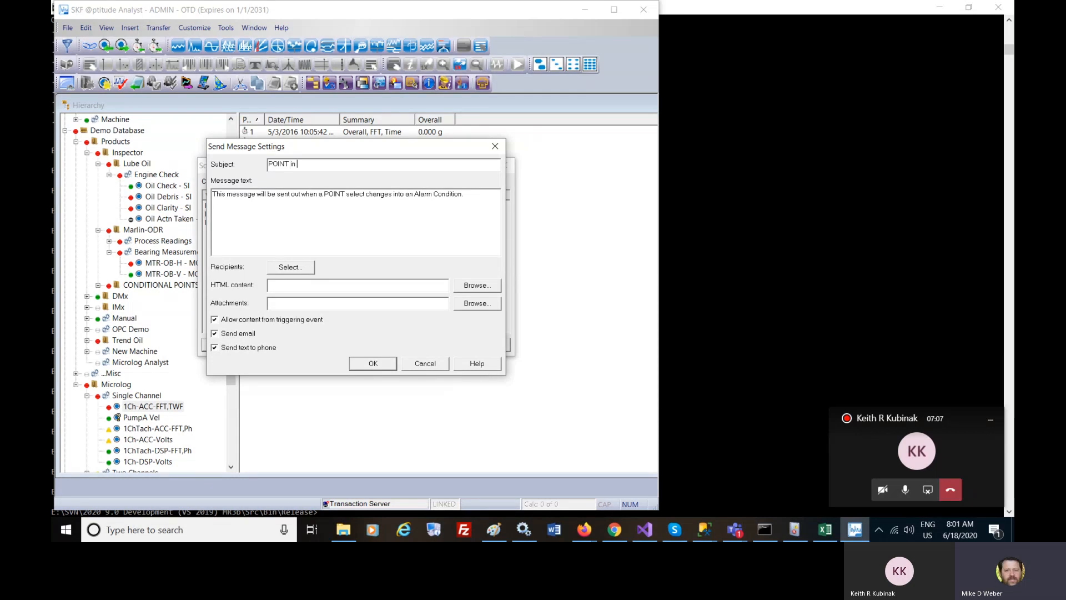
text(Alarm)
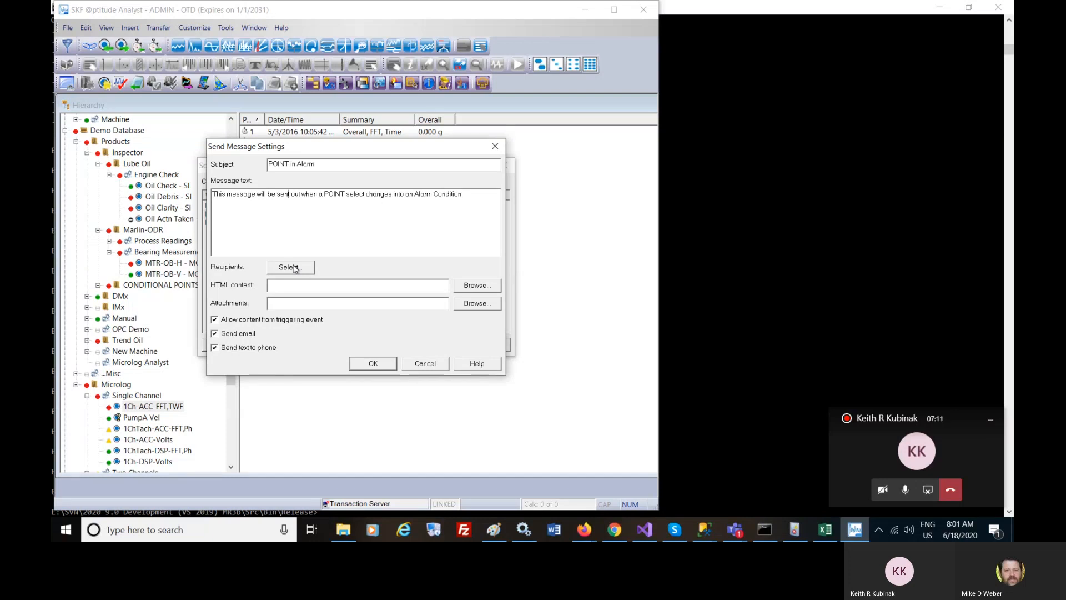
click(288, 266)
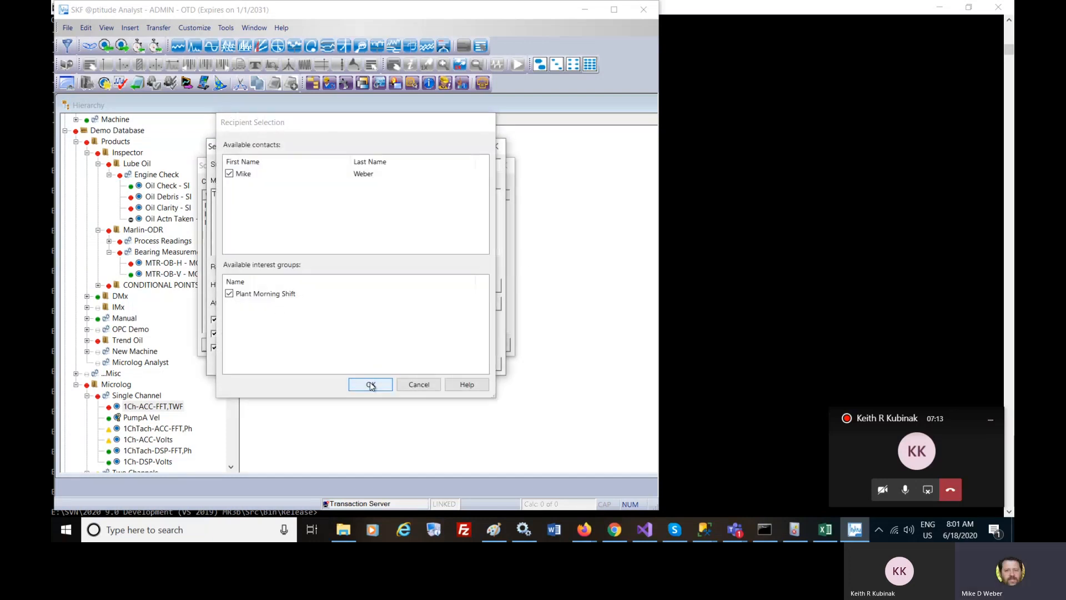
click(369, 384)
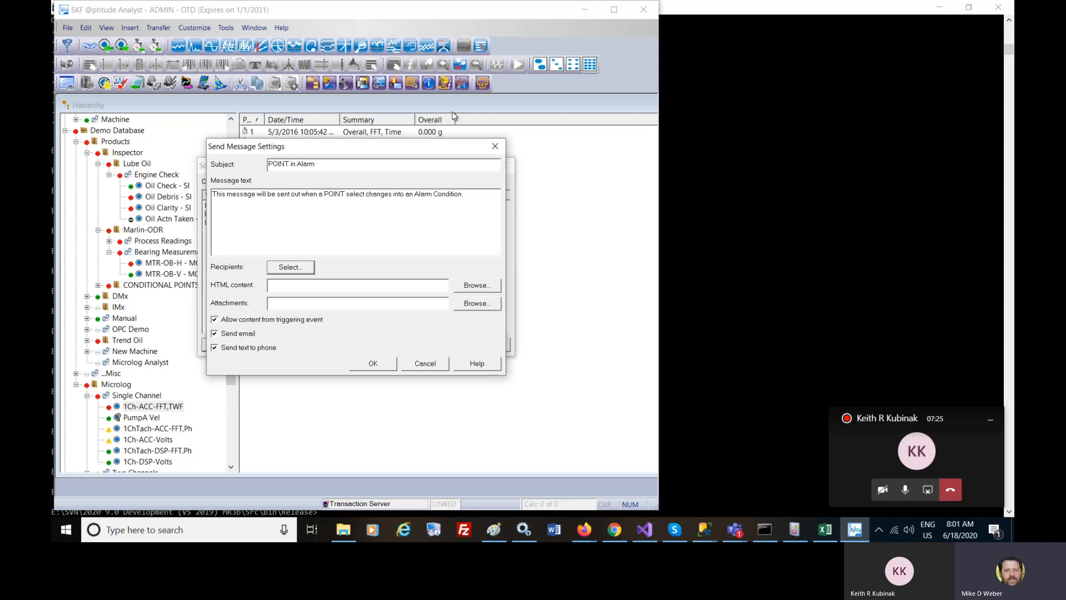
mouse_move(378, 364)
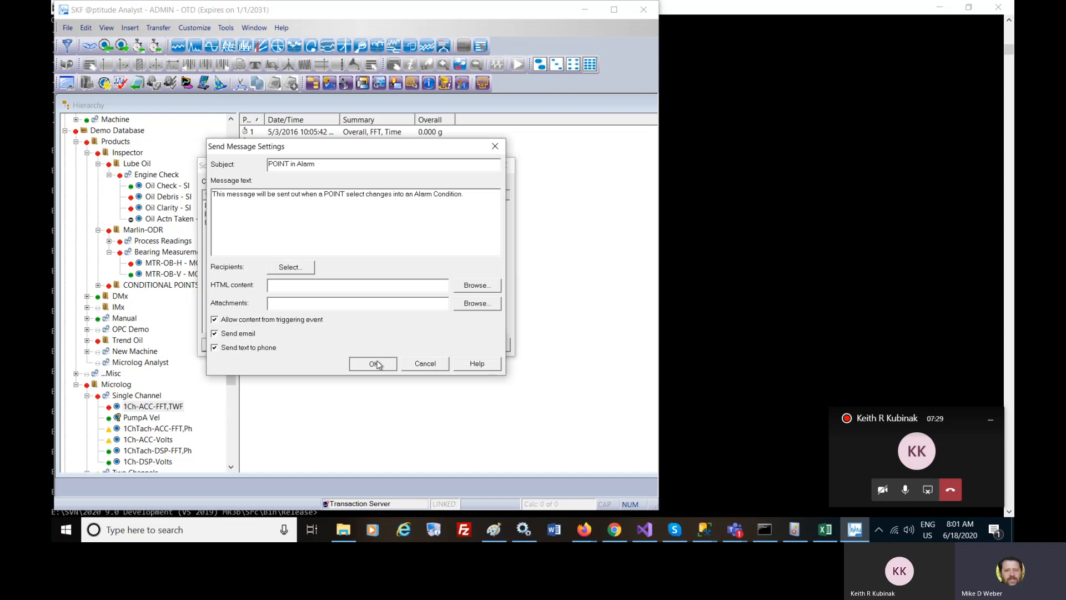
- Confirm the message, keep ADMIN as user, and delegate the event to Transaction Server
click(372, 363)
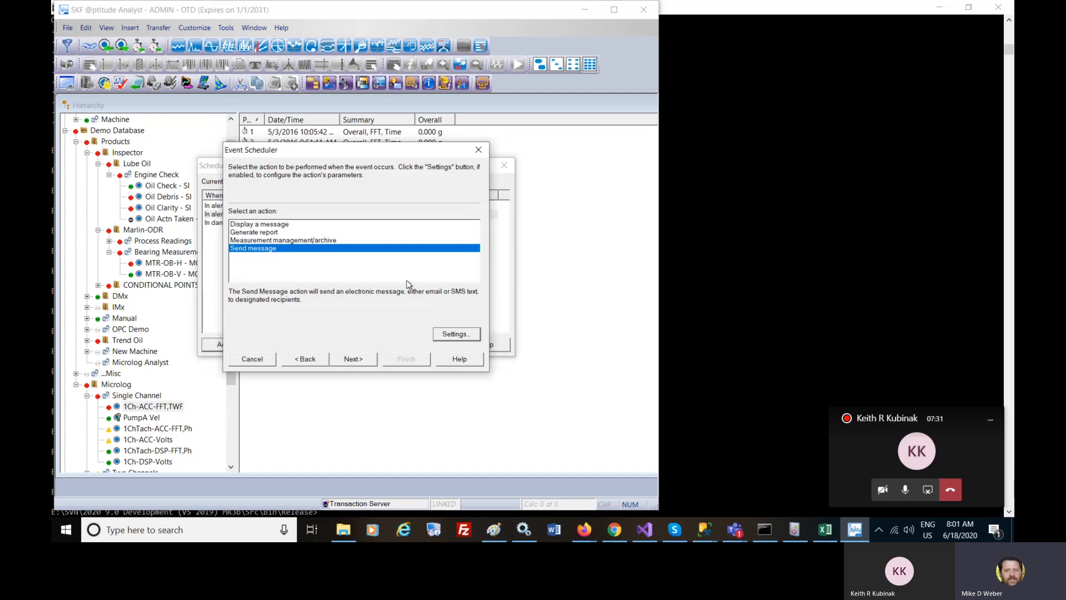
click(353, 358)
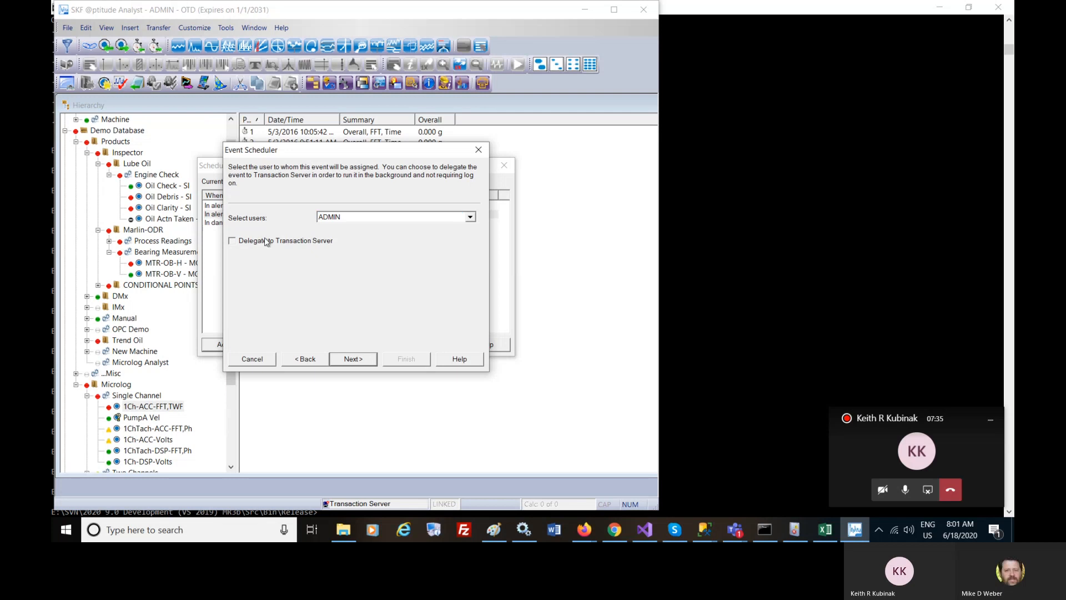
click(232, 240)
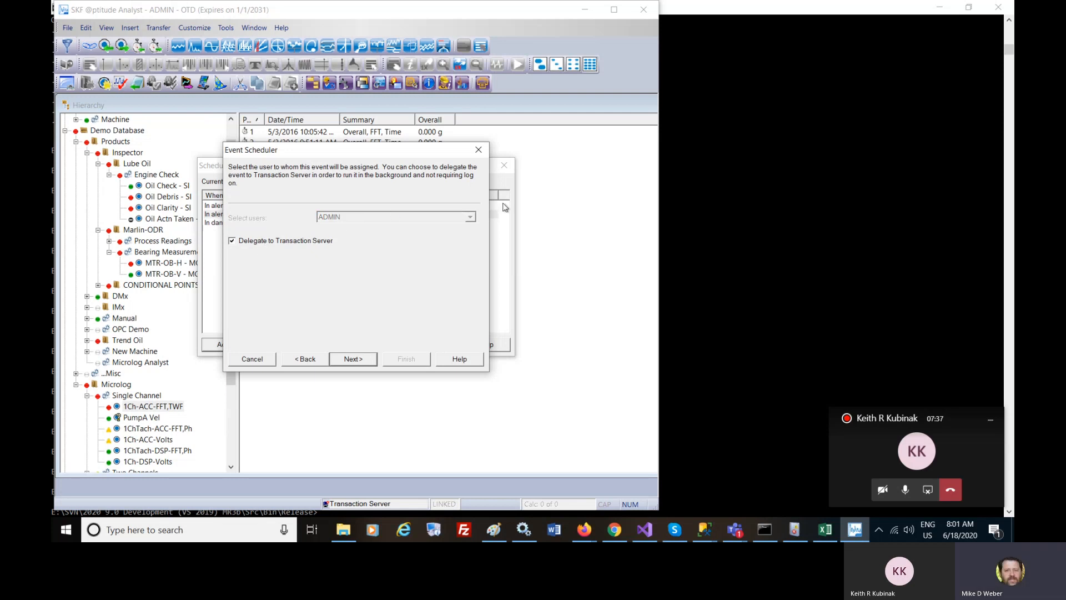
mouse_move(283, 248)
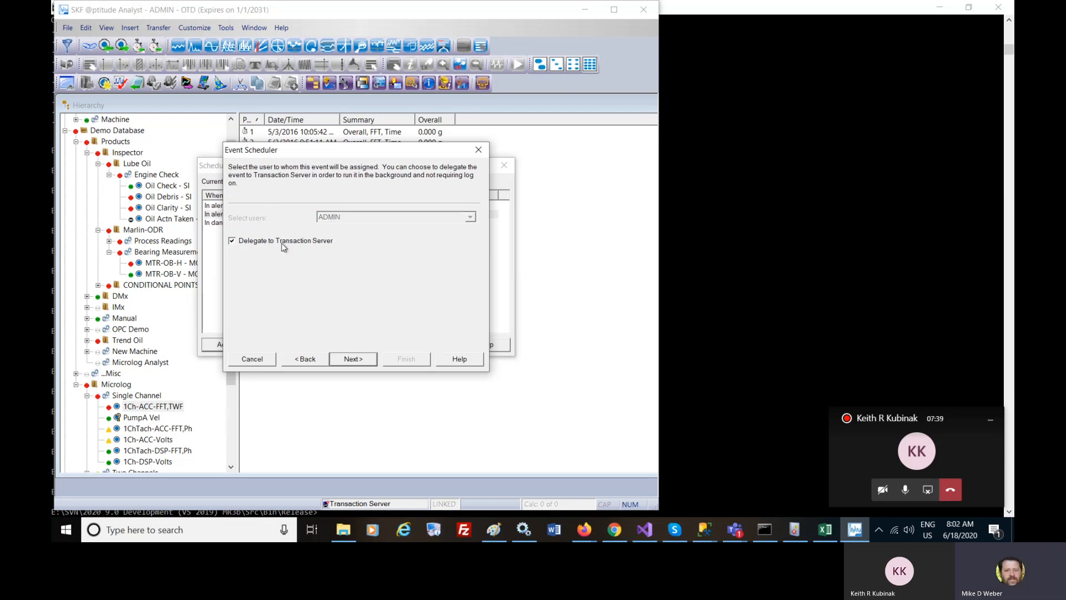
click(469, 216)
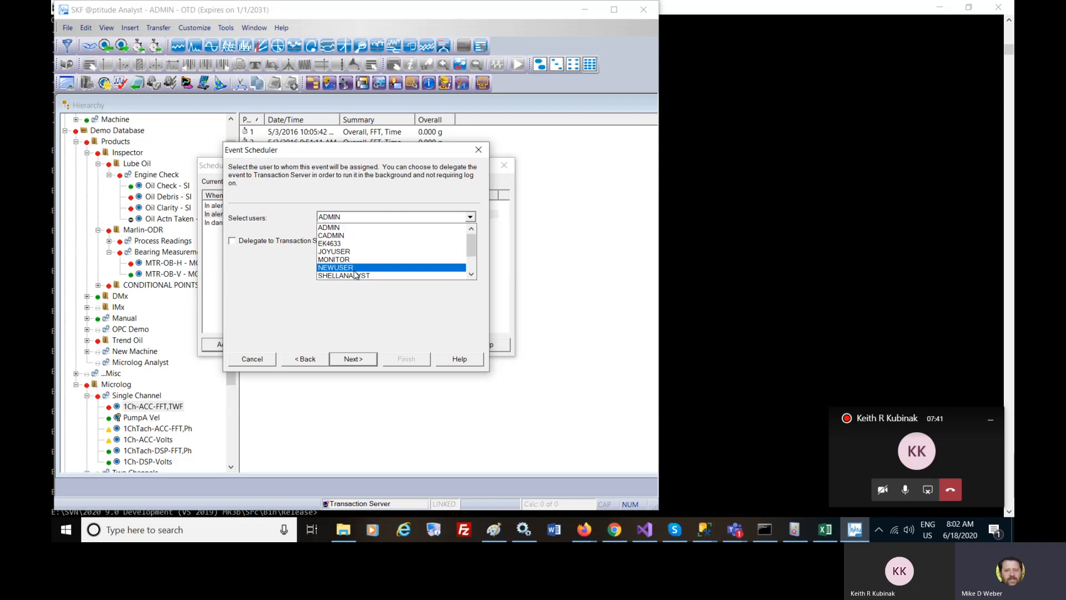
click(328, 227)
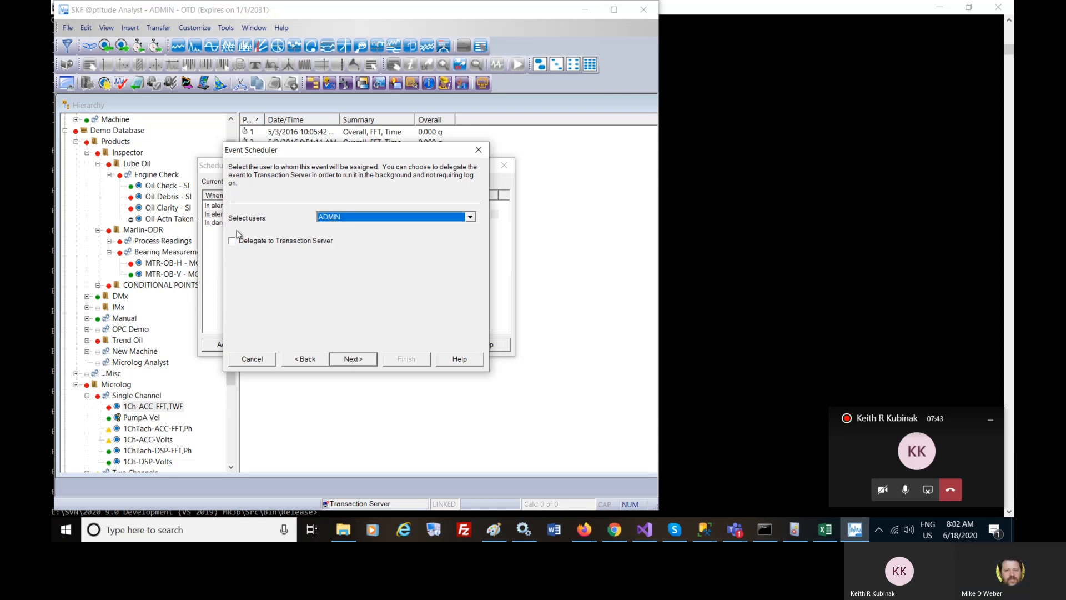
click(232, 240)
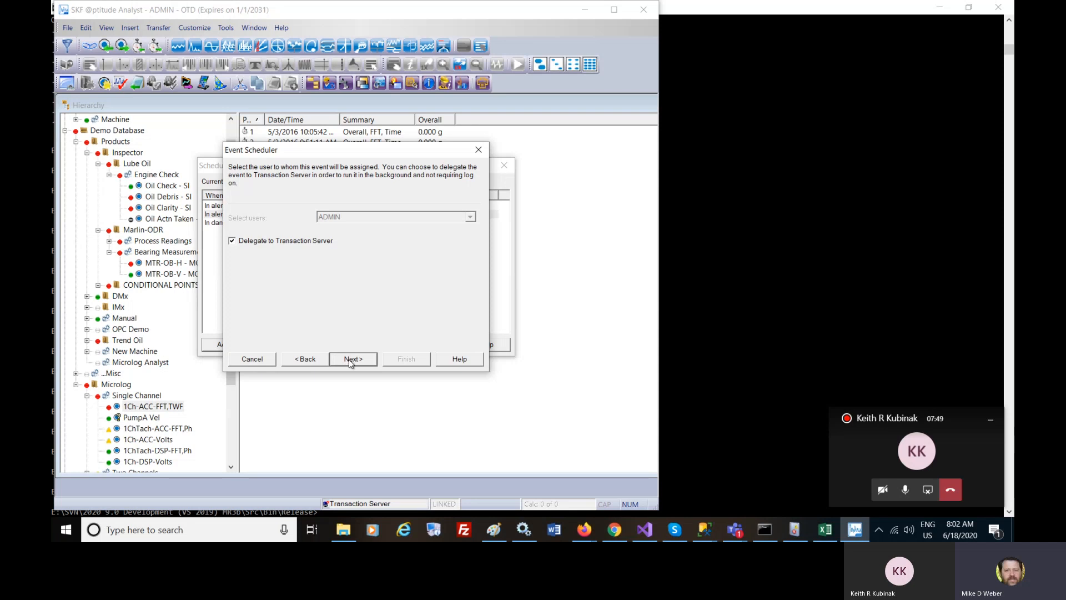
click(352, 359)
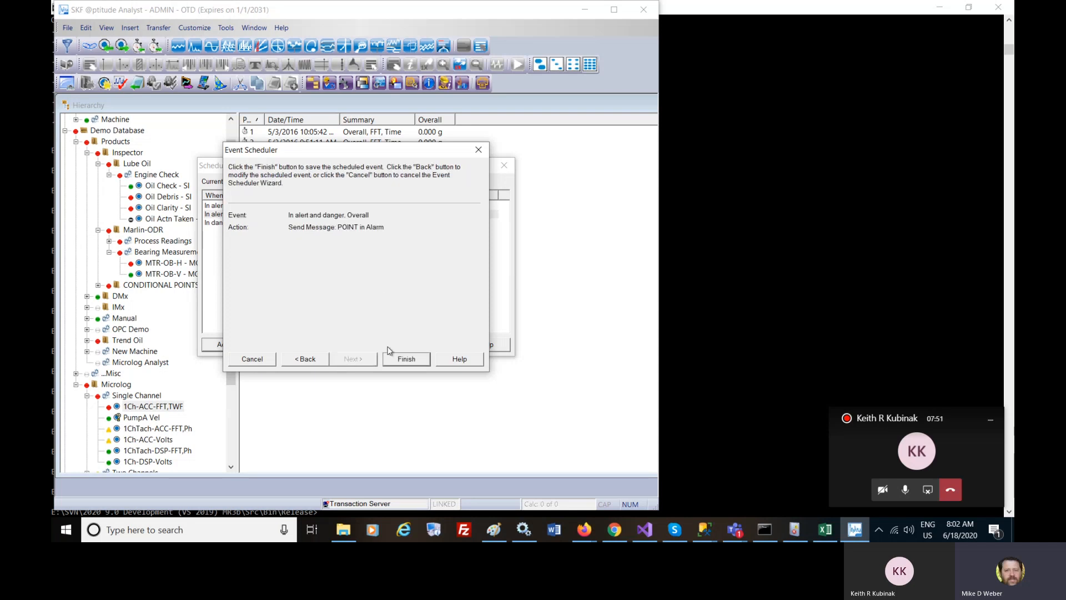
- Save the 'In alert and danger, Overall' event and close the scheduled events list
click(405, 358)
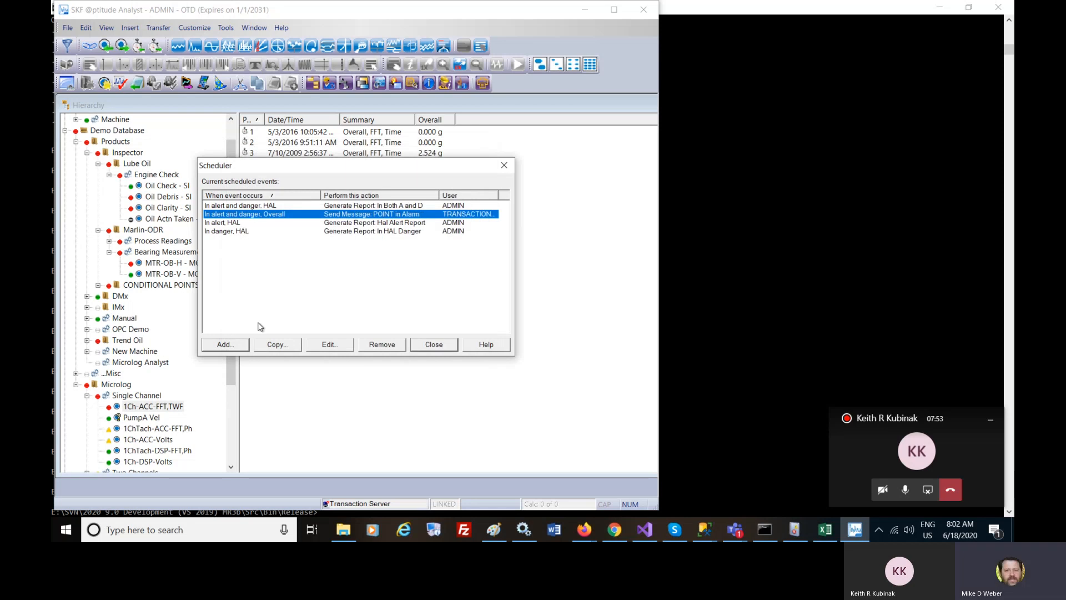
mouse_move(413, 225)
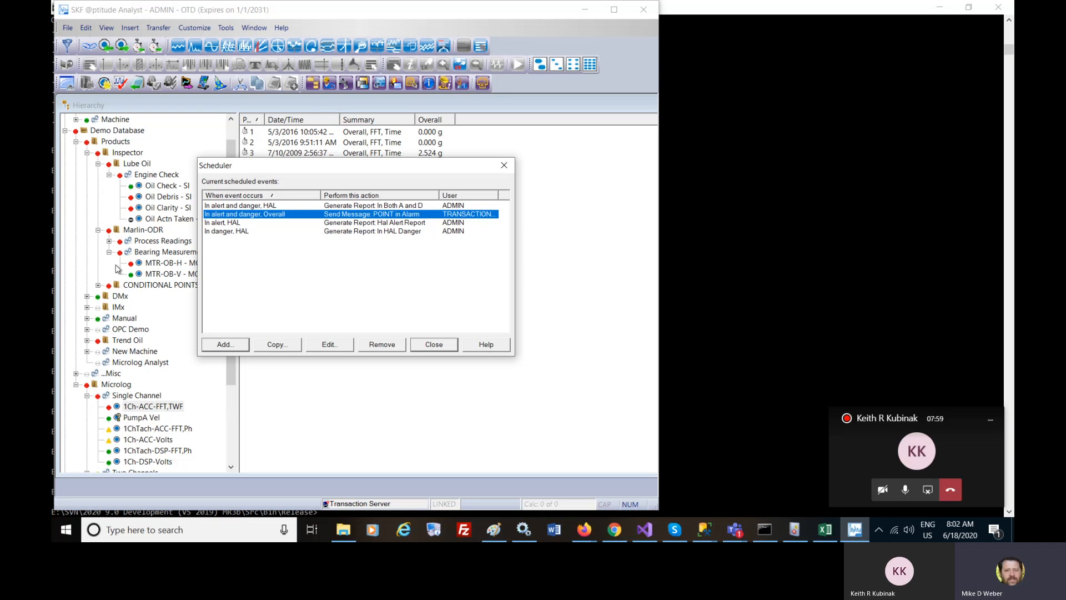
mouse_move(338, 185)
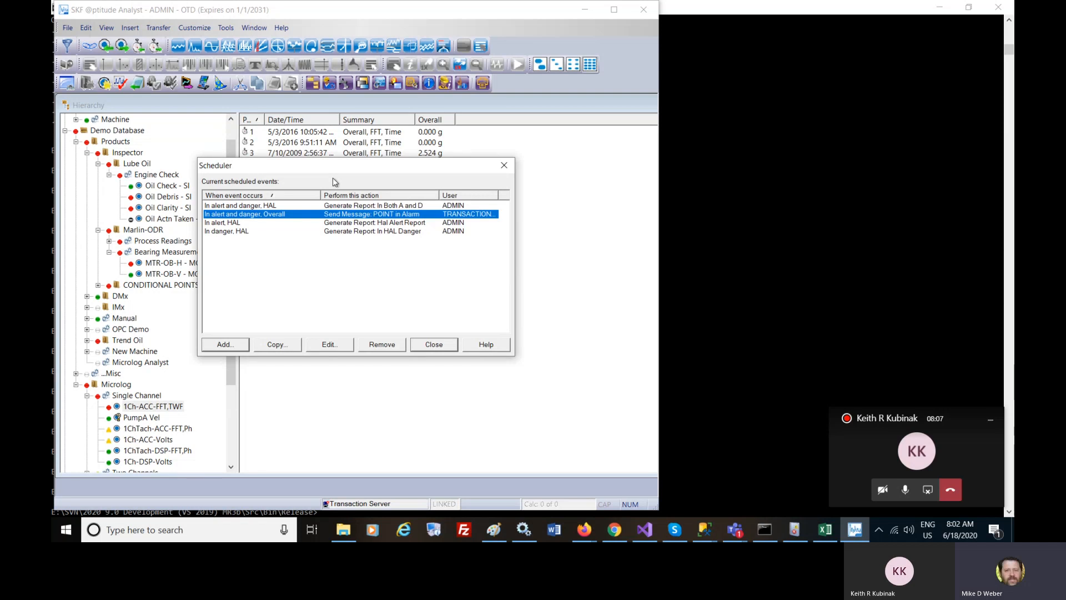
mouse_move(309, 222)
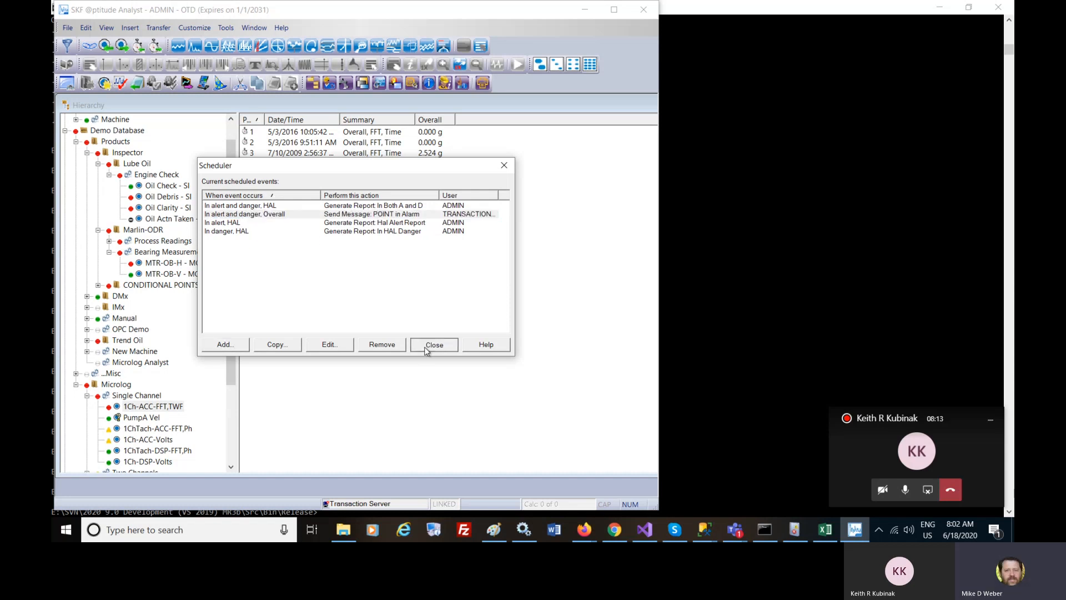
click(433, 344)
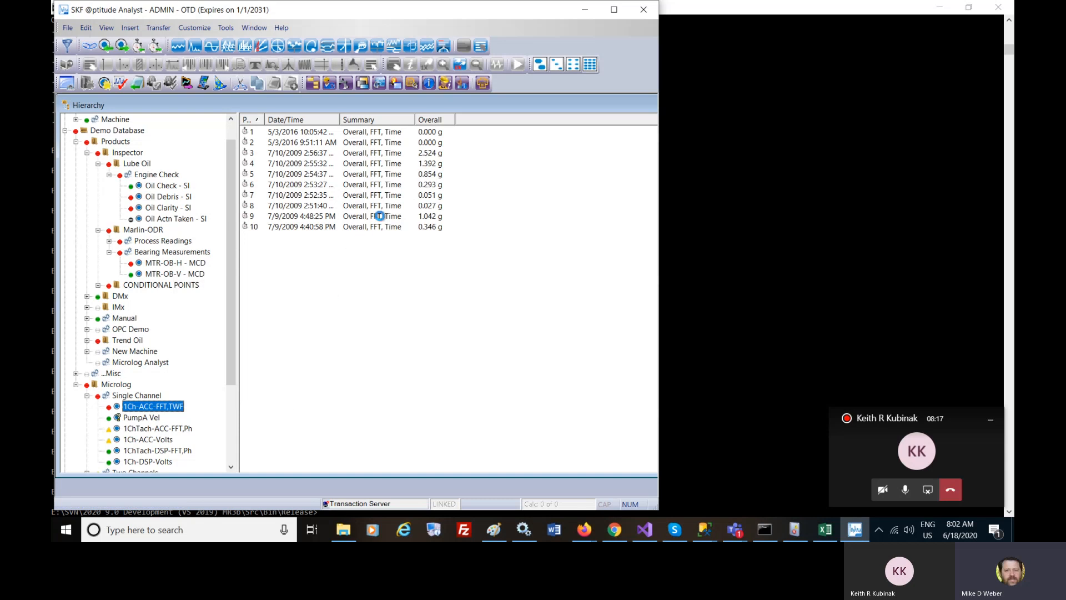
double_click(153, 406)
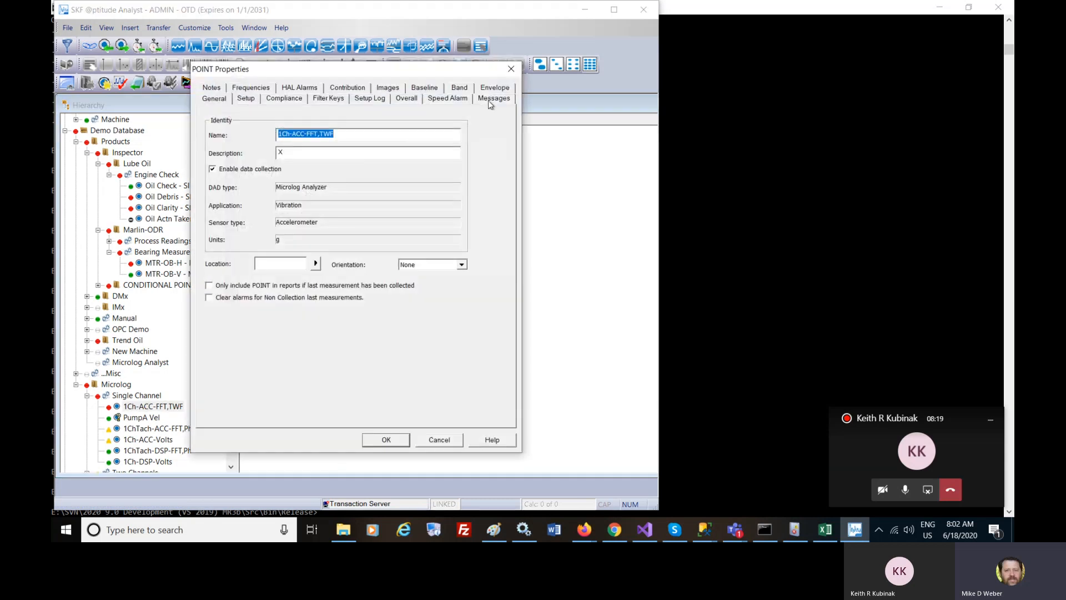
click(493, 98)
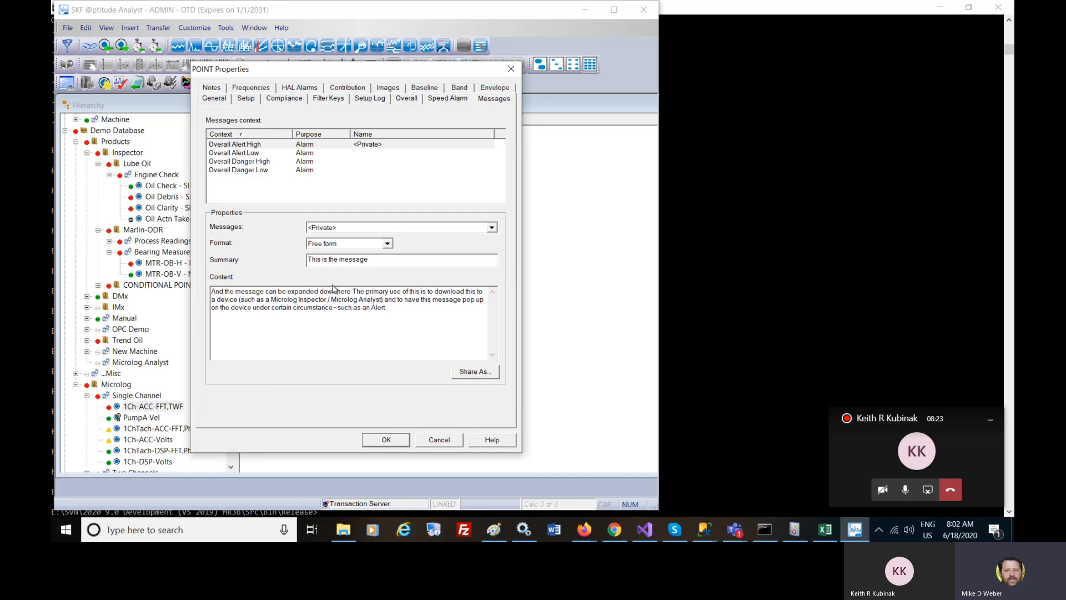
mouse_move(287, 160)
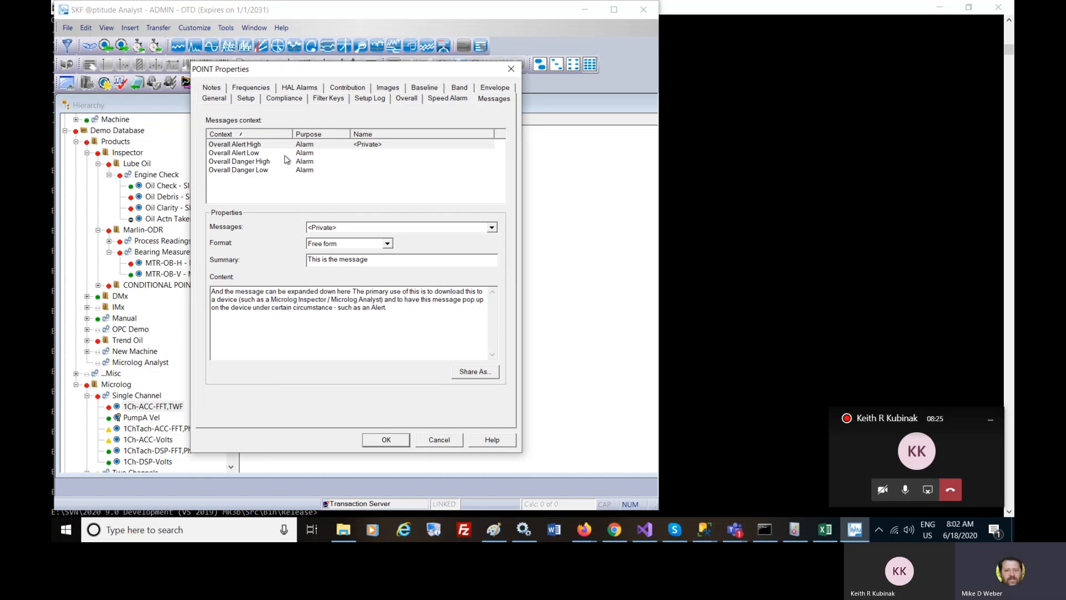
mouse_move(381, 374)
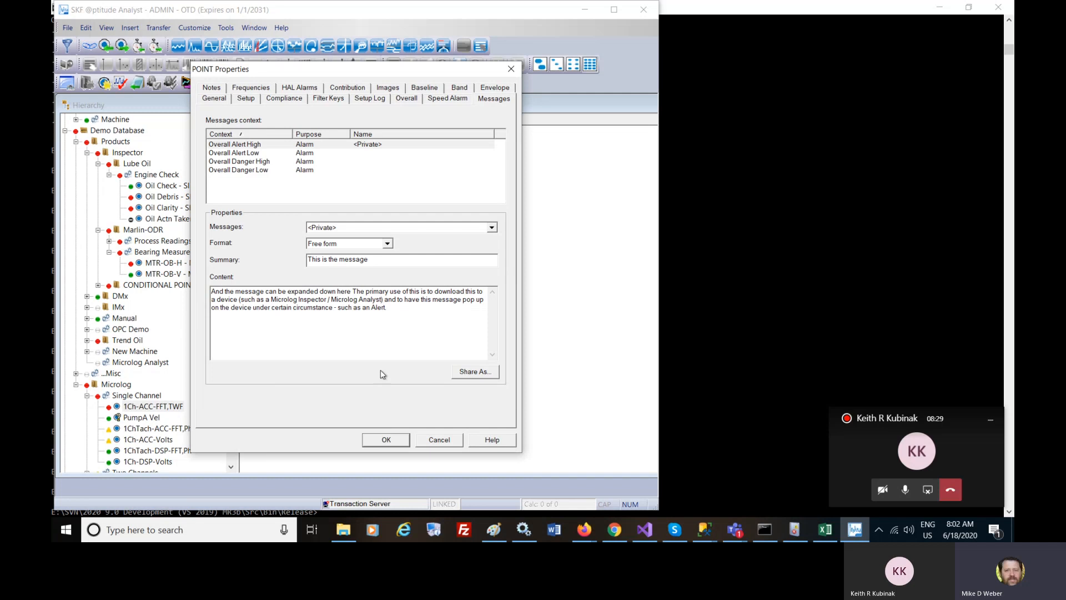
mouse_move(443, 447)
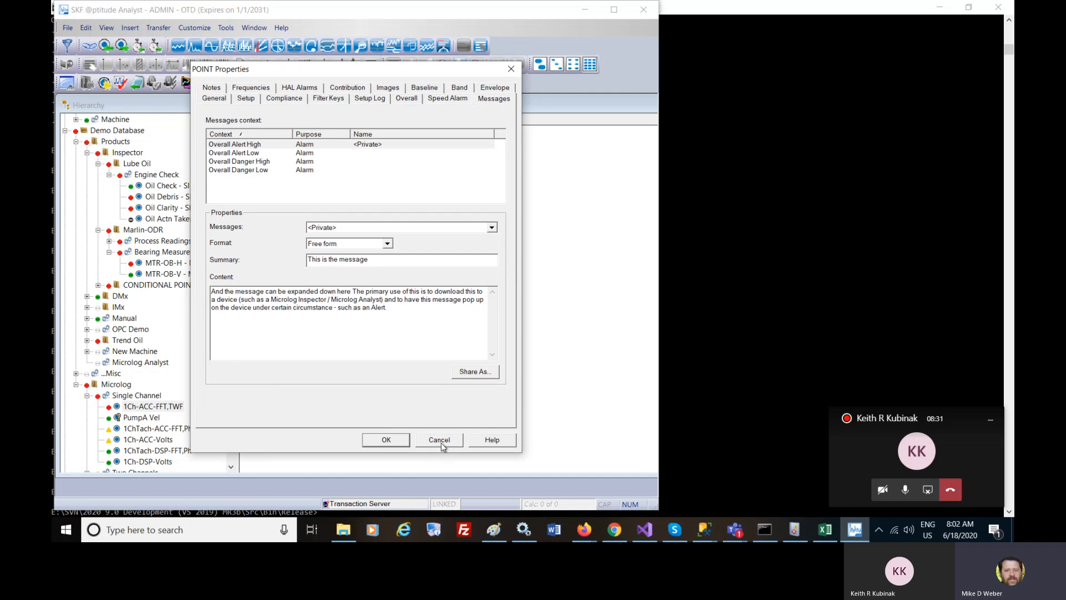
click(438, 440)
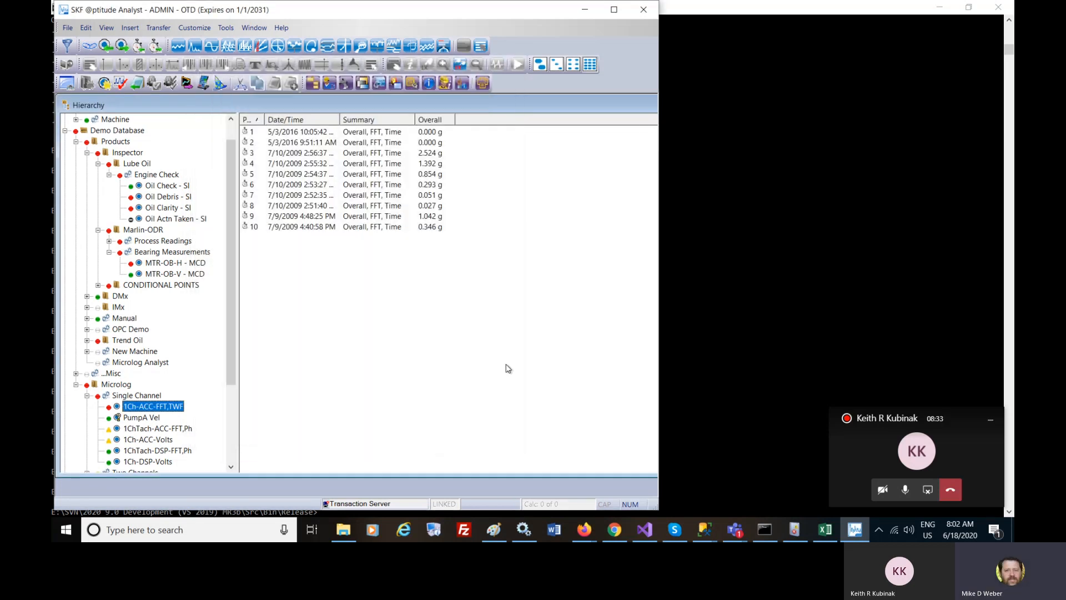